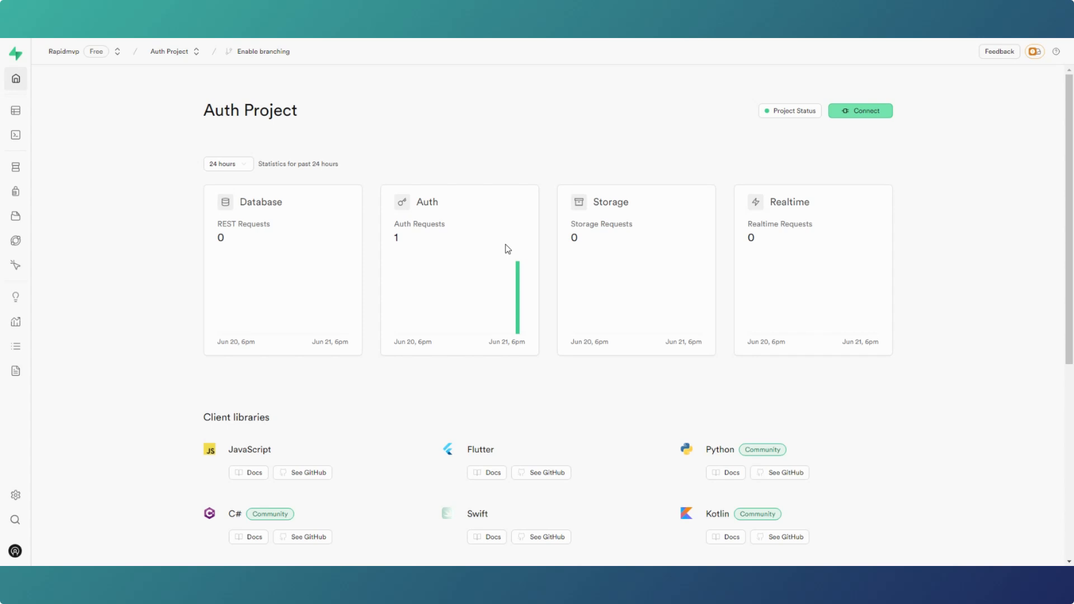
mouse_move(413, 280)
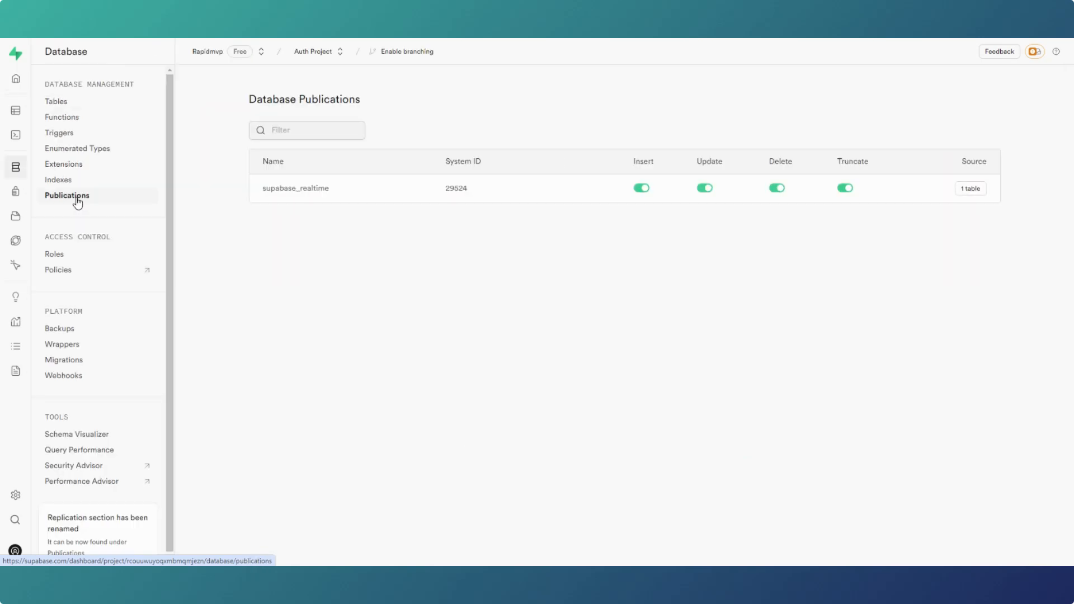
mouse_move(298, 198)
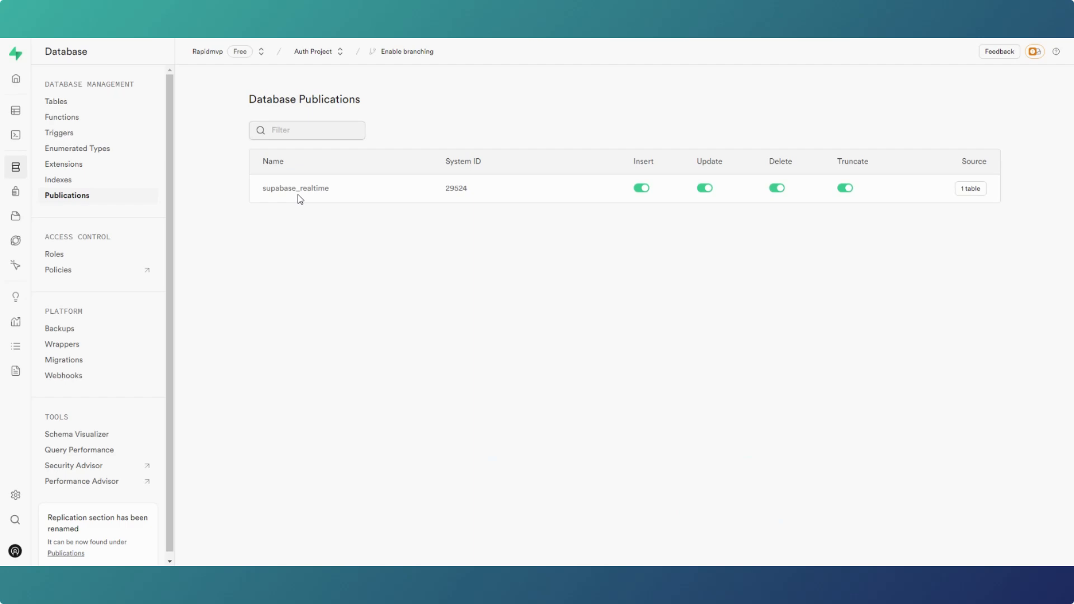
mouse_move(319, 190)
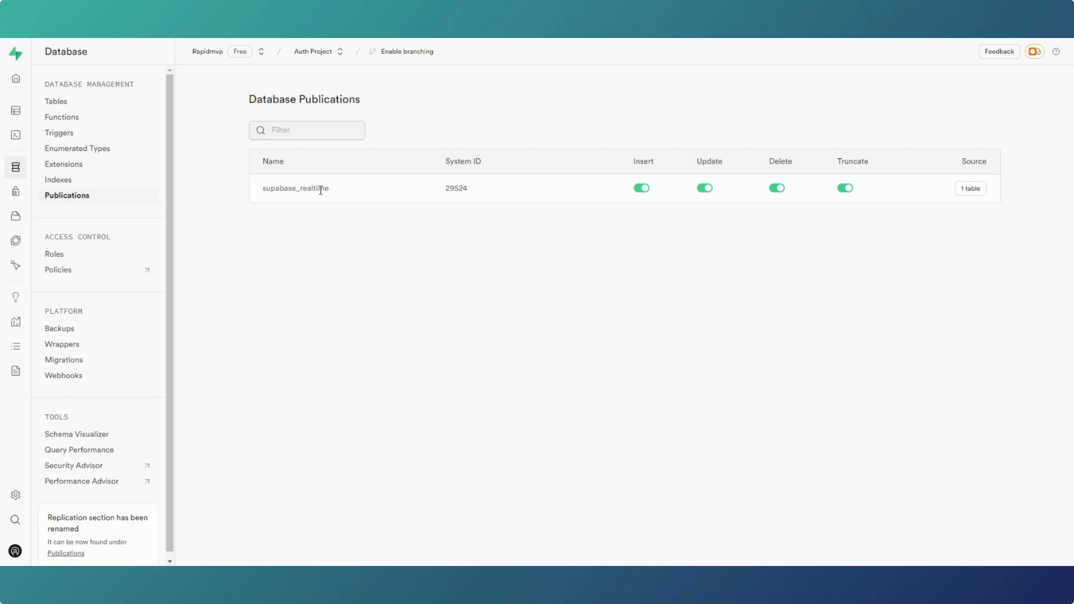
mouse_move(652, 165)
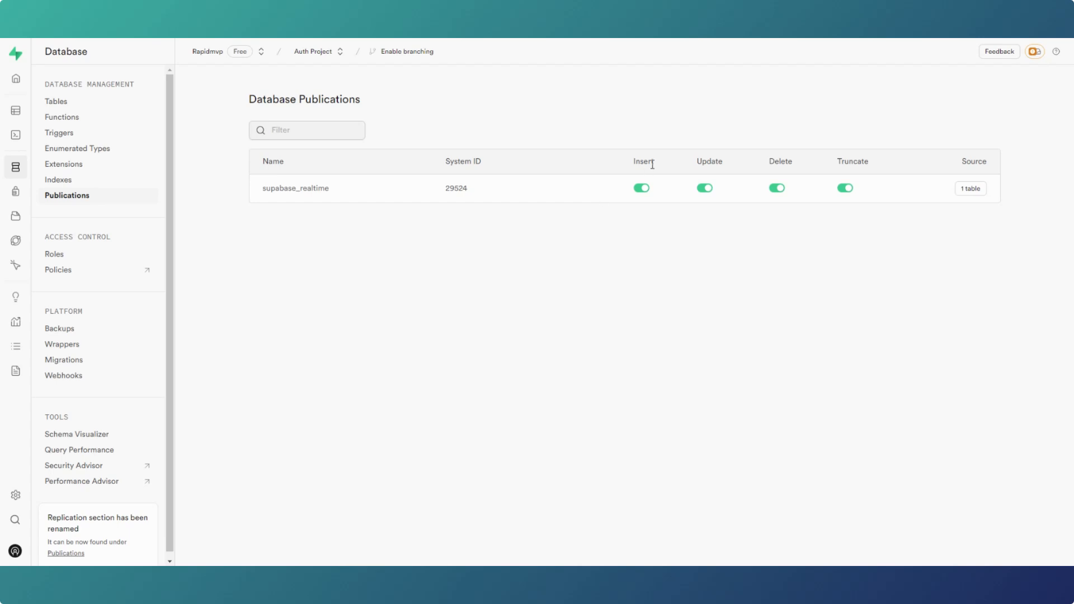
mouse_move(878, 193)
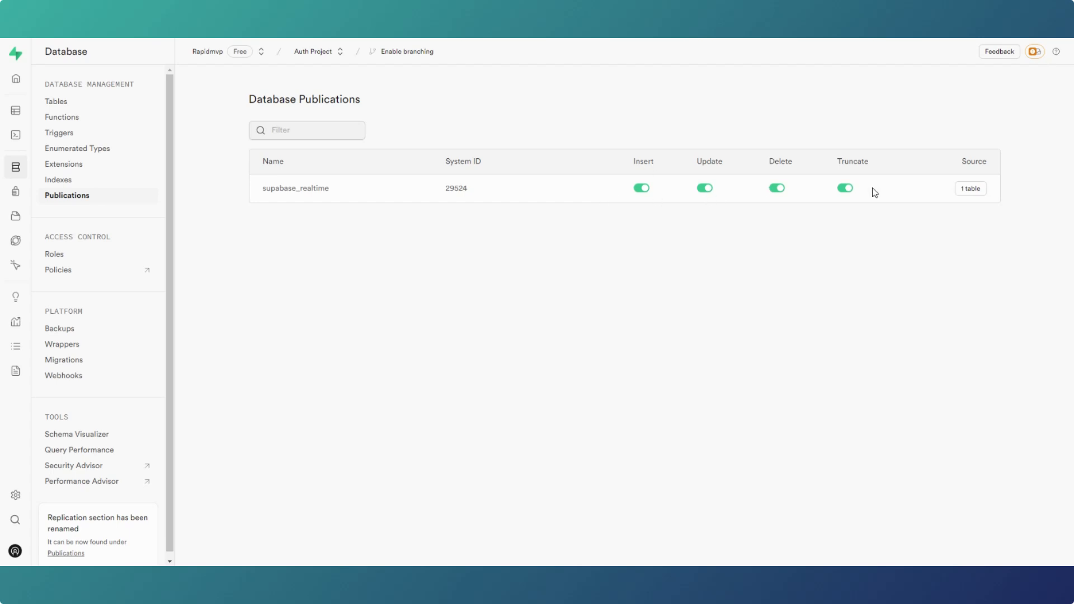
mouse_move(970, 189)
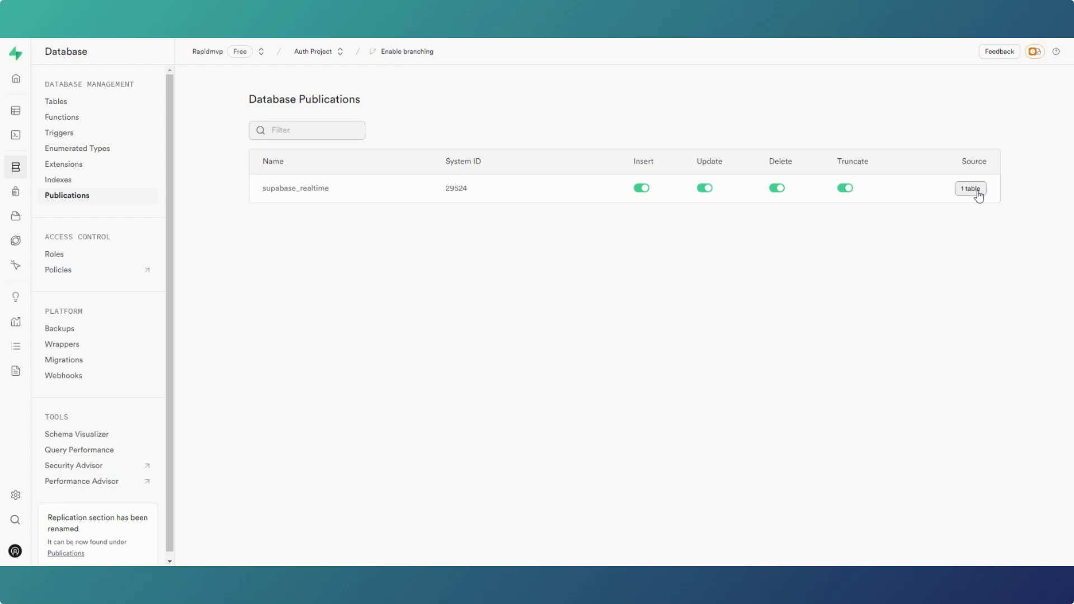
Check the publication's covered tables, then view the public schema list in Database > Tables.
left_click(970, 188)
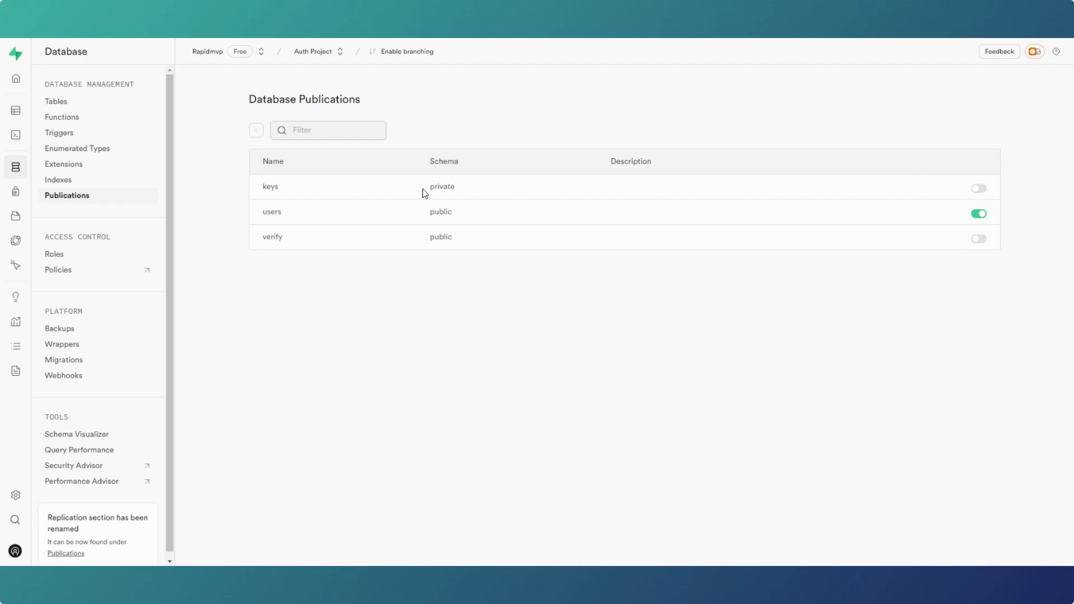
mouse_move(928, 208)
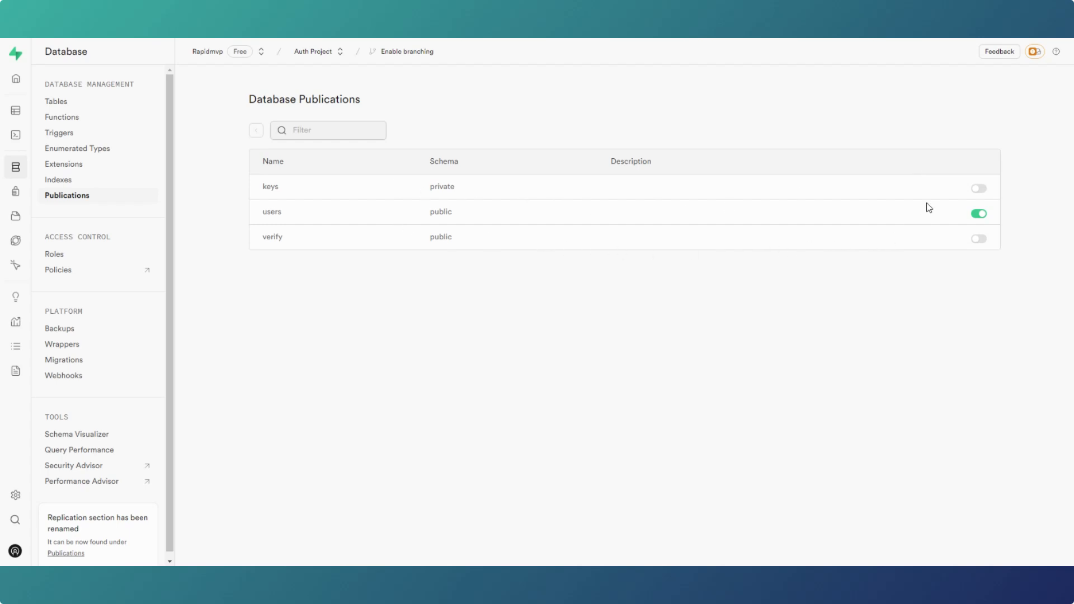
mouse_move(971, 248)
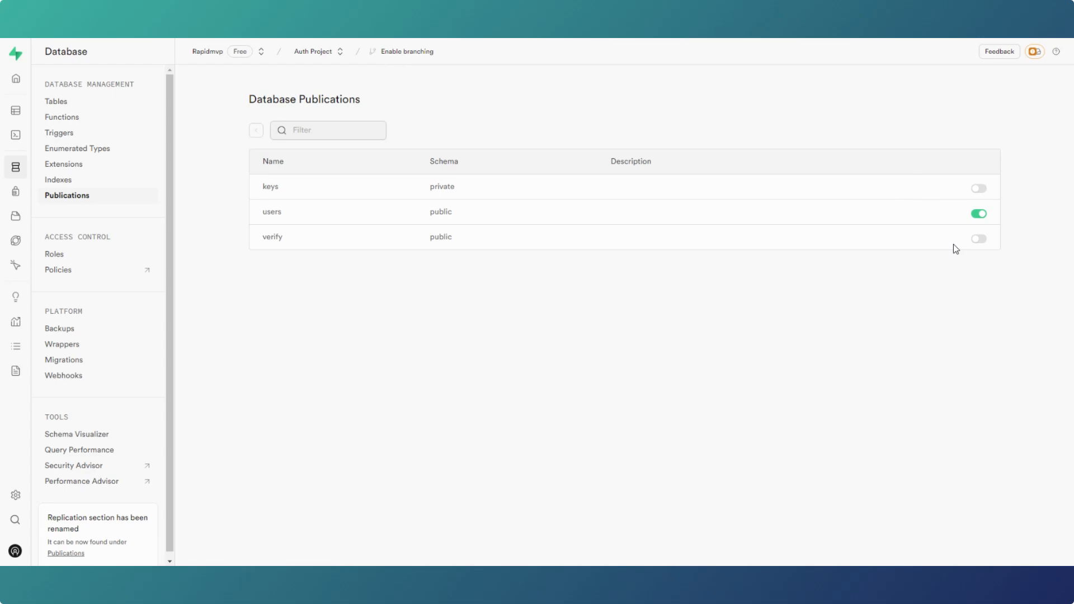
mouse_move(375, 168)
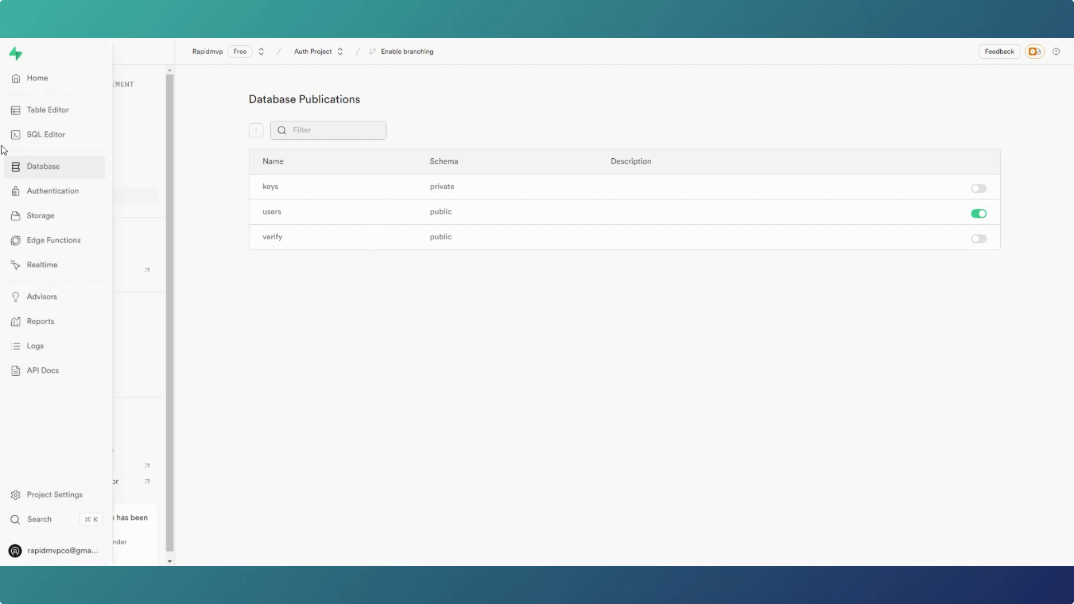
left_click(47, 109)
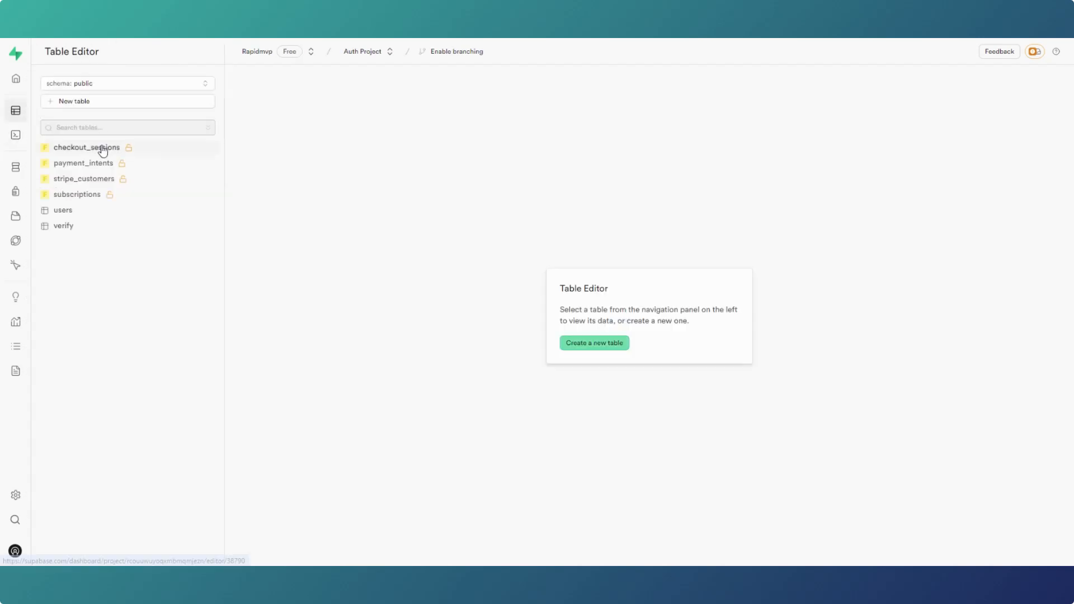
mouse_move(104, 166)
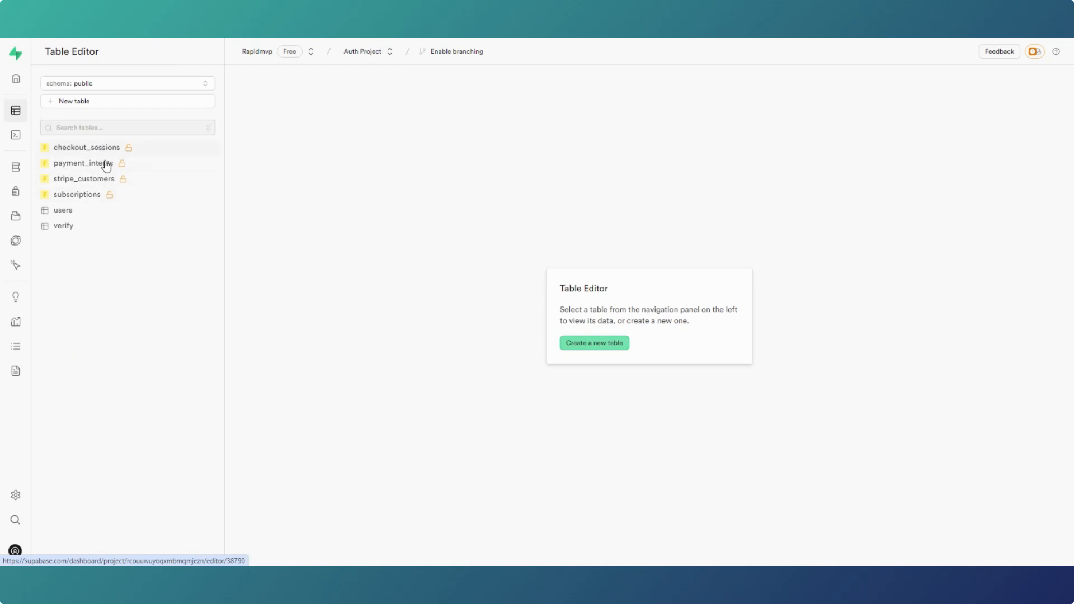
mouse_move(101, 152)
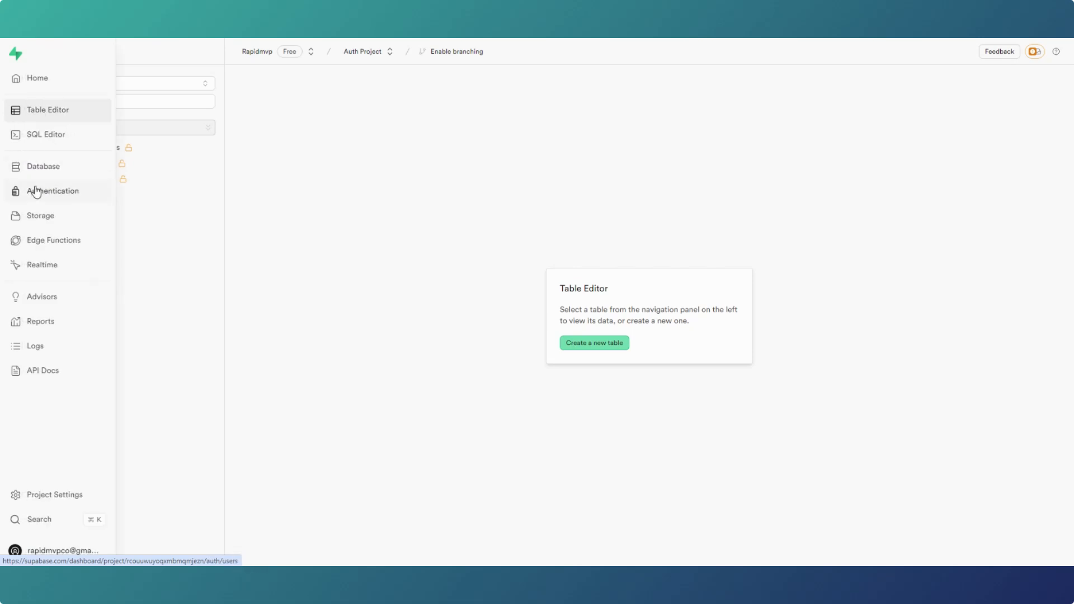
left_click(43, 165)
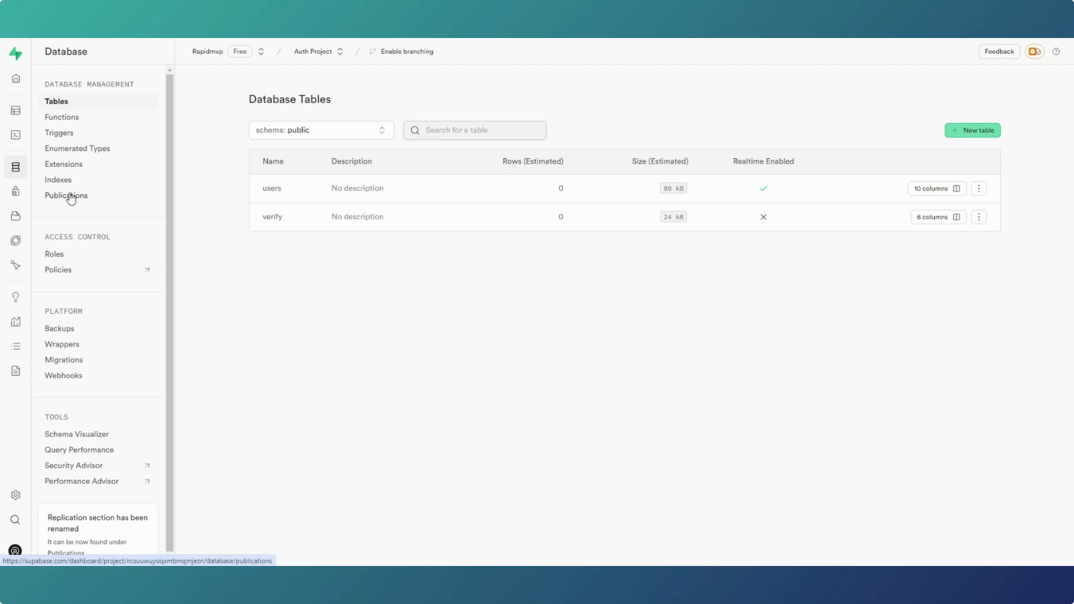
Return to the Publications table list showing users on, keys and verify off.
left_click(66, 195)
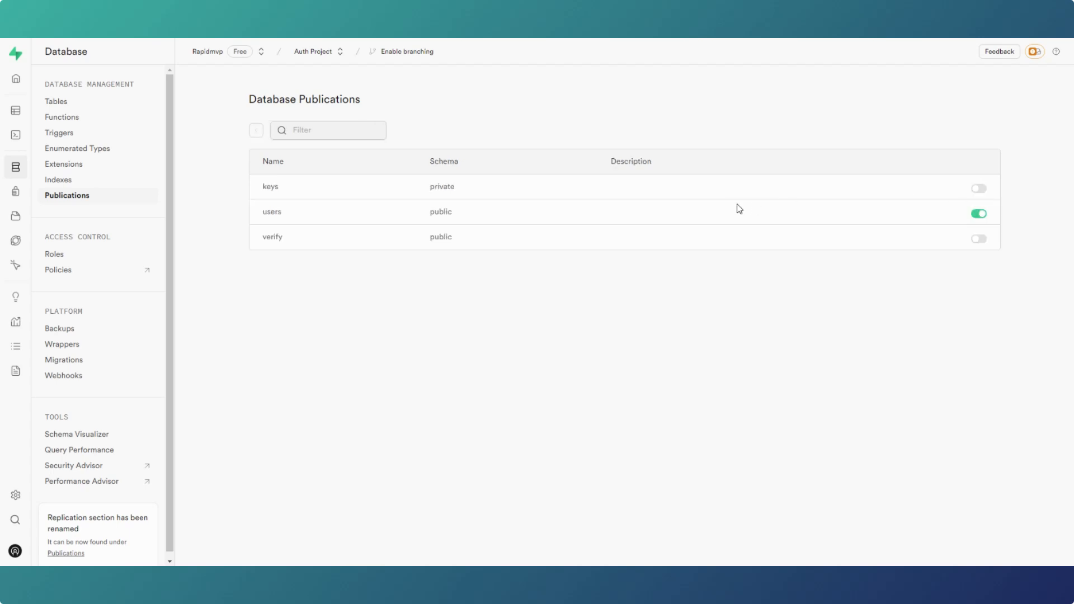
mouse_move(968, 224)
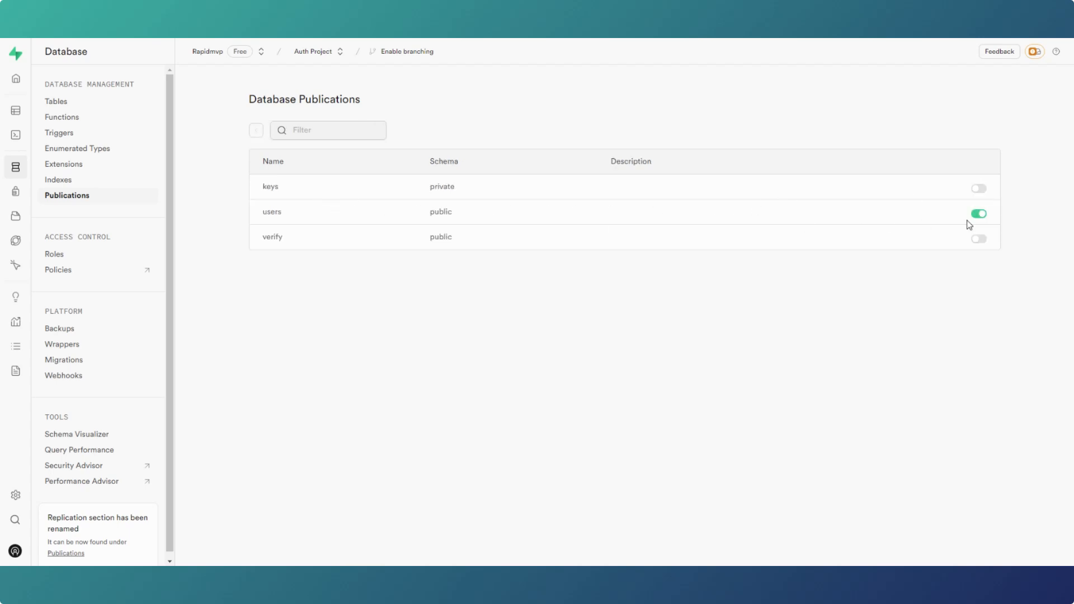
mouse_move(951, 259)
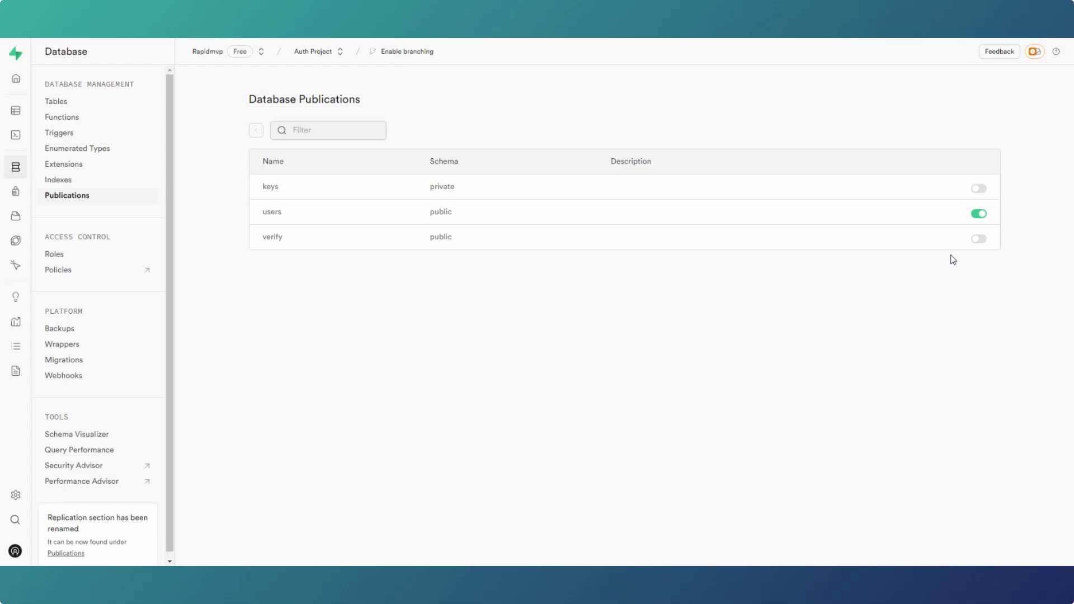
mouse_move(949, 252)
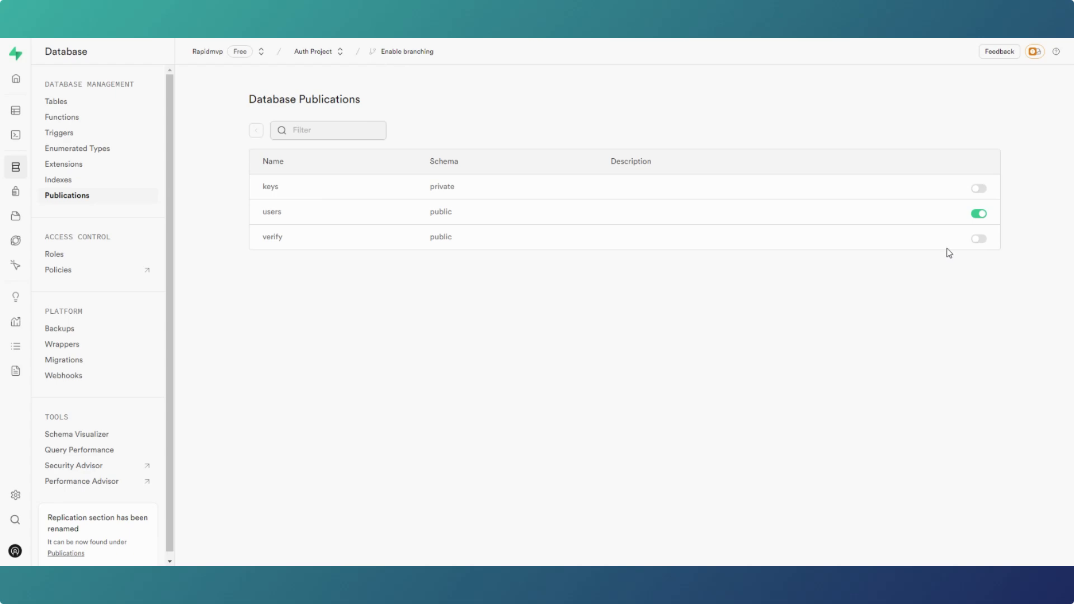
mouse_move(866, 320)
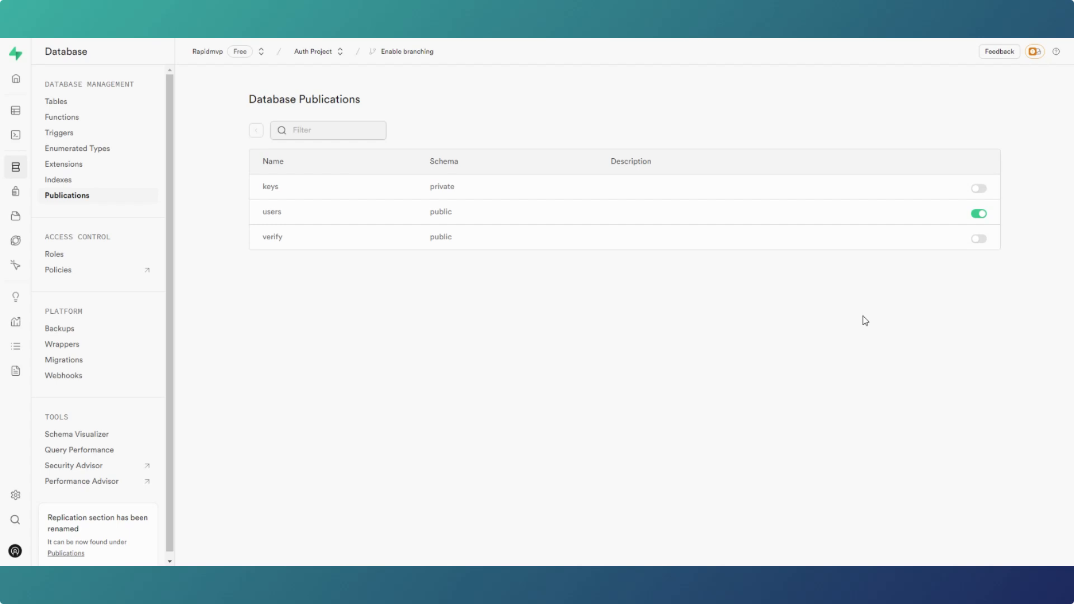
mouse_move(833, 349)
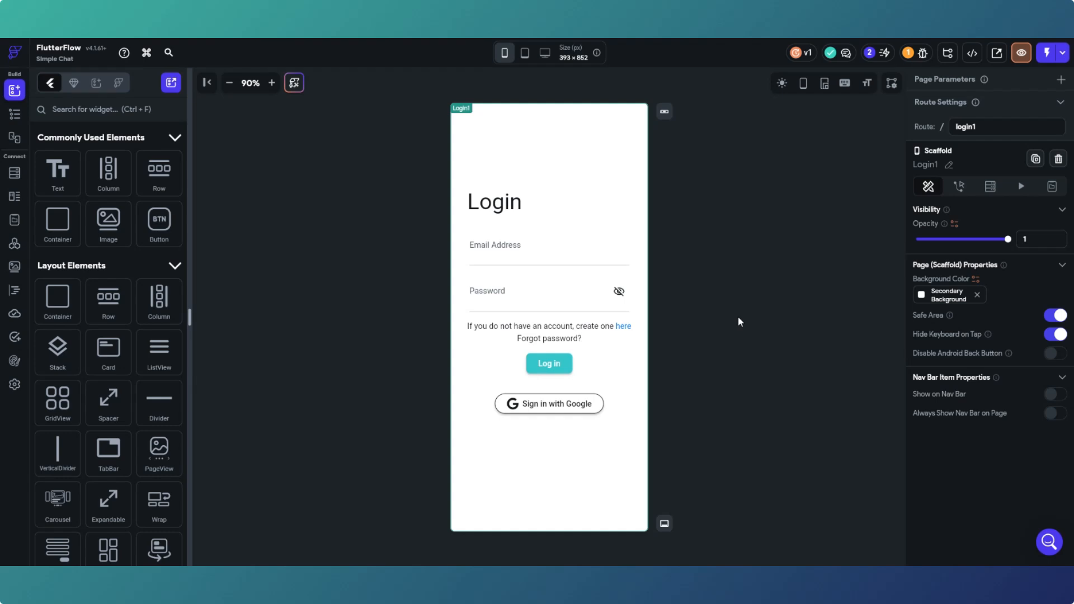
Select the Dashboard page from the Widget Tree's page list.
left_click(14, 112)
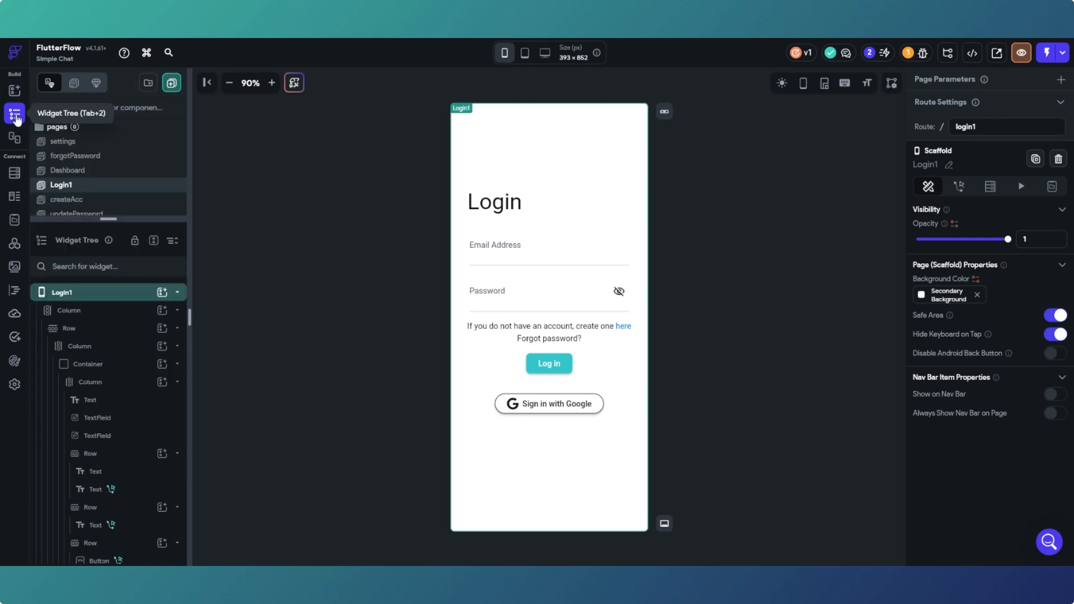
scroll("down", 3)
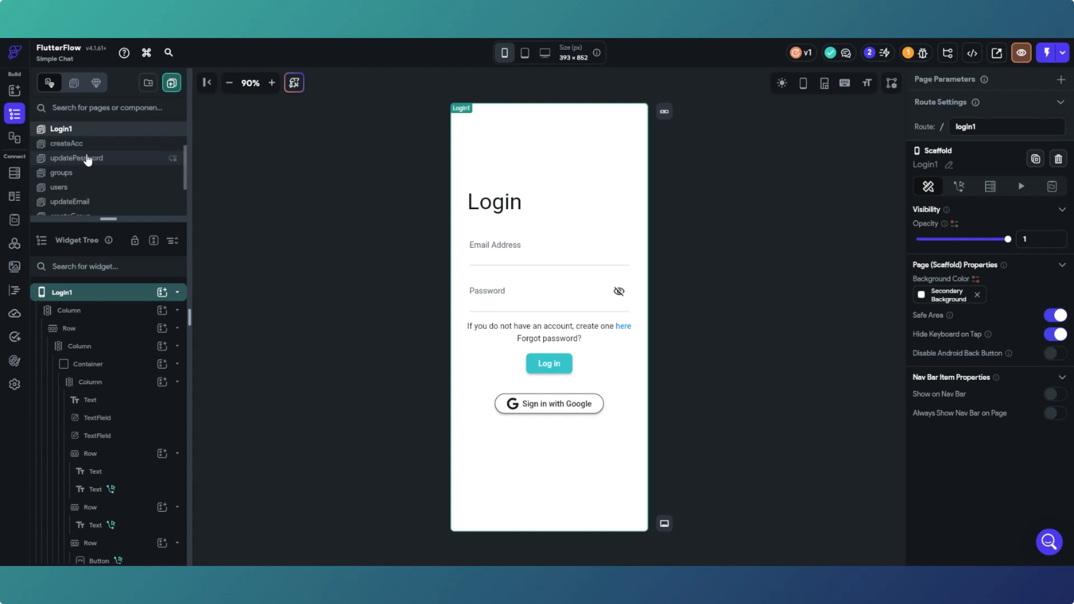
left_click(68, 170)
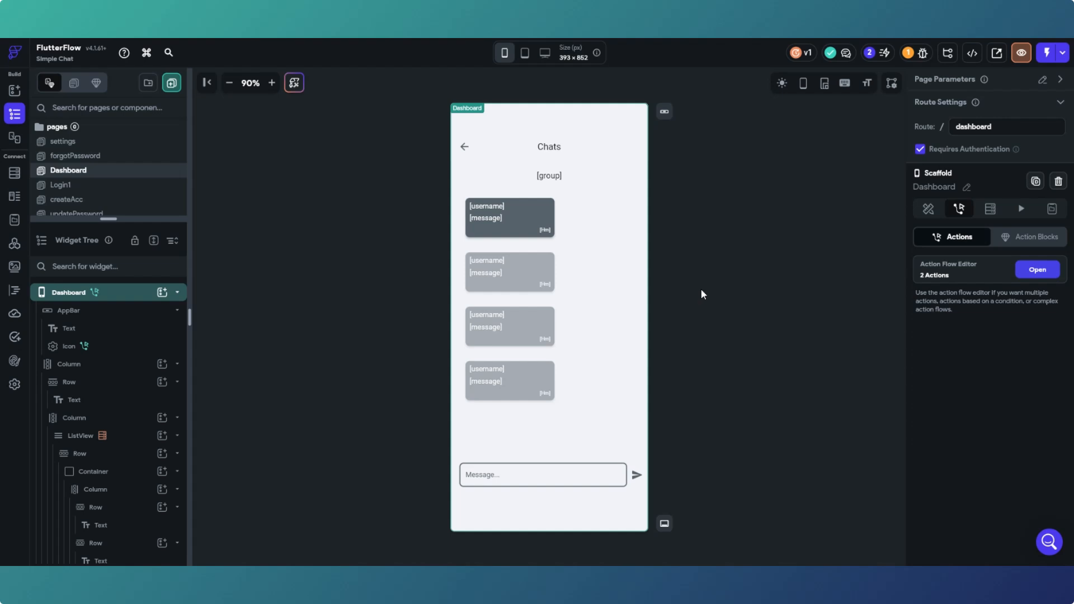
left_click(1036, 268)
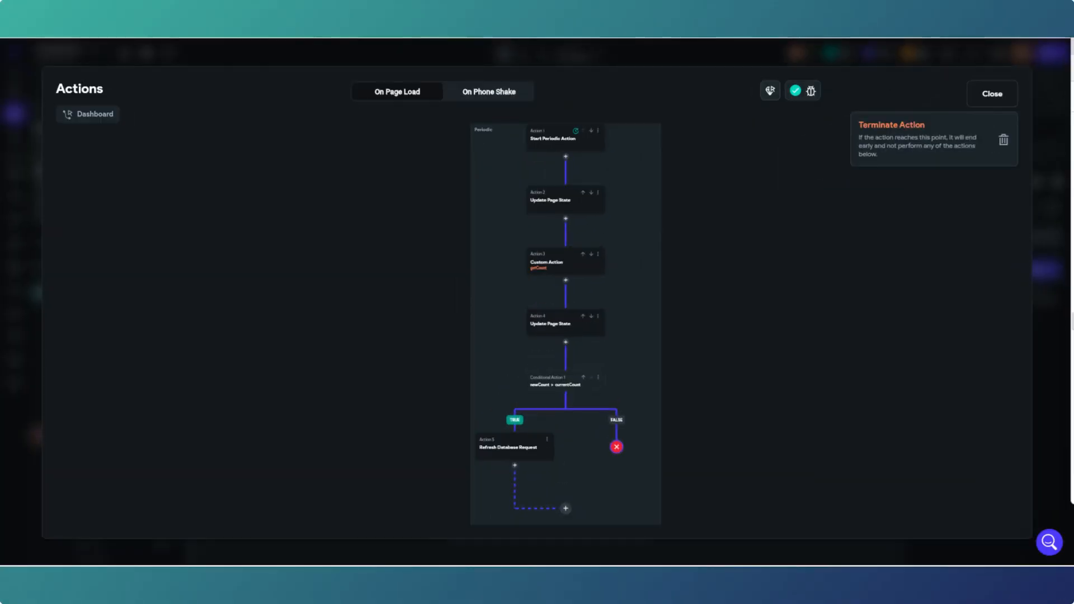
left_click(991, 94)
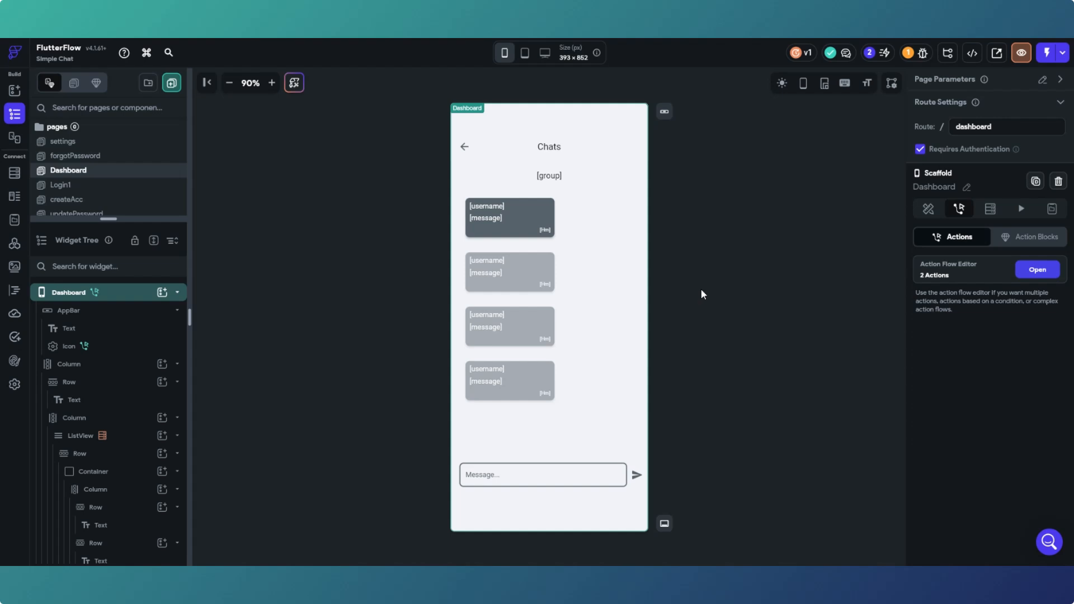
mouse_move(712, 333)
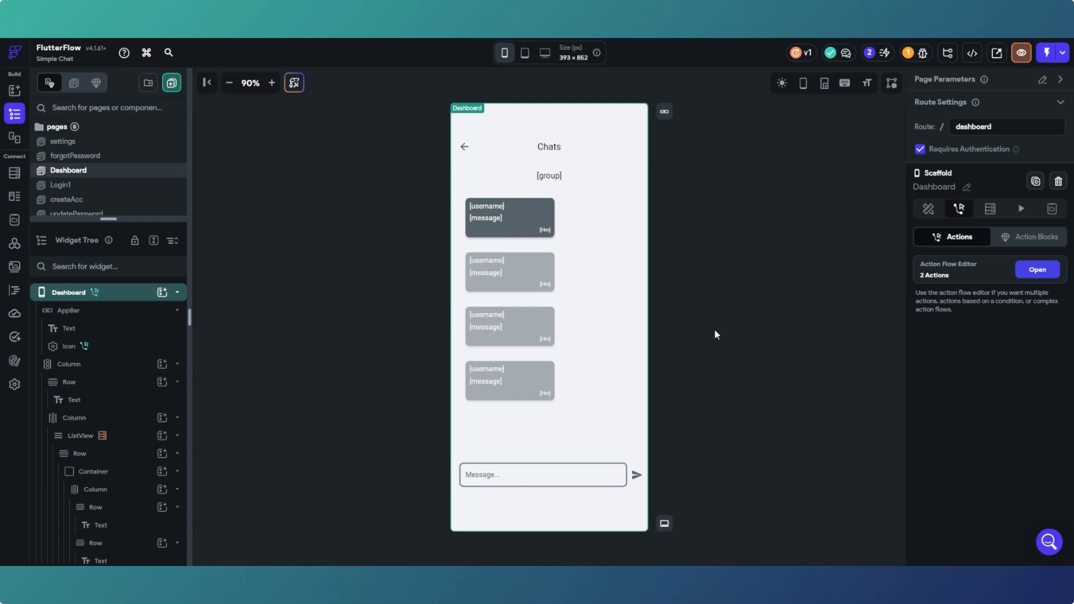
mouse_move(1058, 263)
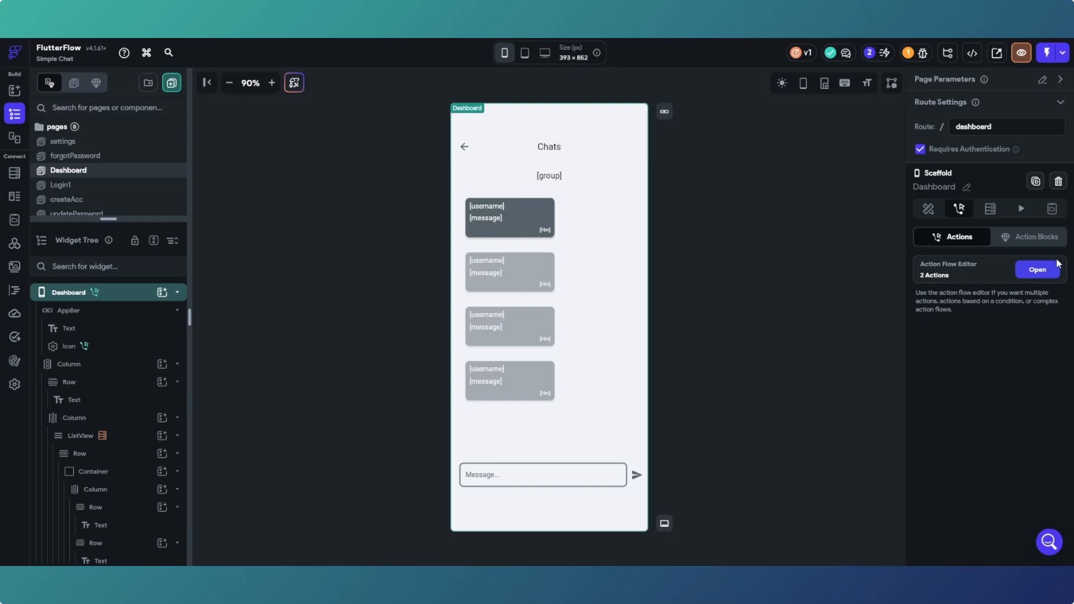
left_click(1036, 269)
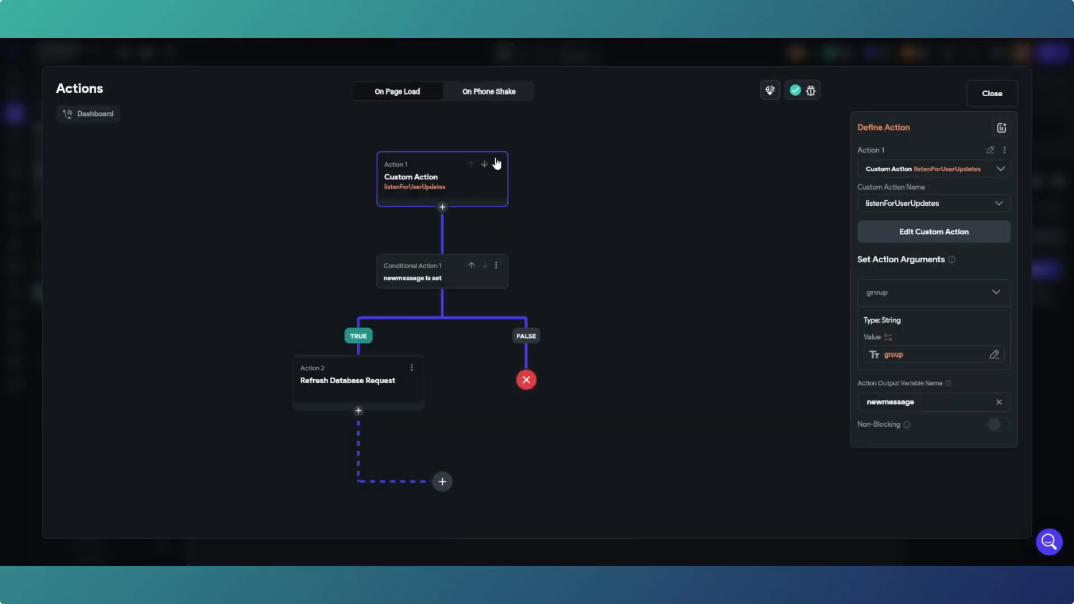
mouse_move(587, 303)
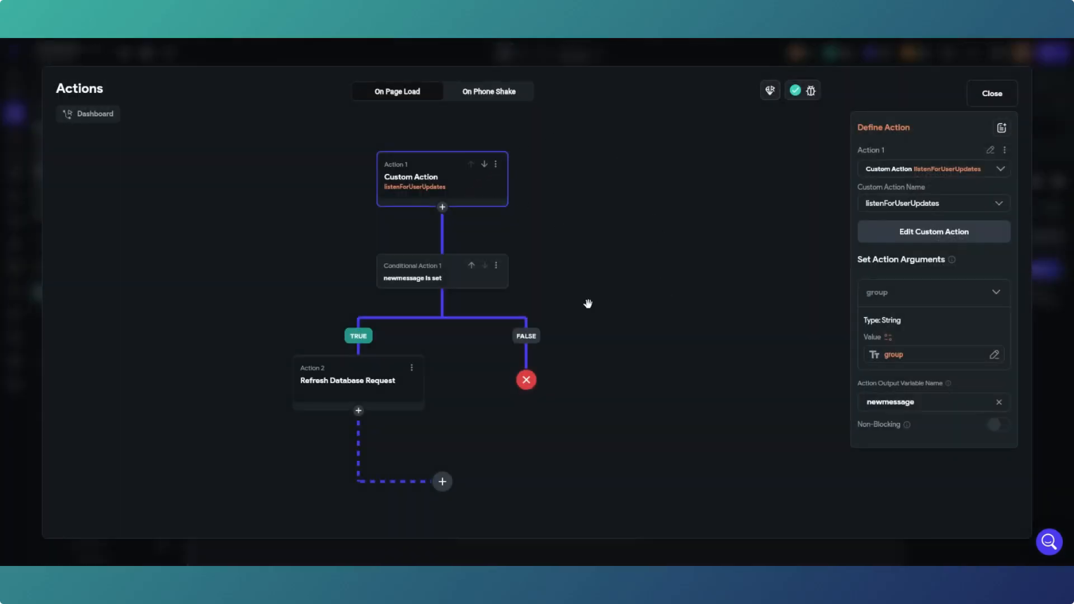
mouse_move(541, 203)
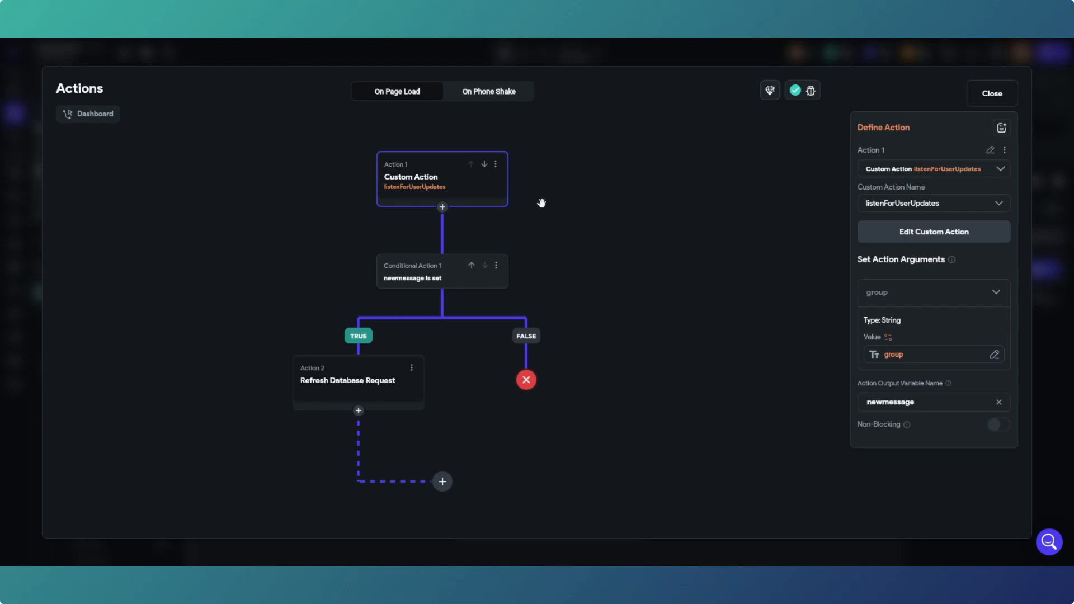
mouse_move(452, 195)
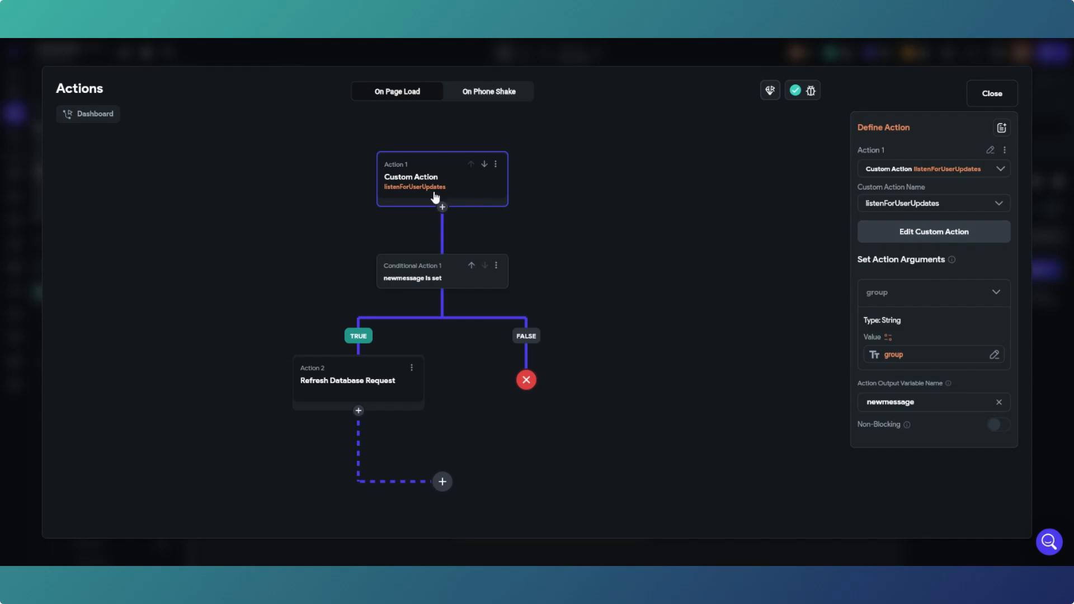
mouse_move(935, 289)
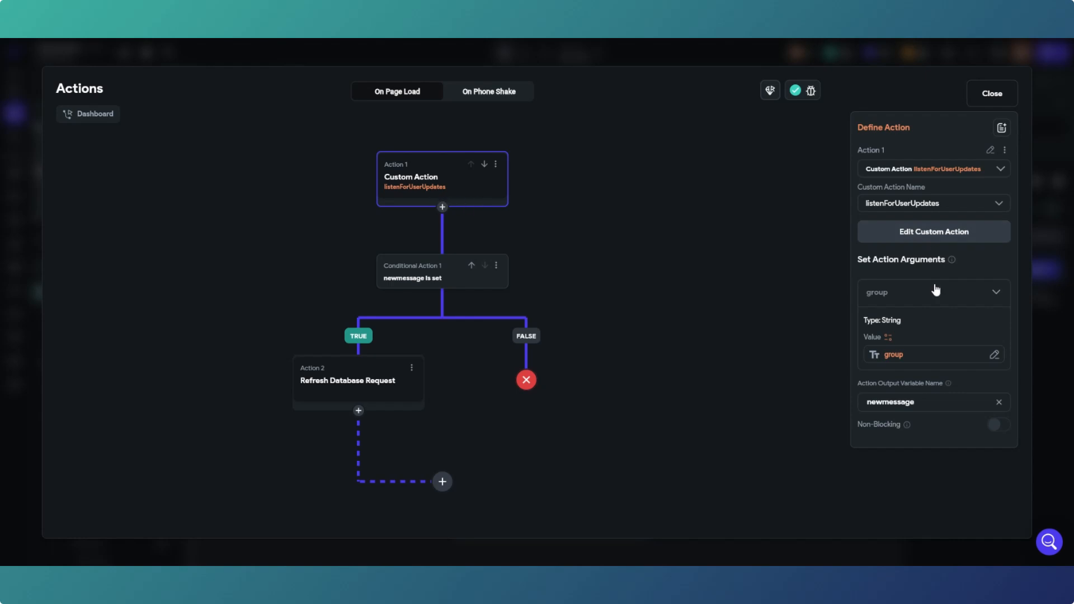
mouse_move(902, 325)
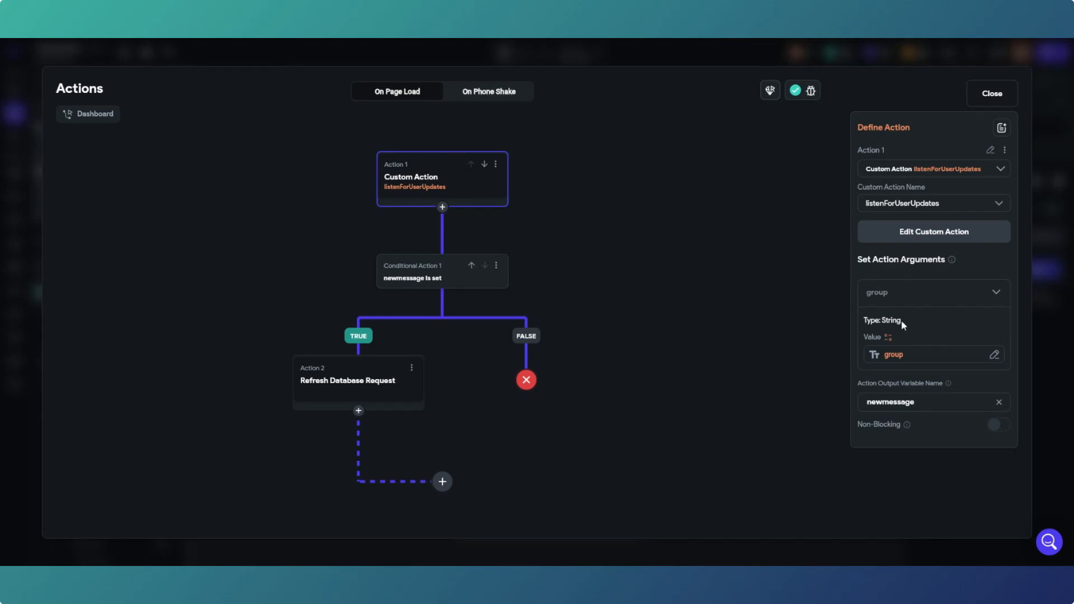
left_click(991, 93)
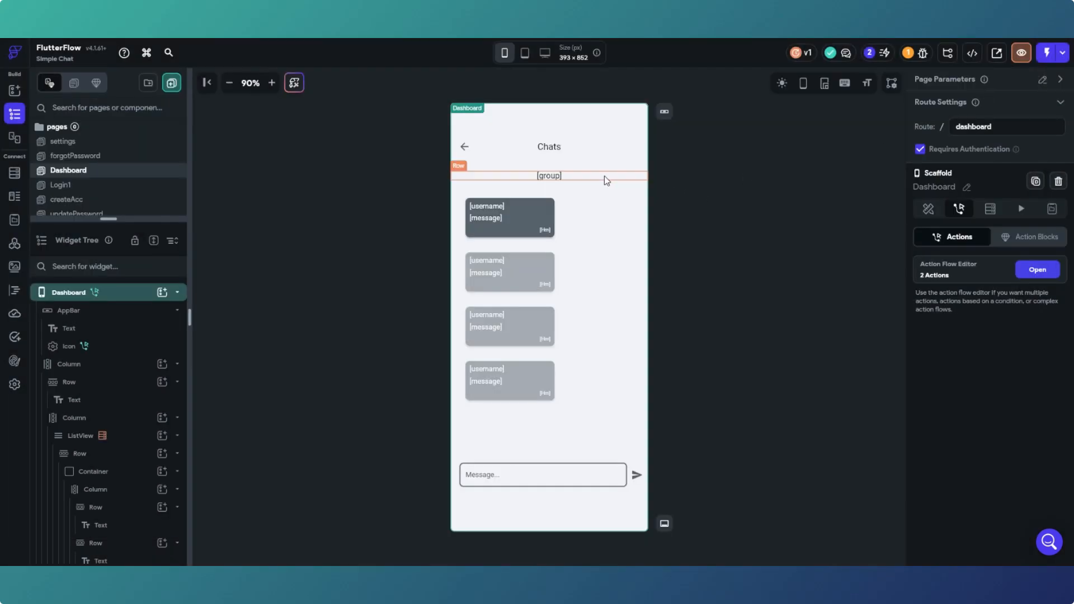
left_click(548, 175)
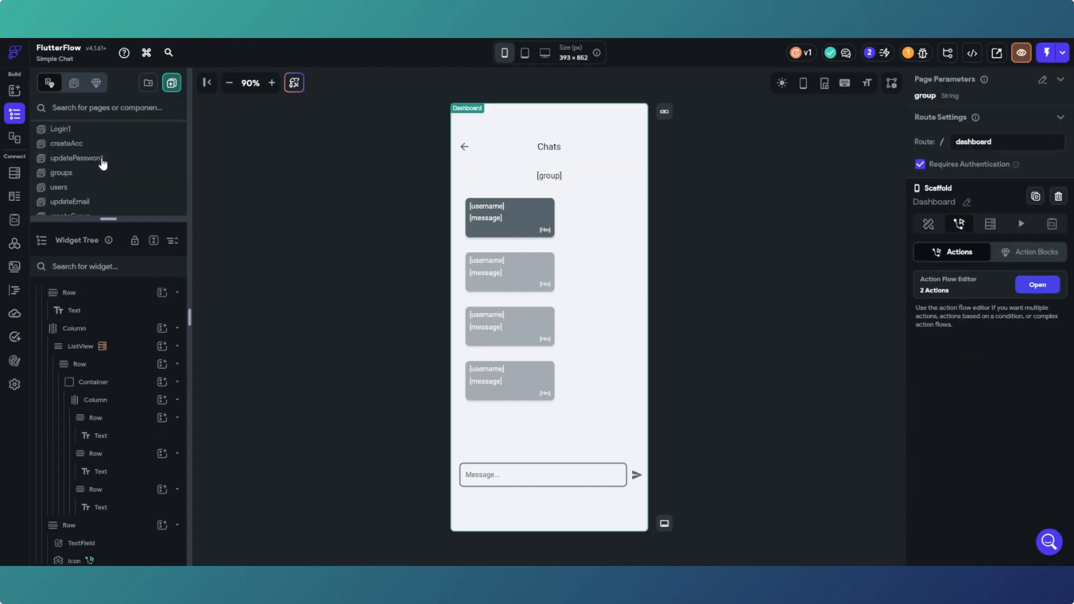
mouse_move(101, 160)
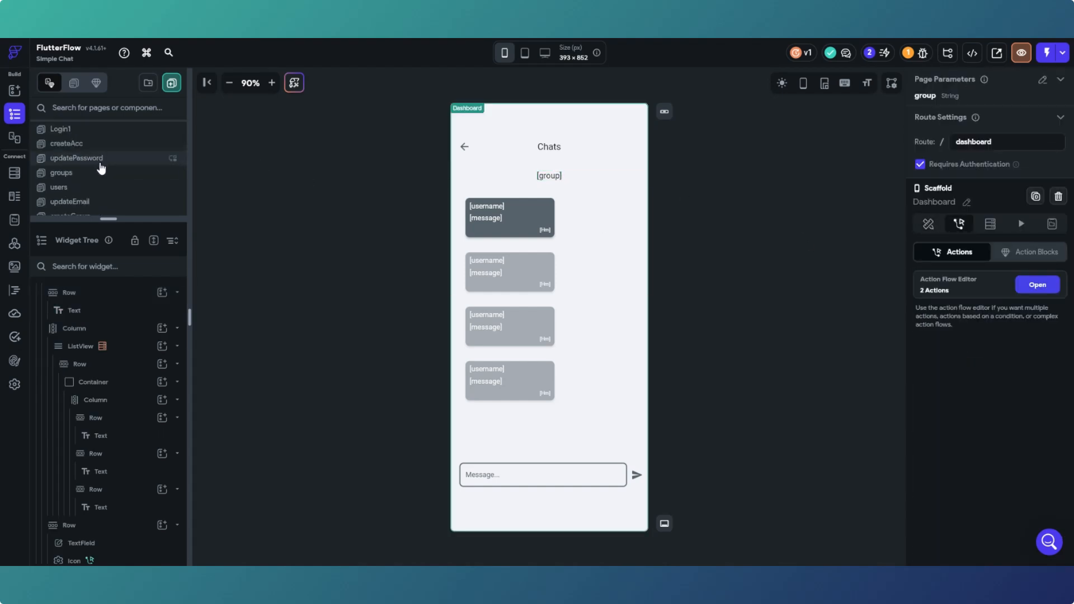
left_click(61, 172)
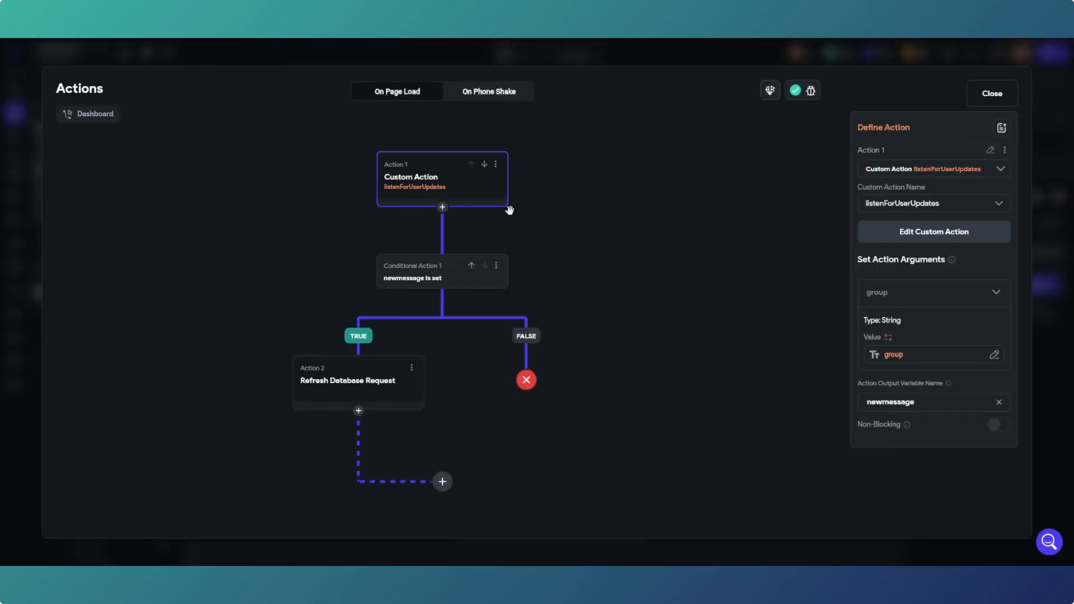
mouse_move(465, 177)
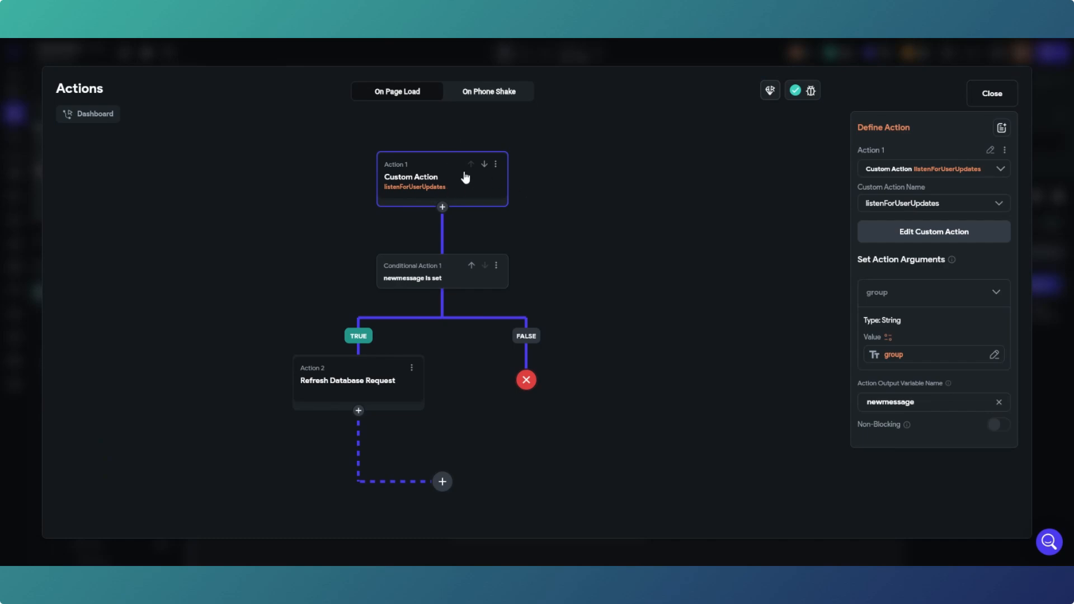
left_click(989, 93)
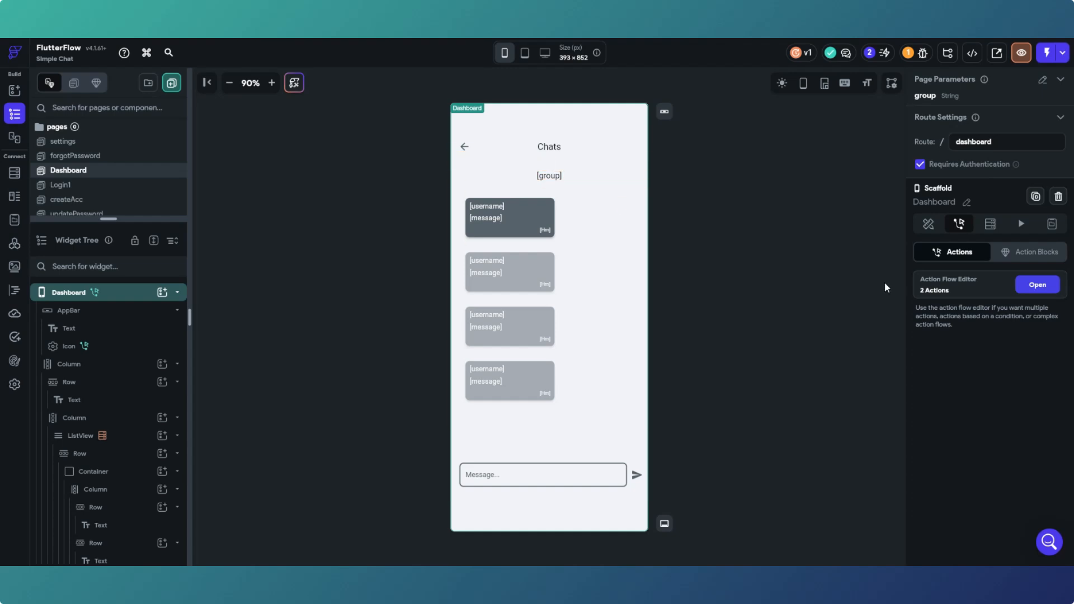
left_click(1036, 284)
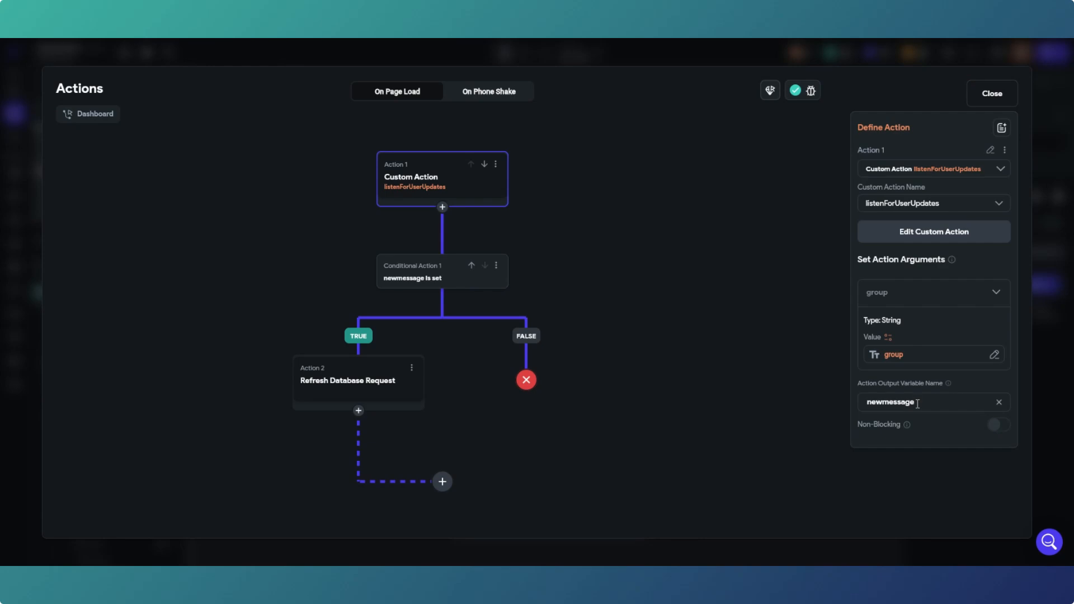
mouse_move(431, 280)
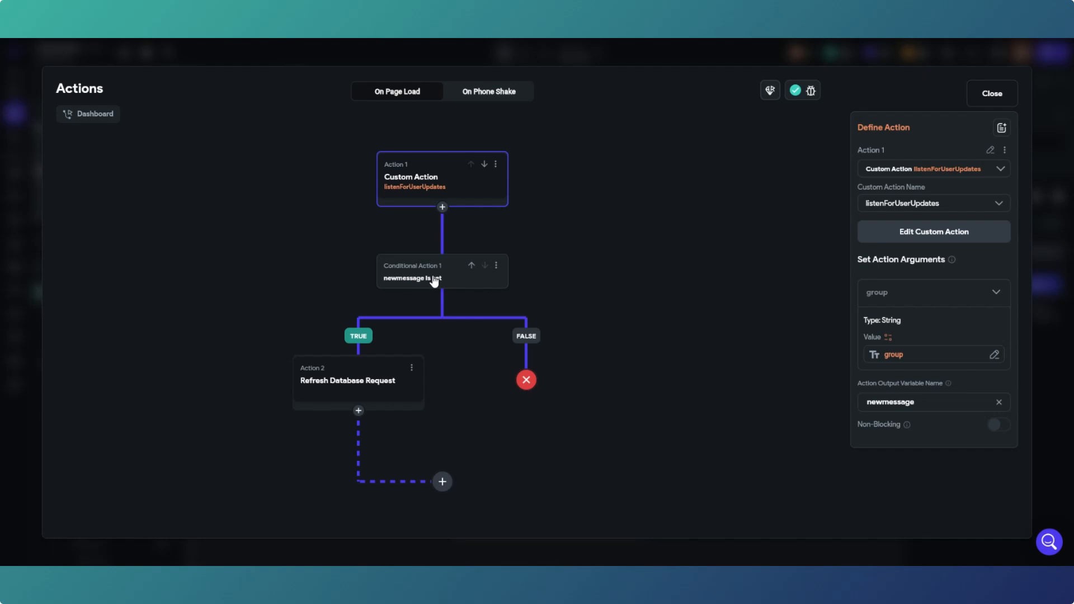
mouse_move(432, 279)
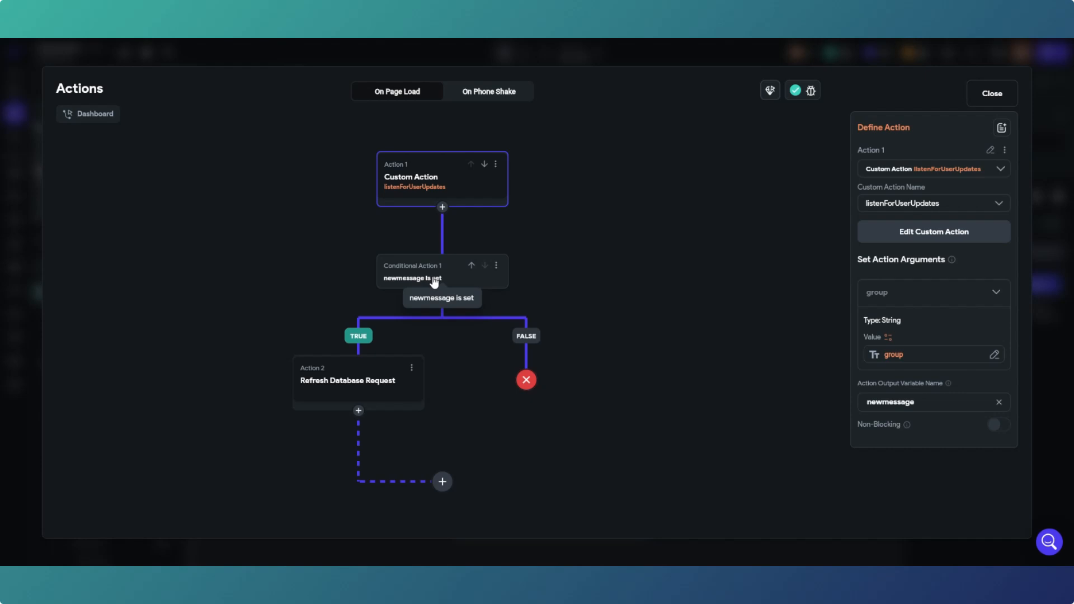
mouse_move(355, 395)
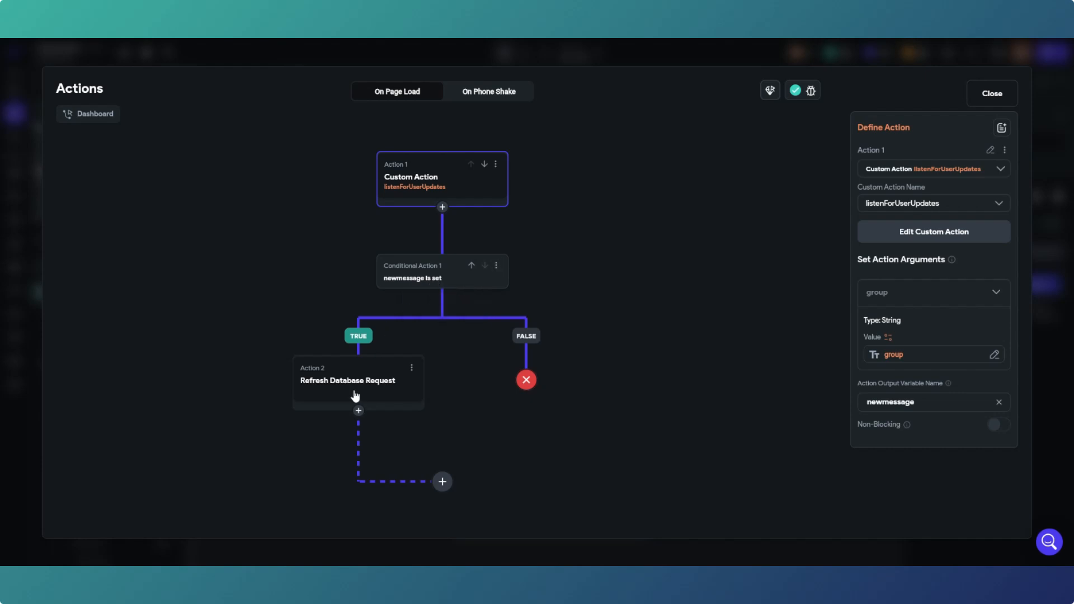
left_click(347, 380)
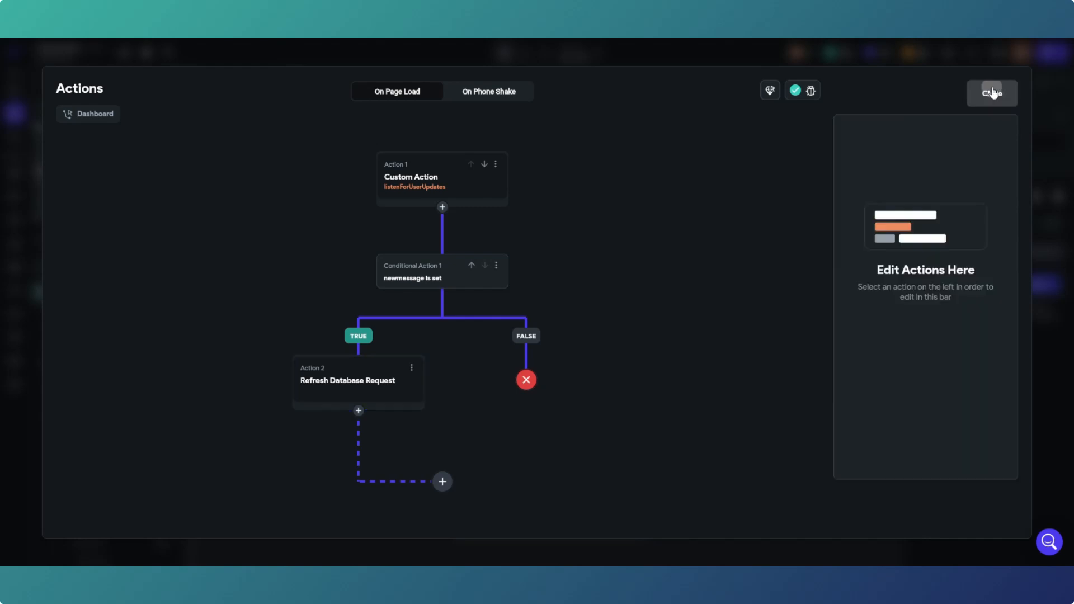
Close the Dashboard's Actions editor to return to the message ListView.
left_click(991, 93)
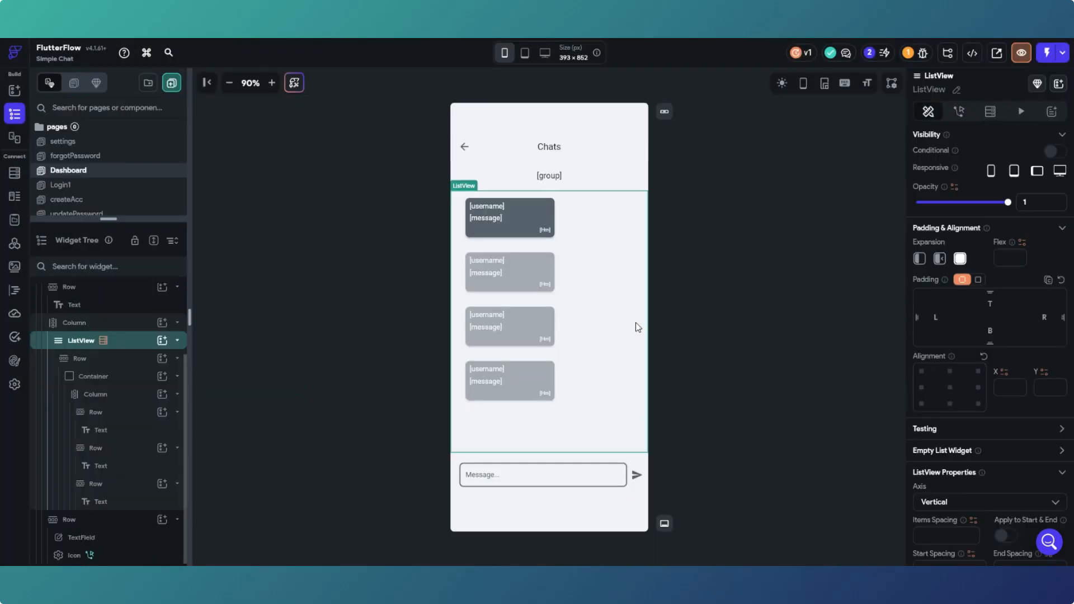
mouse_move(674, 370)
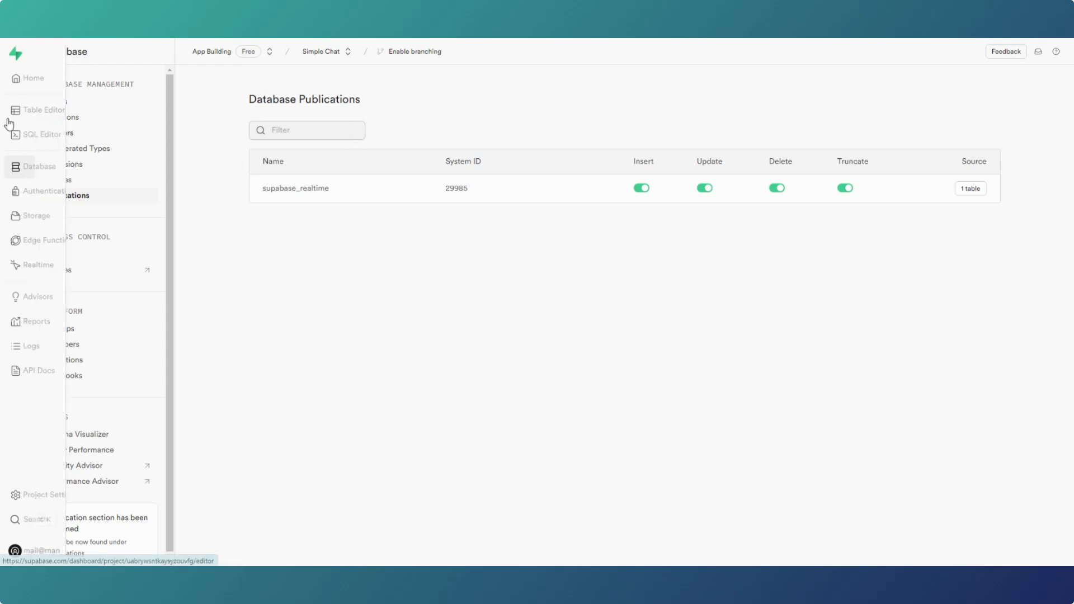
View the ten message rows in Supabase's messages table.
left_click(15, 110)
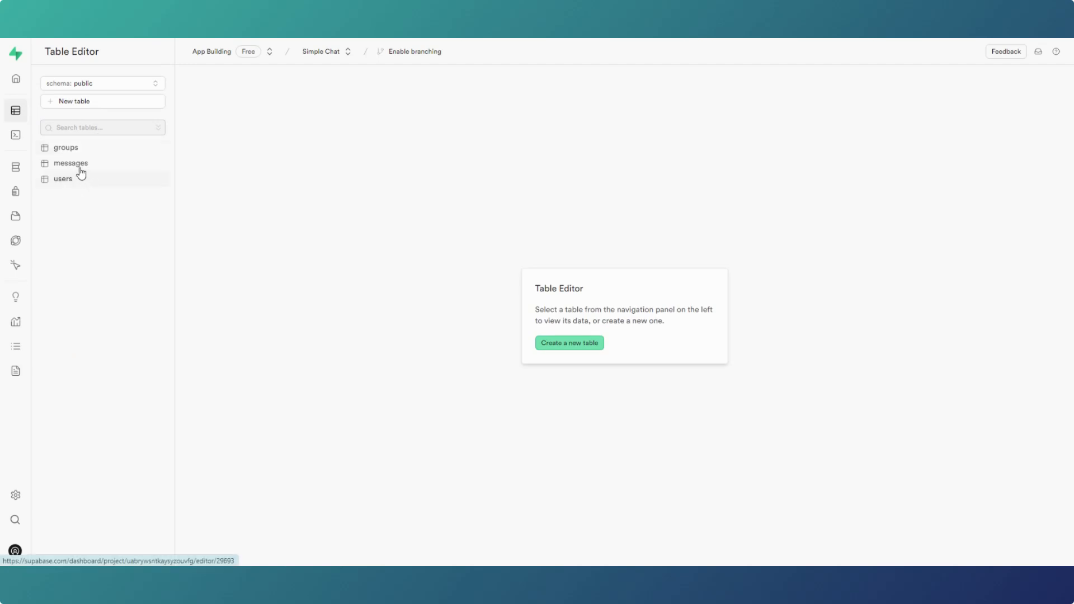
left_click(70, 162)
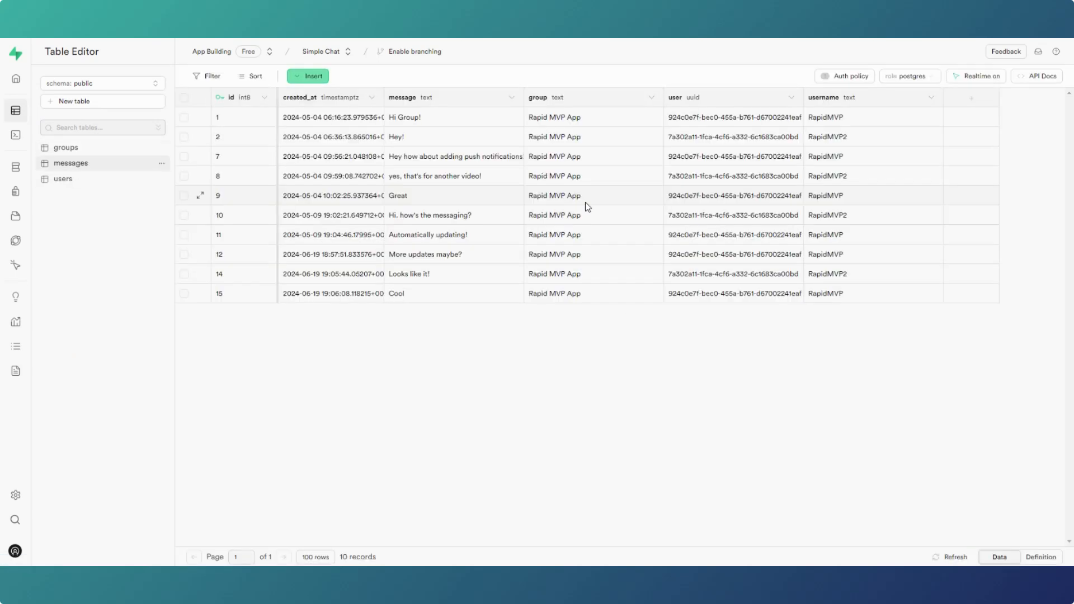
mouse_move(307, 293)
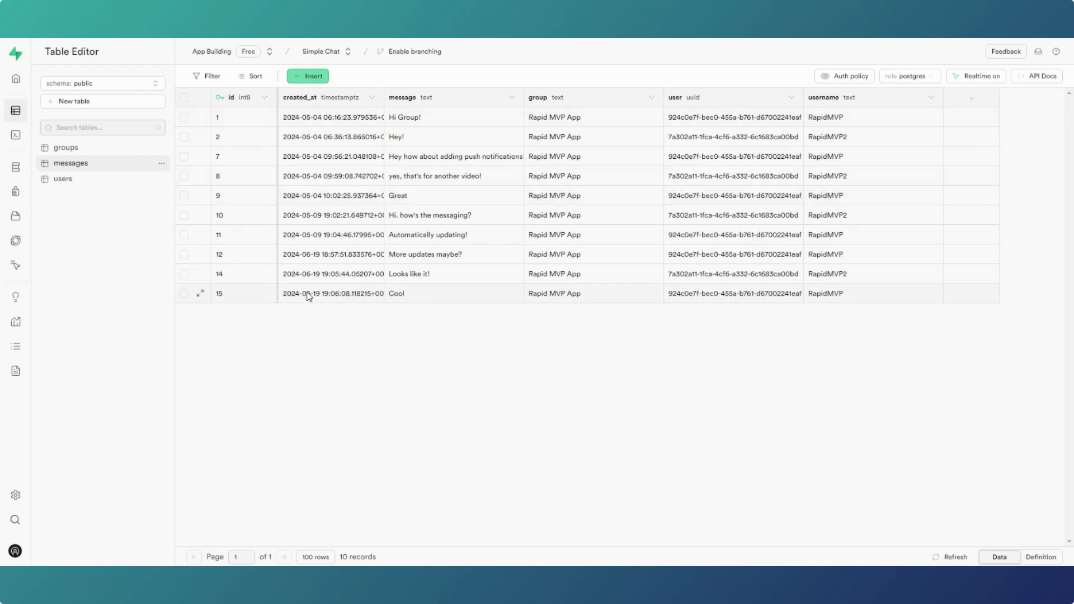
mouse_move(773, 298)
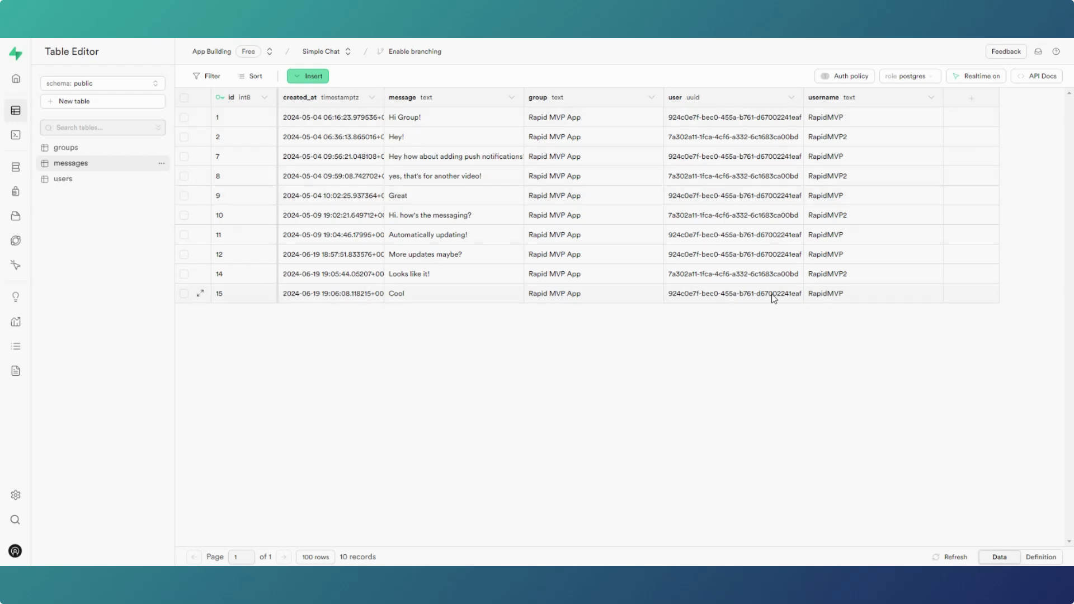
mouse_move(778, 299)
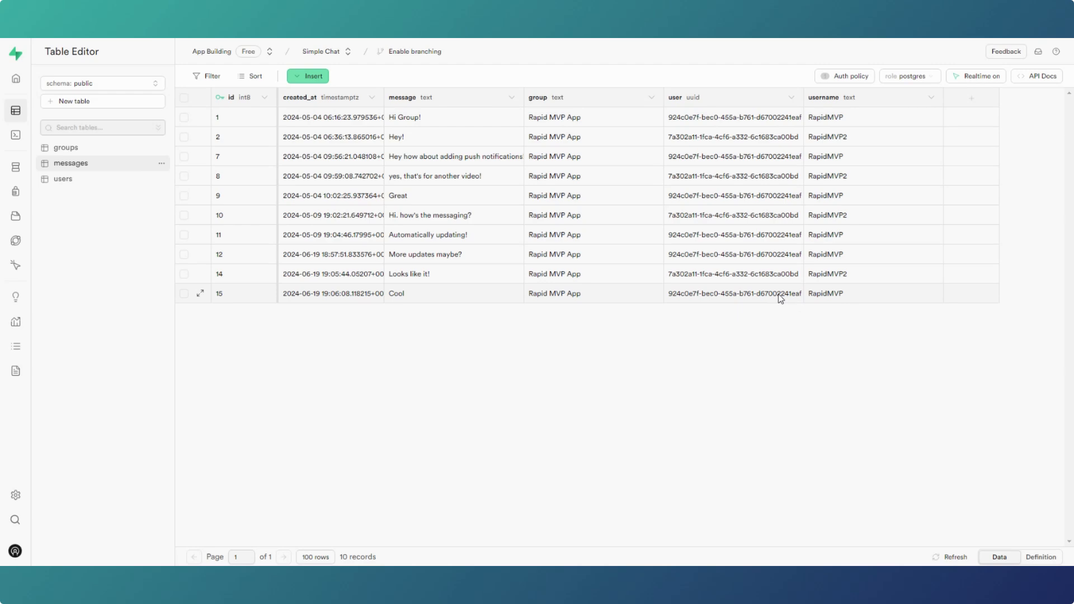
mouse_move(782, 317)
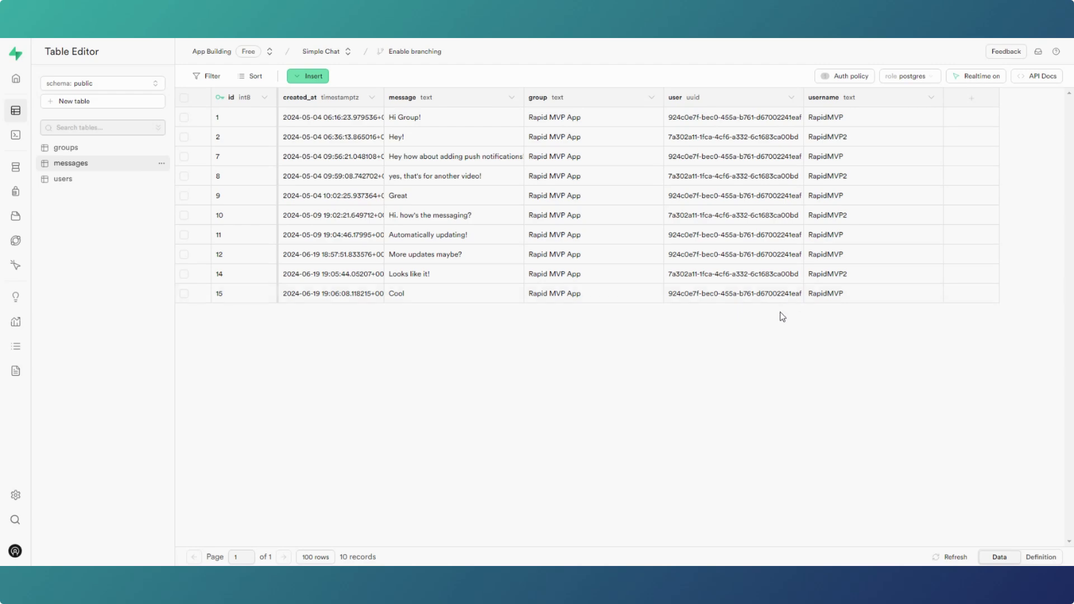
mouse_move(810, 192)
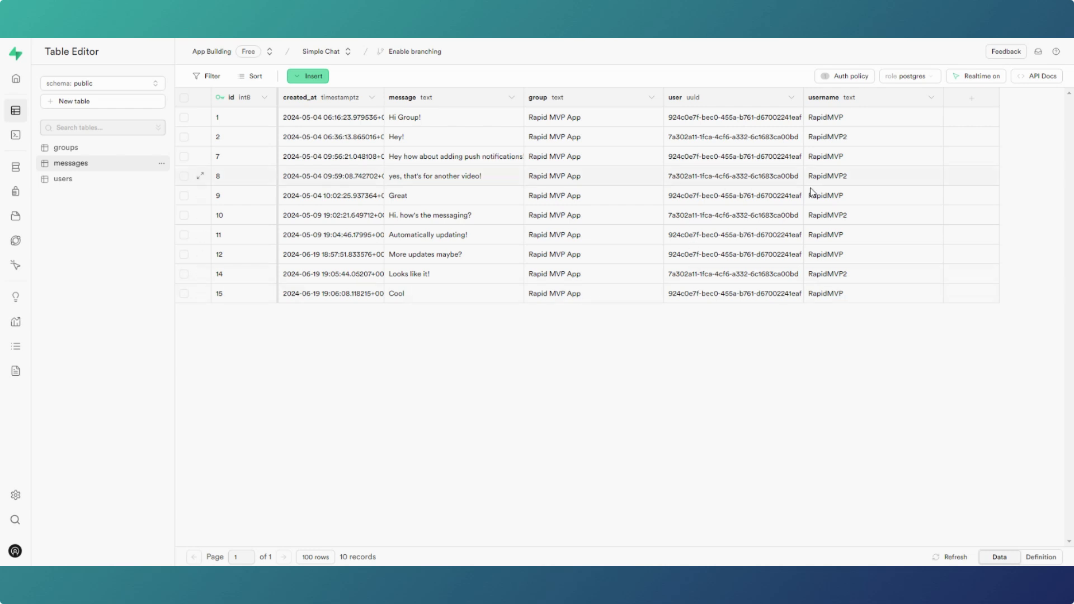
mouse_move(705, 549)
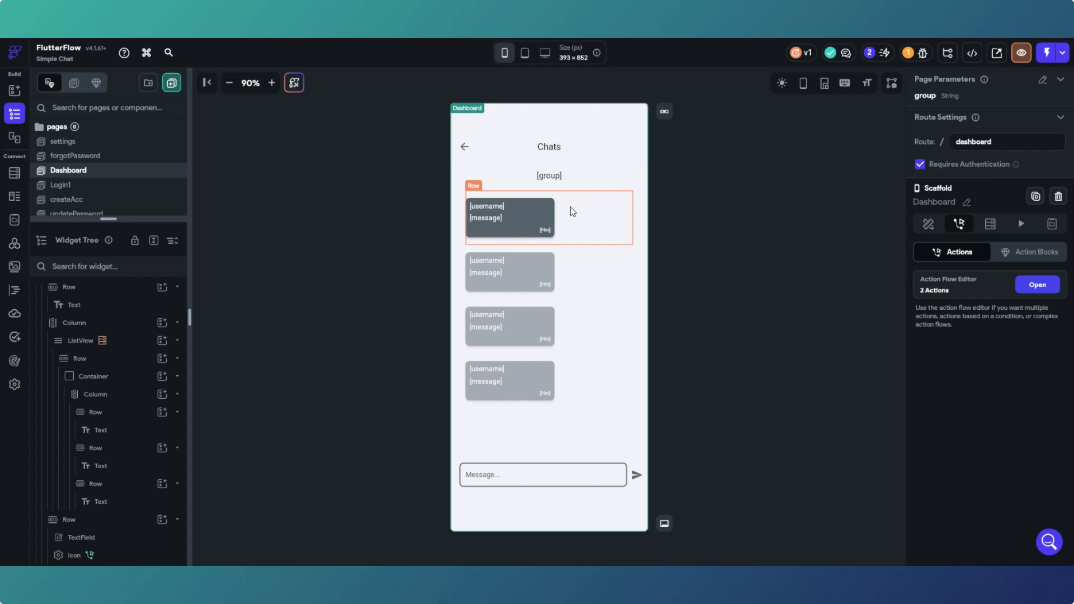
left_click(783, 259)
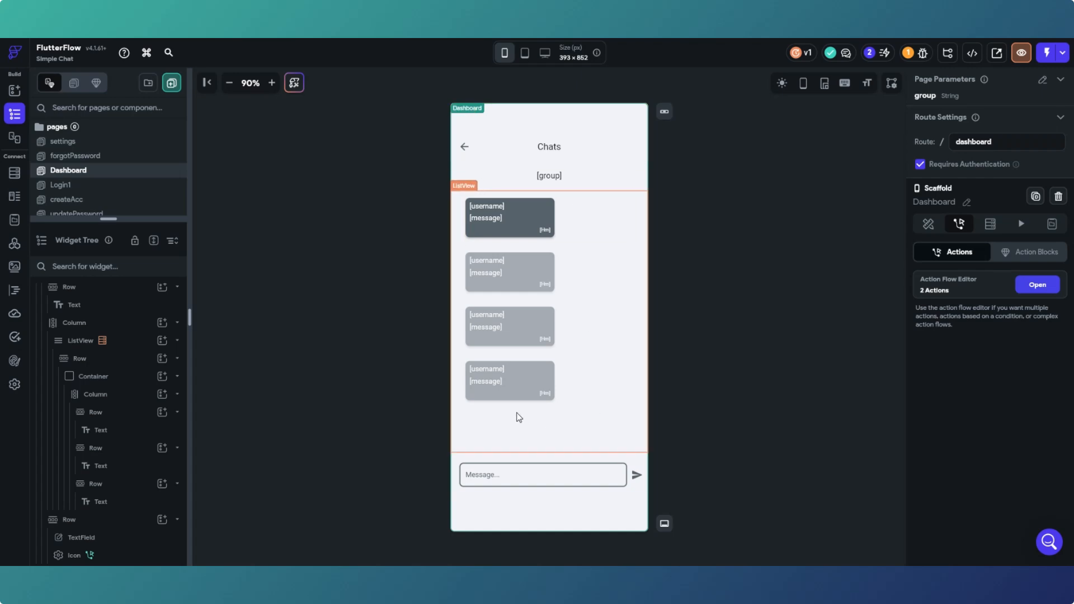
mouse_move(537, 343)
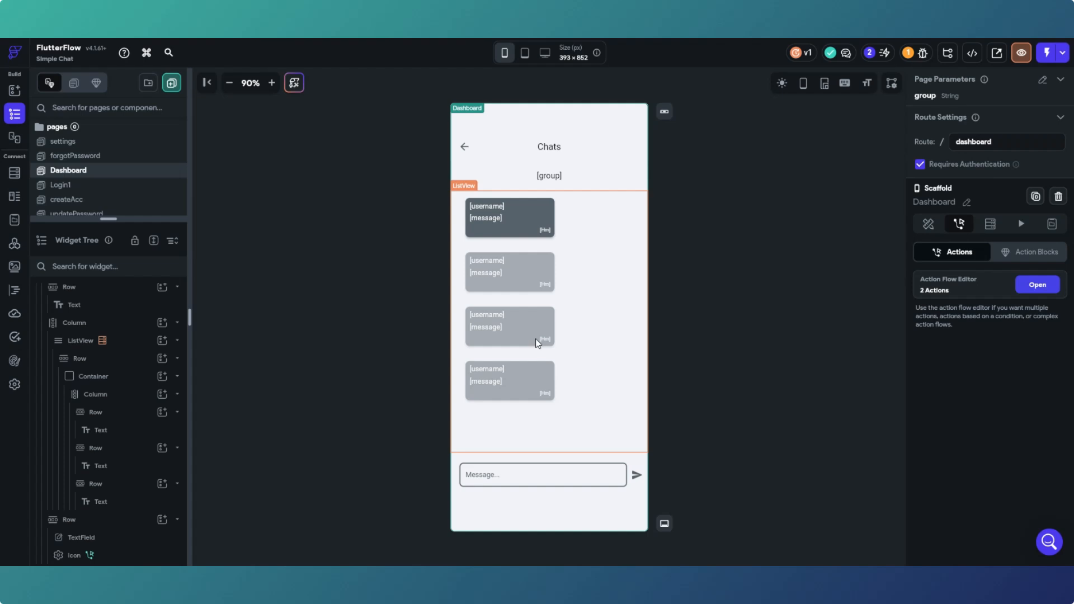
mouse_move(571, 445)
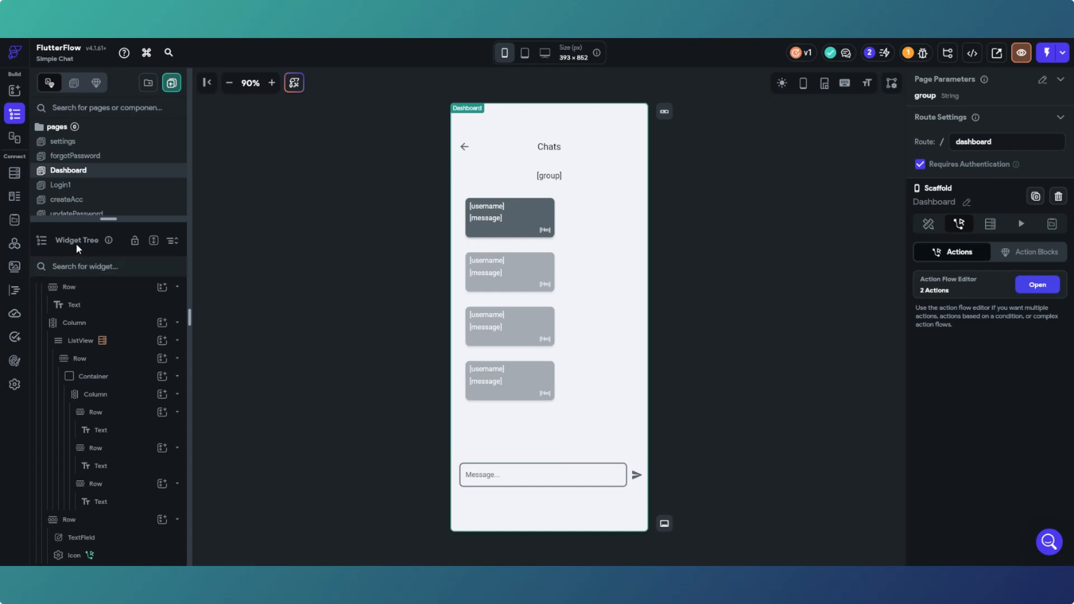
Open listenForUserUpdates under Custom Actions and scroll through its realtime subscription code.
left_click(15, 289)
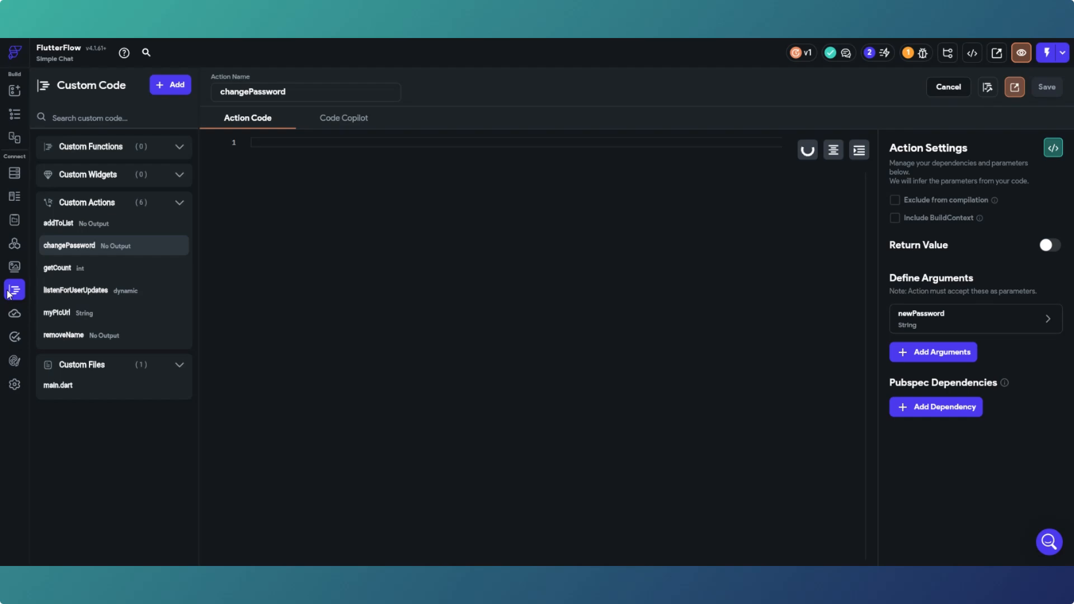
left_click(1052, 147)
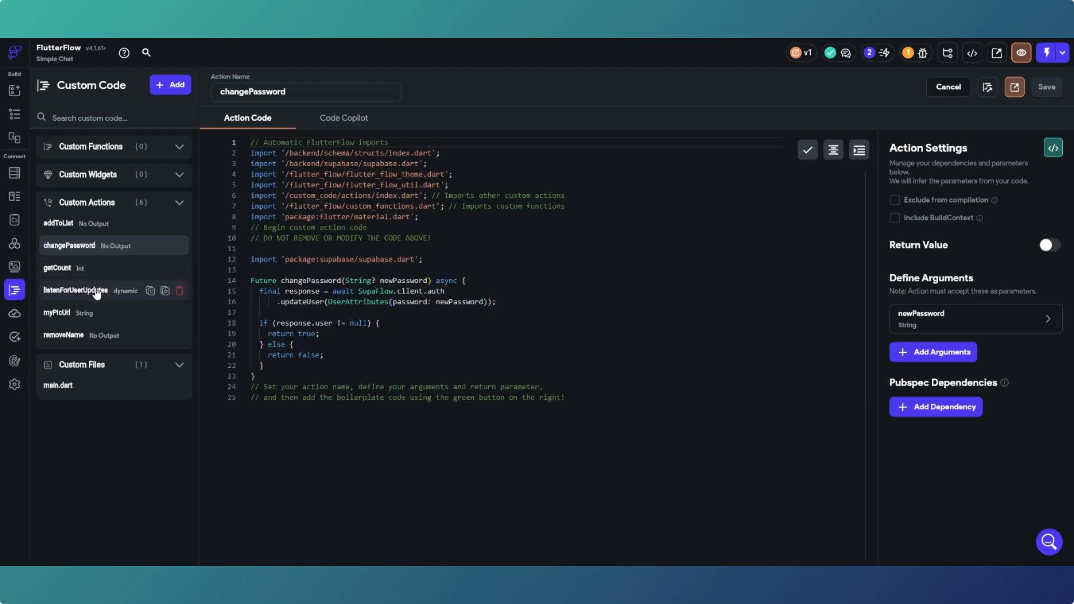
left_click(76, 289)
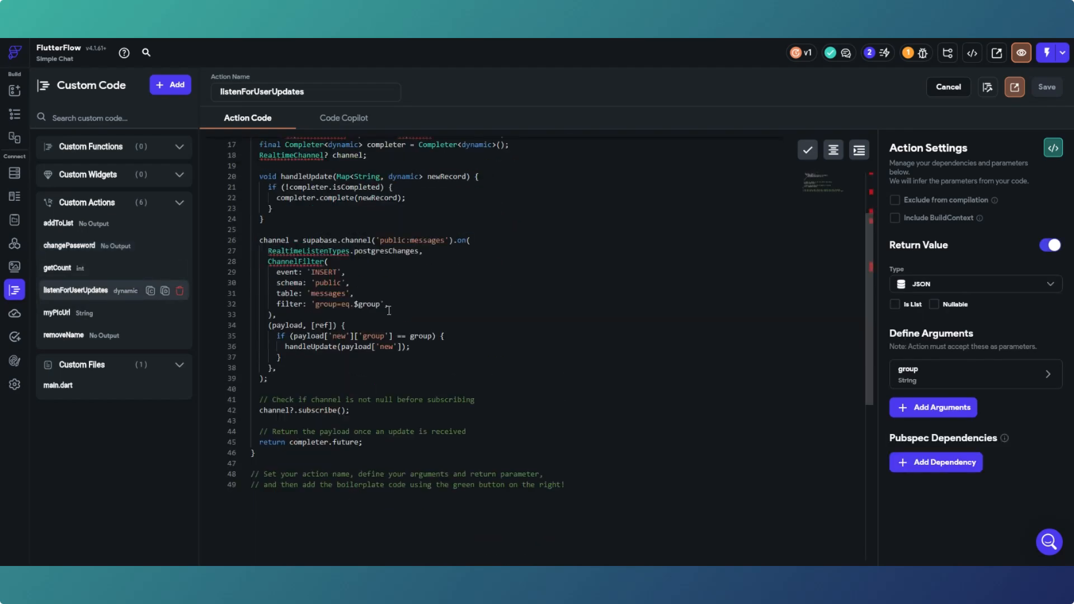
scroll("up", 3)
type(",")
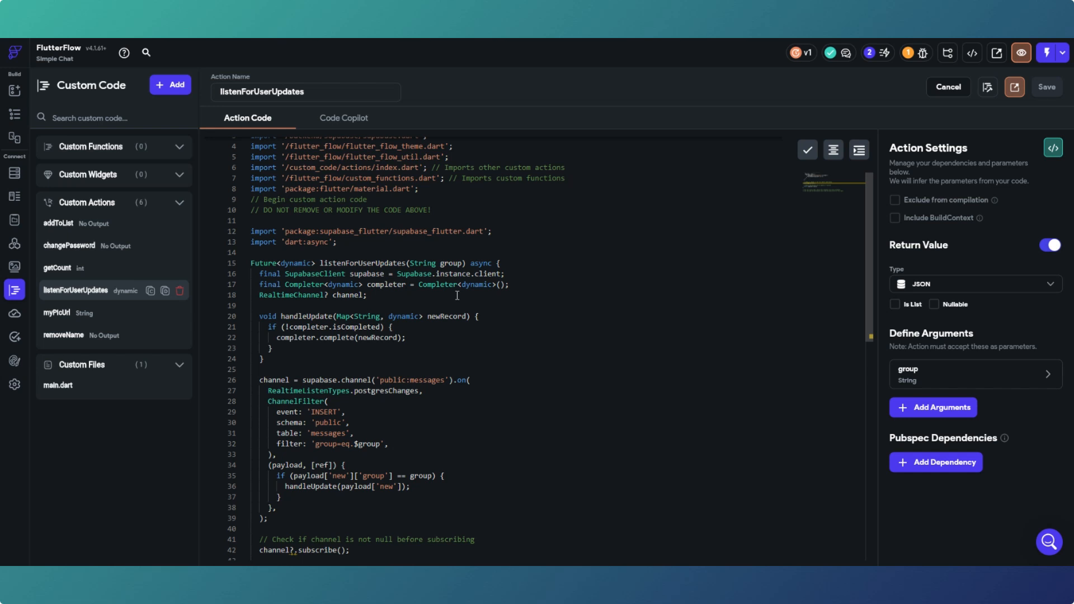
scroll("down", 3)
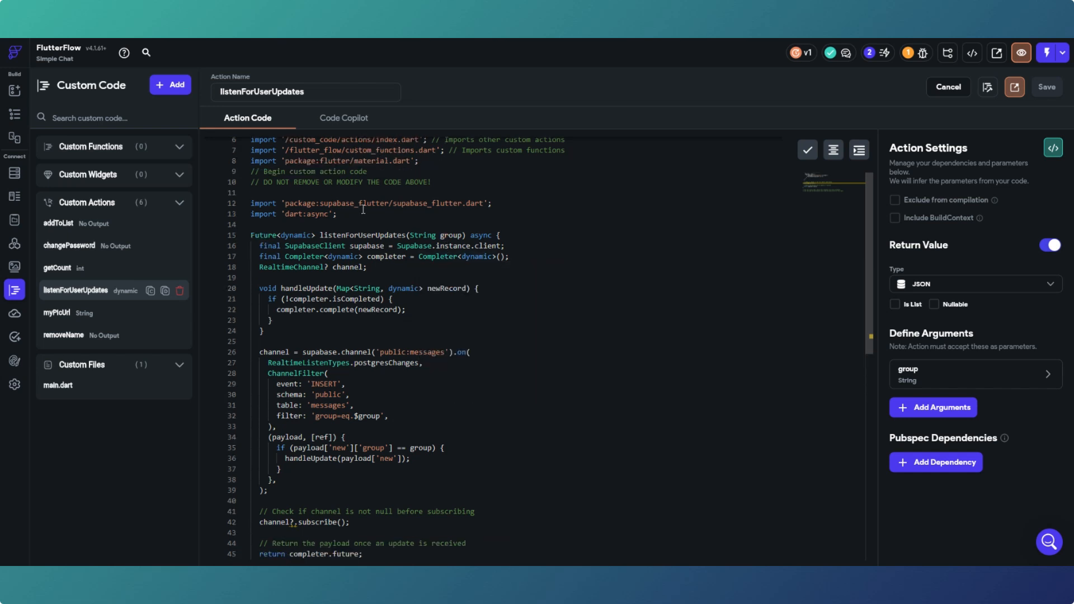
mouse_move(394, 459)
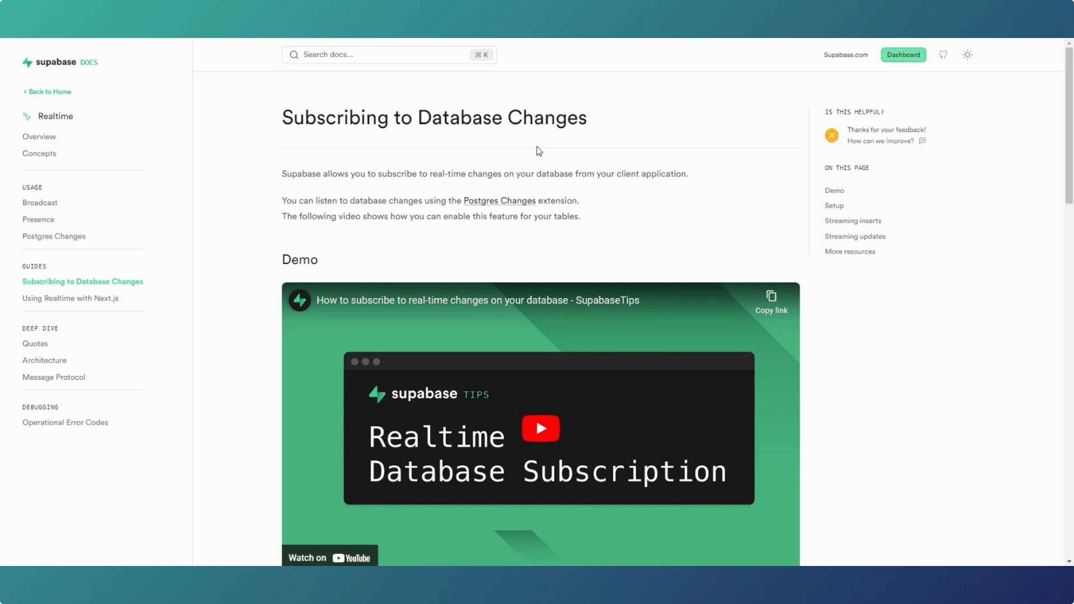
Scroll to More resources and open the Flutter reference for listening to inserts.
scroll("down", 3)
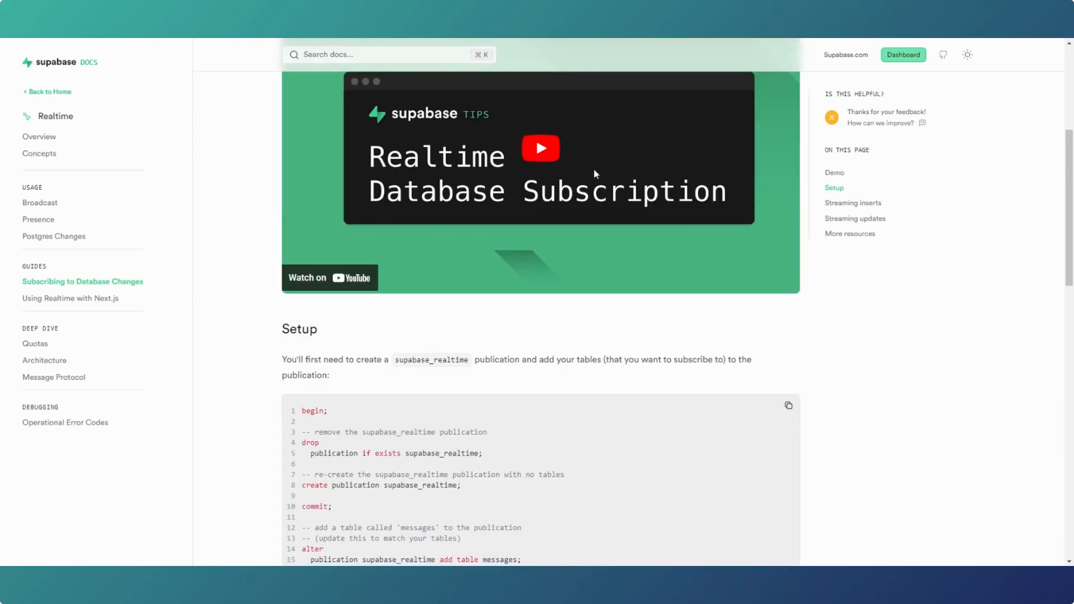
scroll("down", 3)
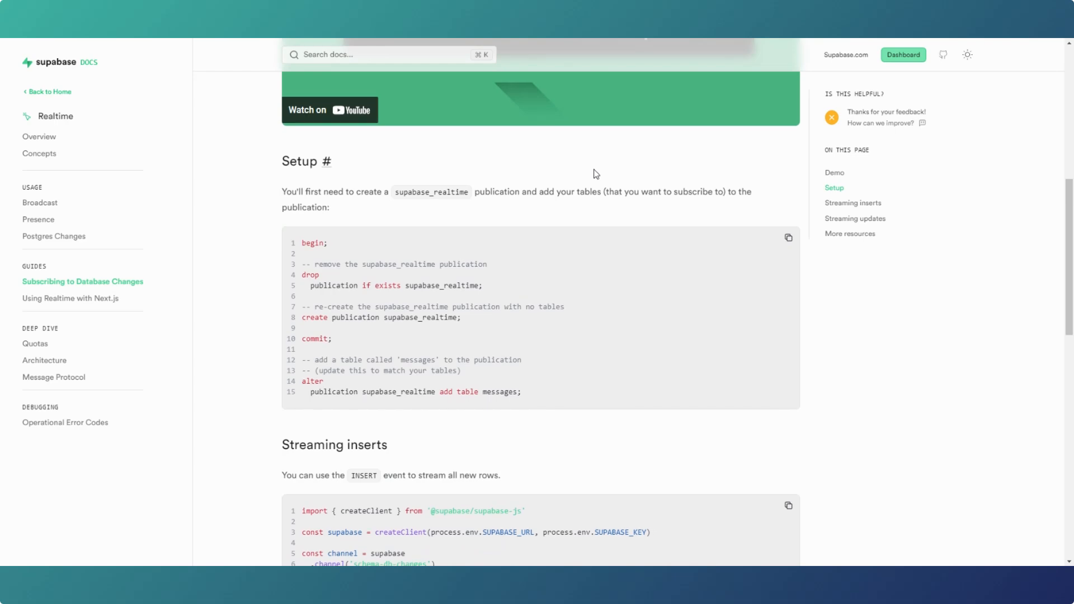
scroll("down", 3)
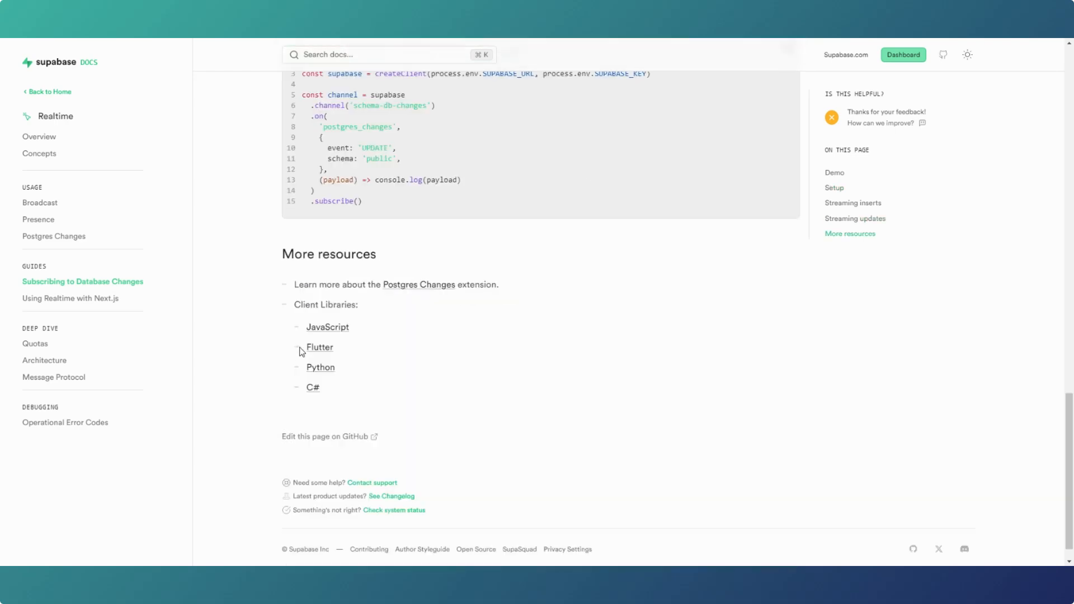
left_click(319, 347)
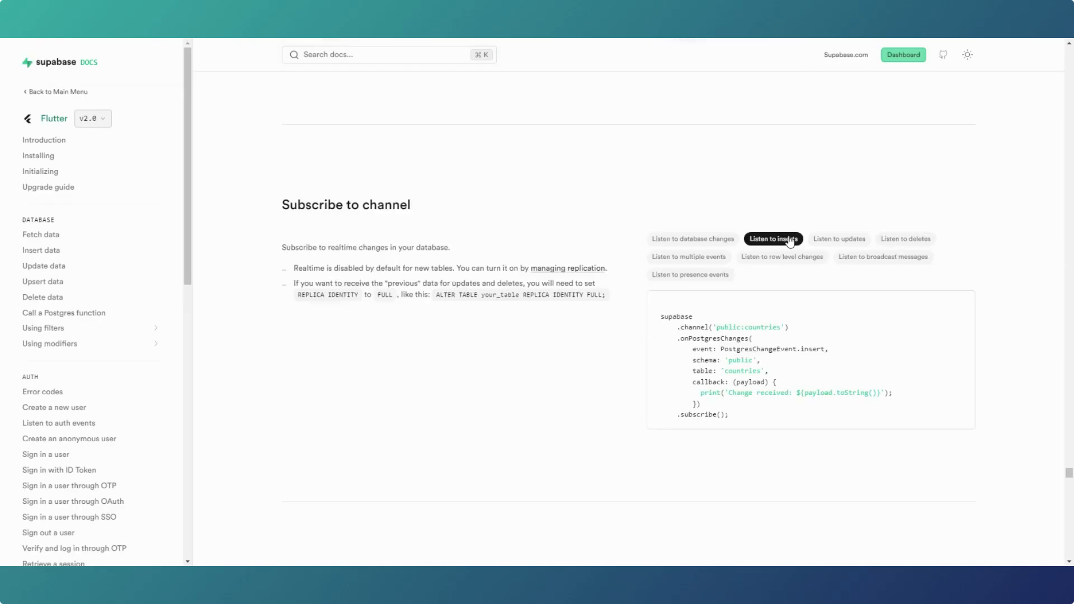
mouse_move(281, 209)
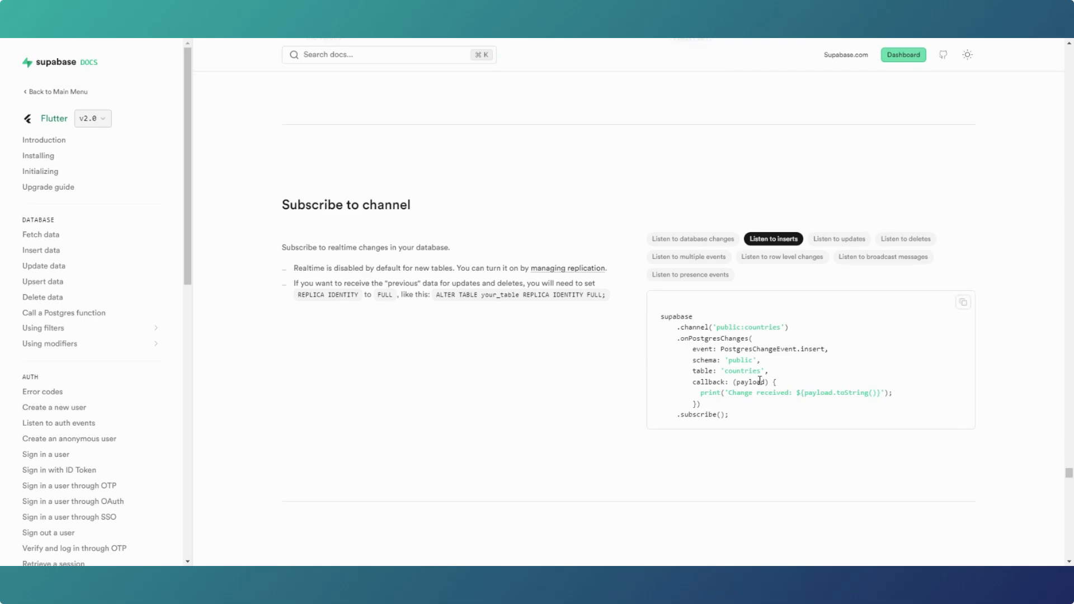
mouse_move(752, 425)
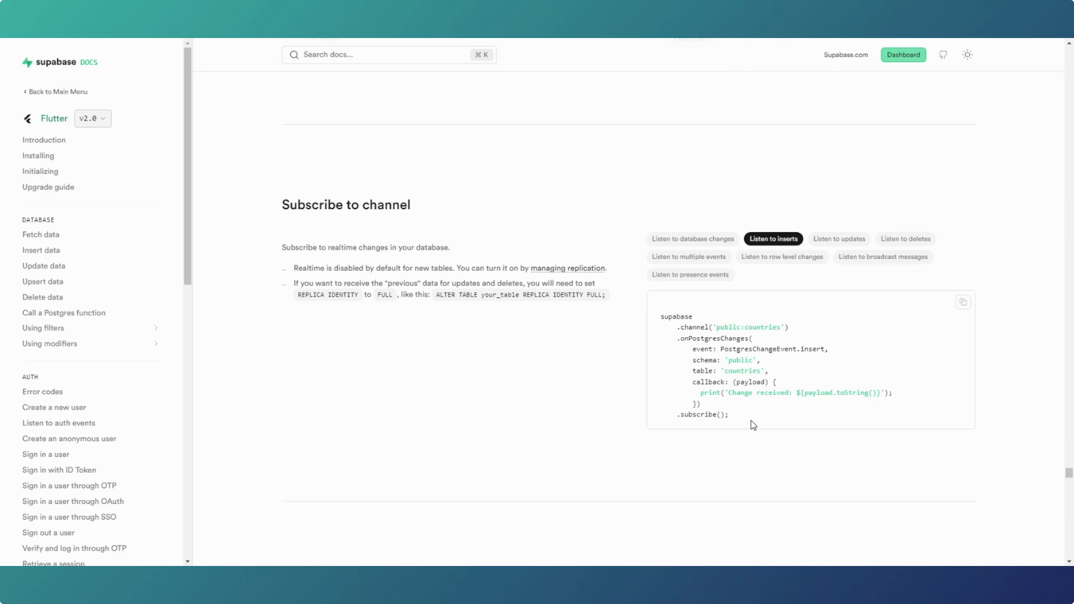
mouse_move(774, 244)
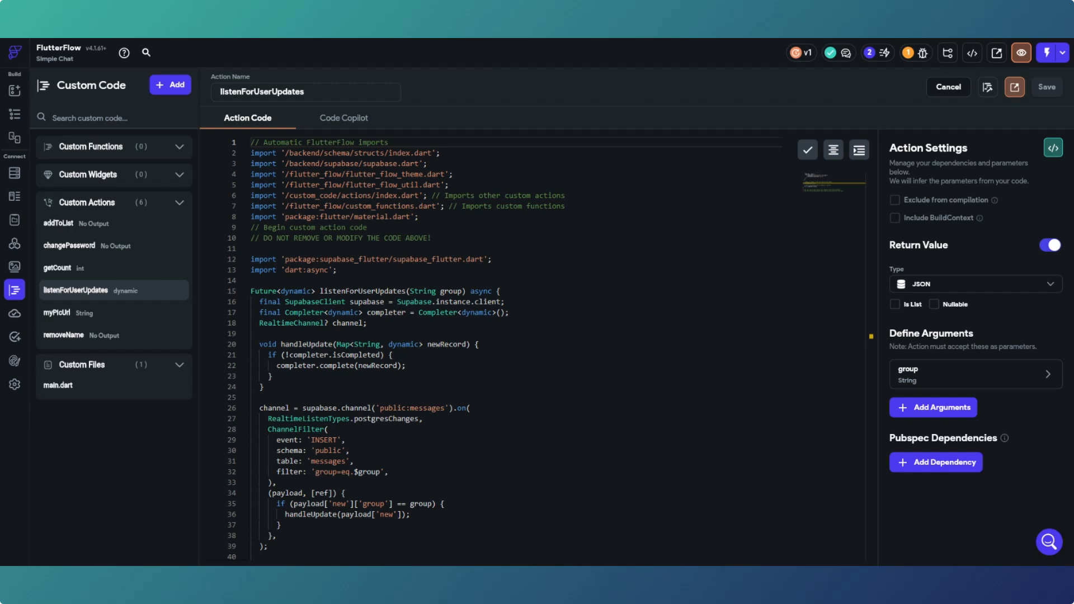
Recheck the listenForUserUpdates code, then reopen the Dashboard page.
left_click(322, 439)
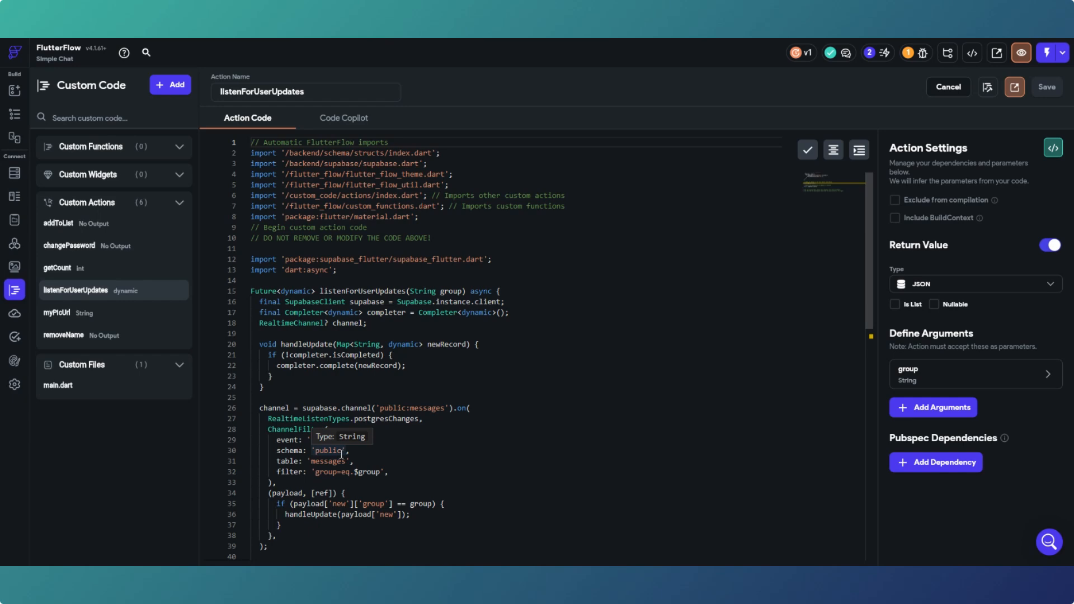
mouse_move(967, 387)
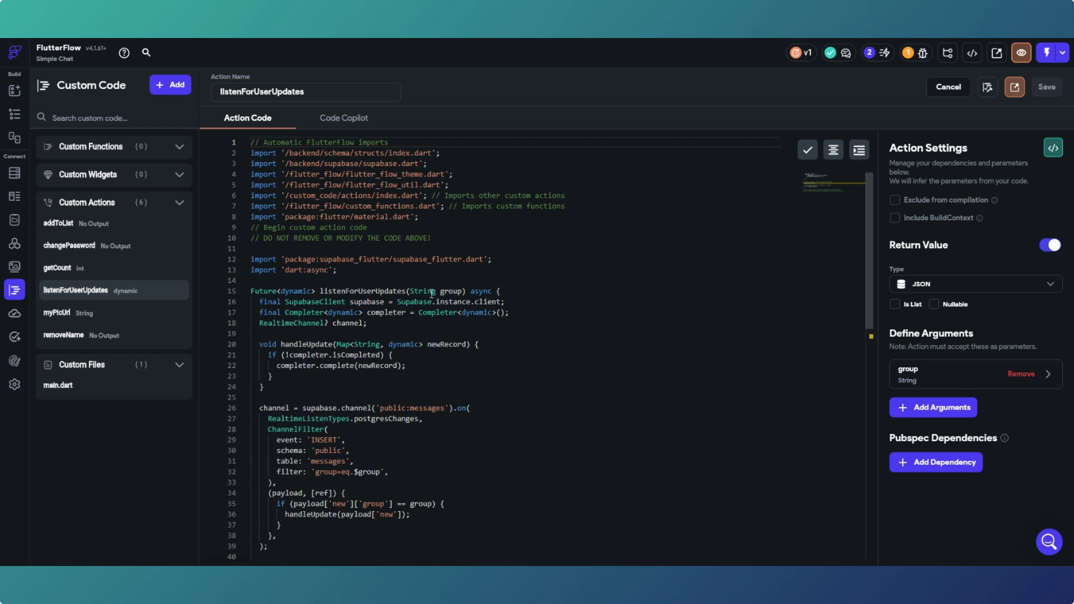
double_click(449, 291)
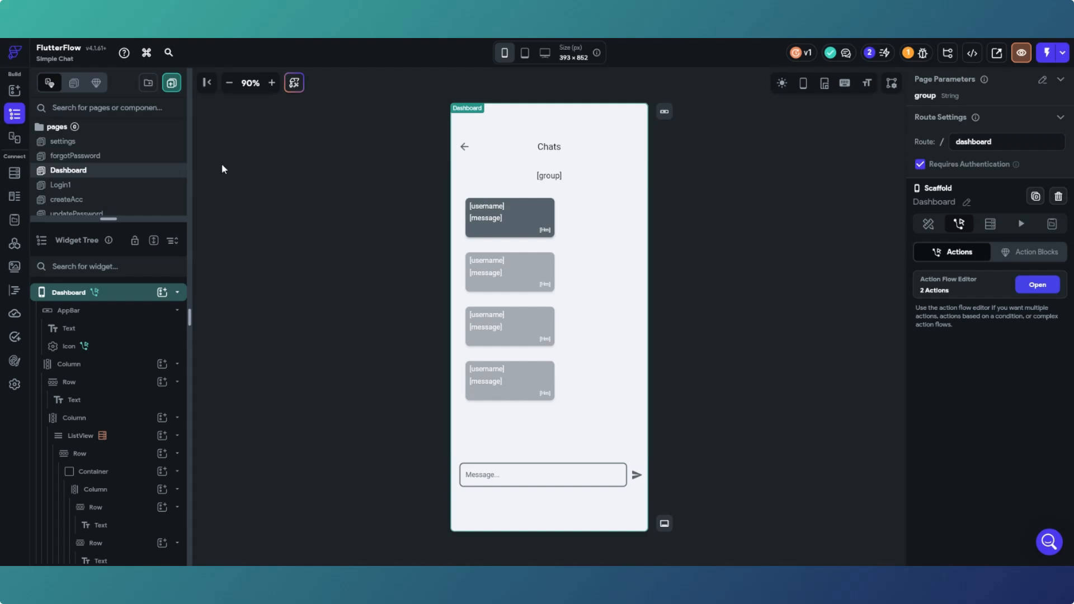
left_click(470, 281)
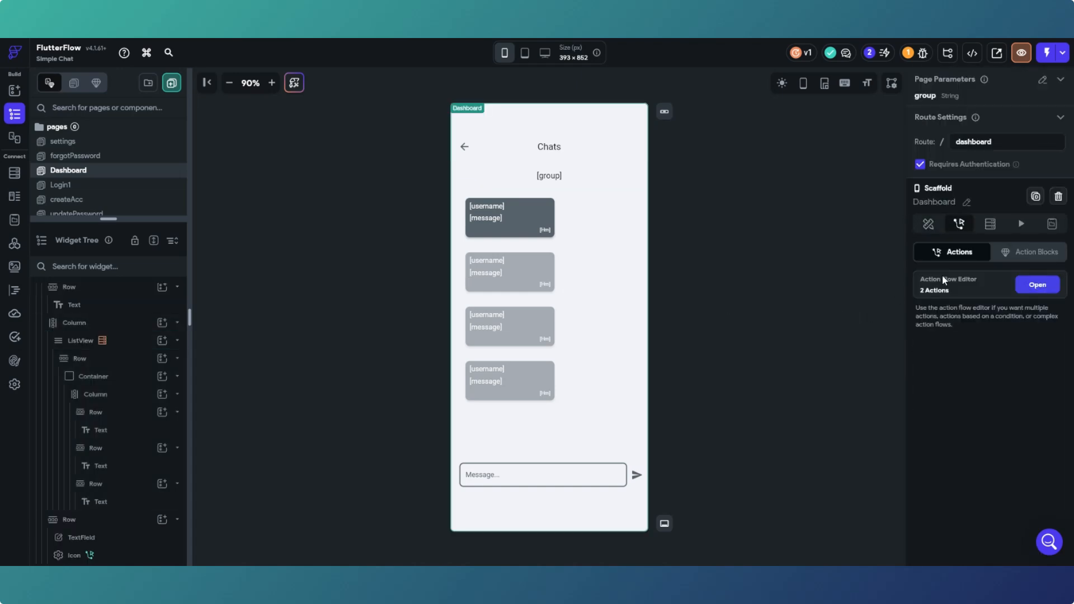
left_click(1036, 284)
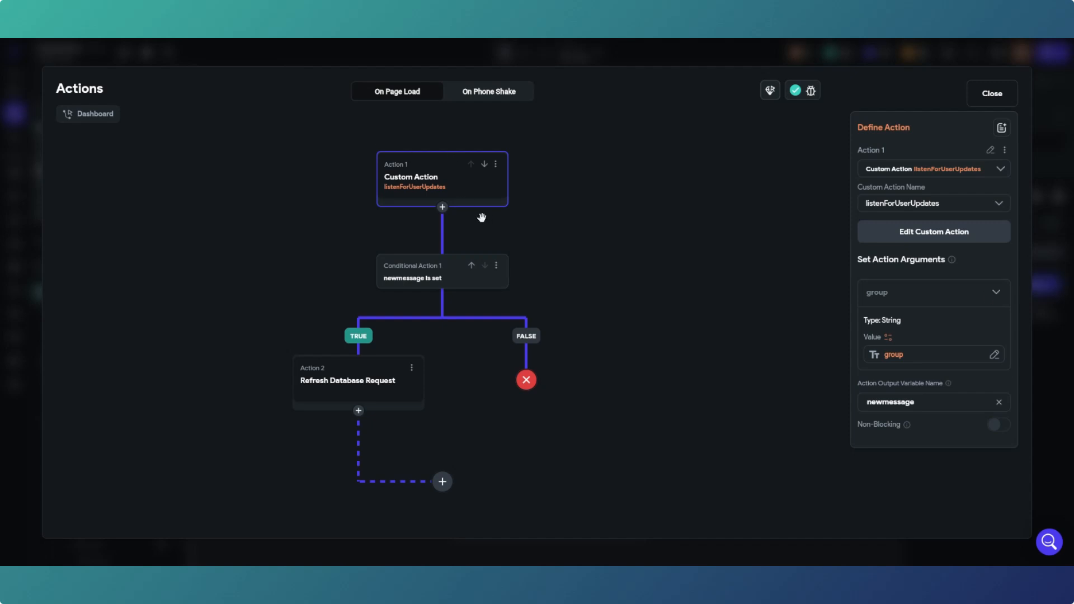
mouse_move(364, 400)
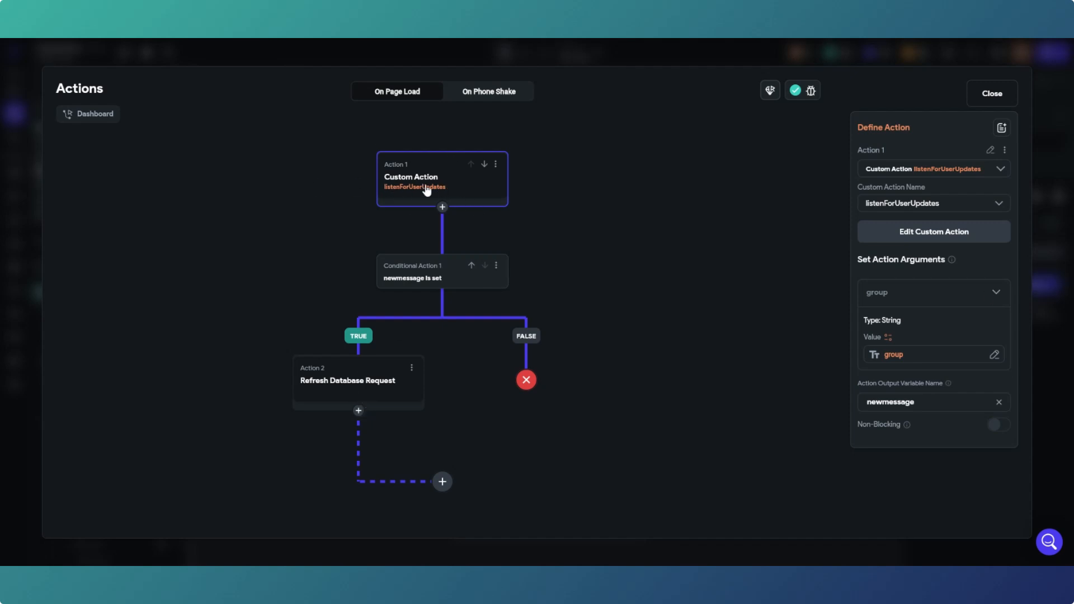
mouse_move(490, 277)
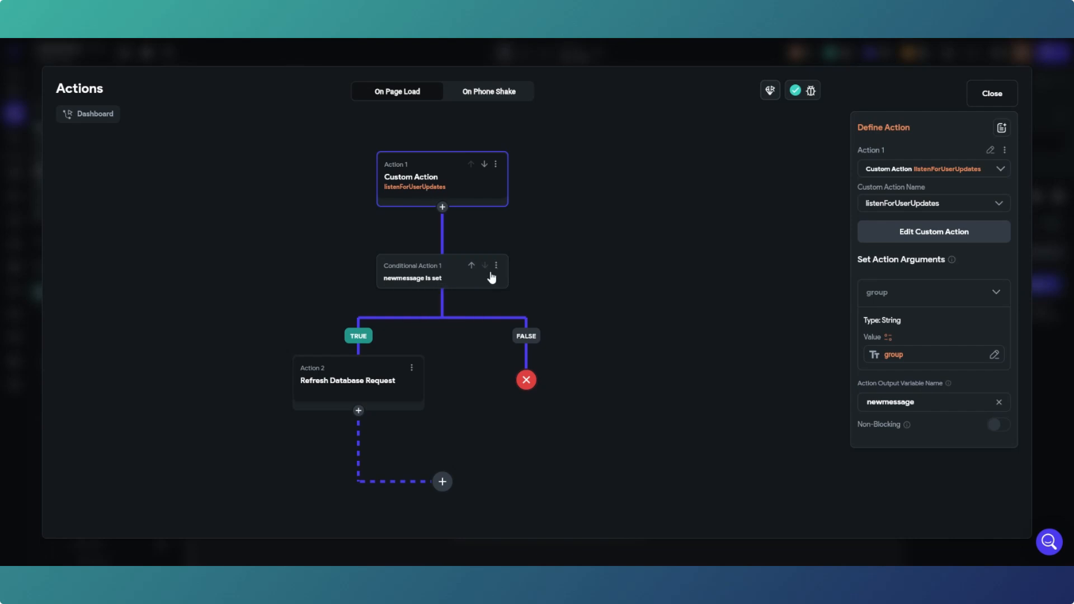
mouse_move(453, 281)
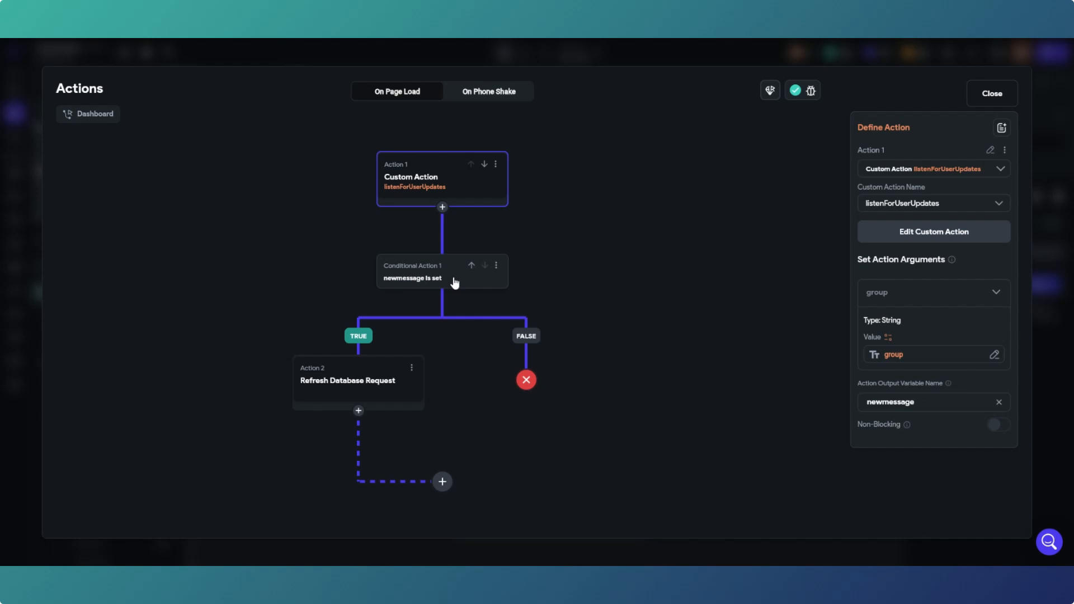
mouse_move(442, 277)
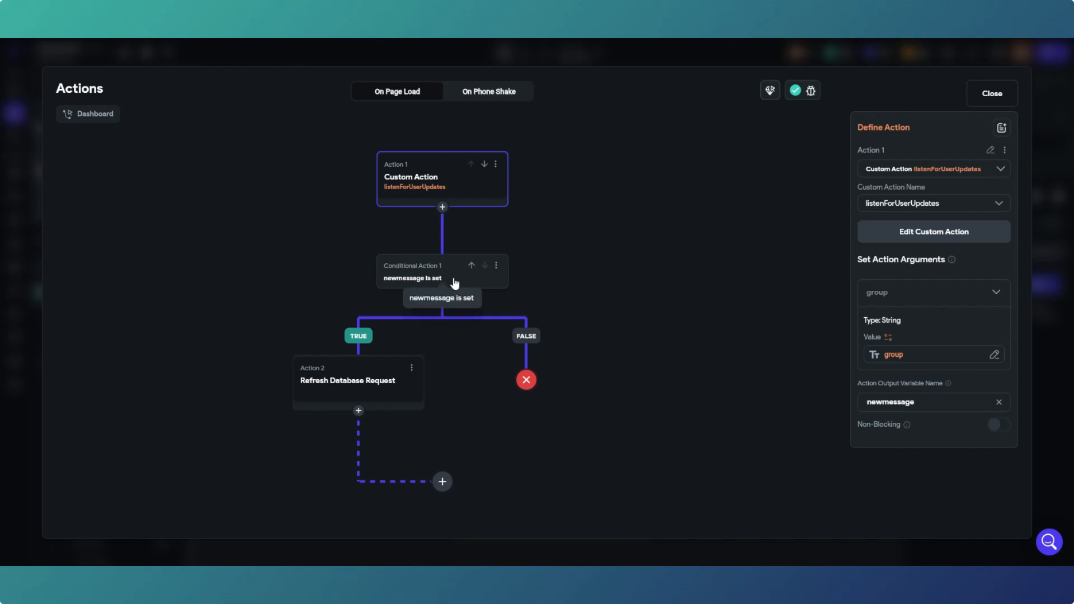
mouse_move(388, 391)
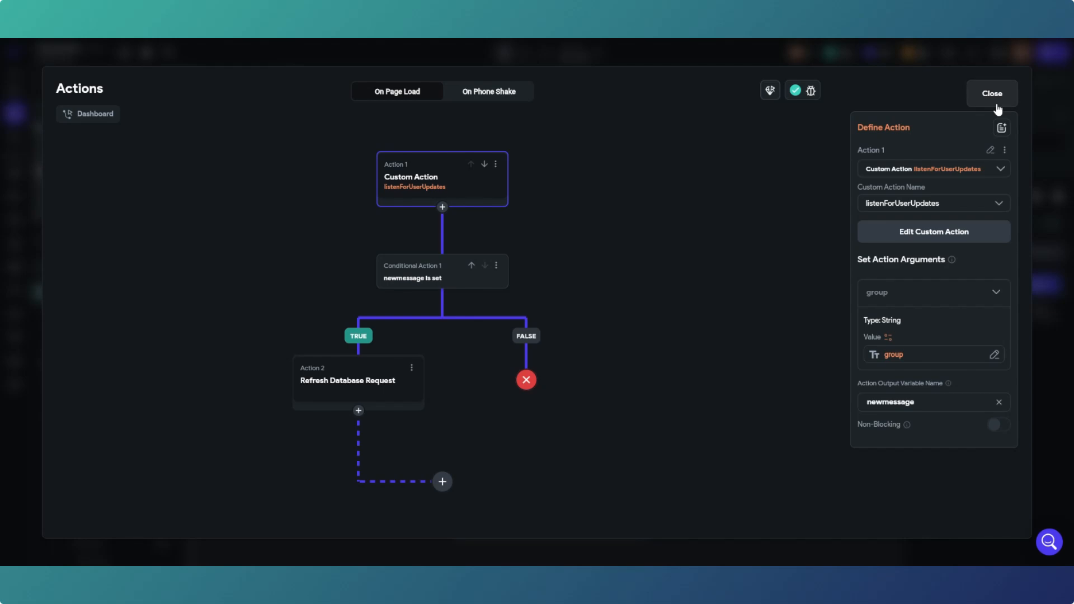
left_click(990, 94)
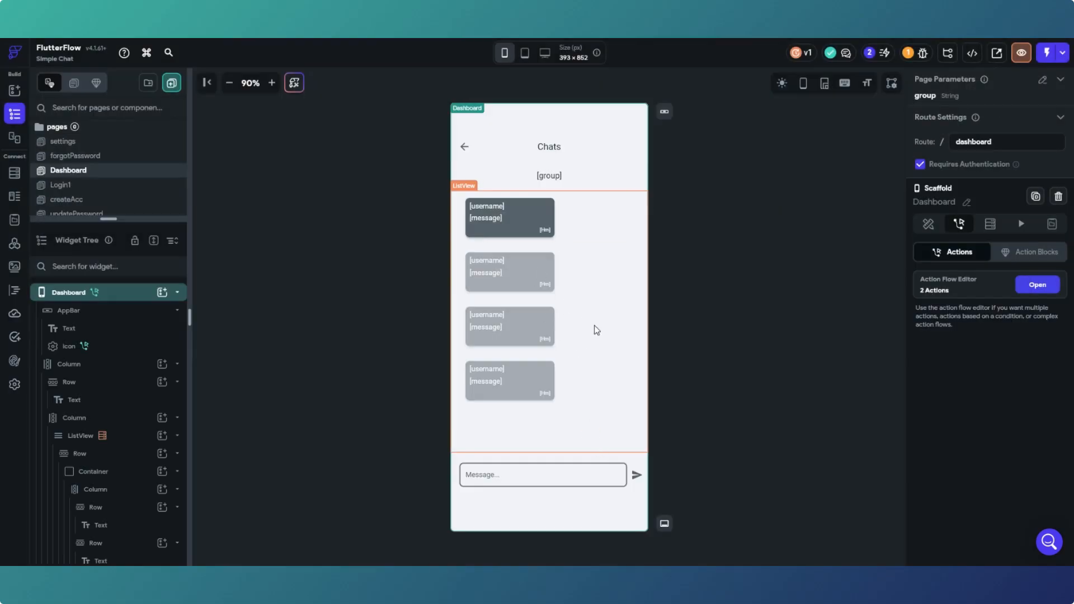
left_click(15, 291)
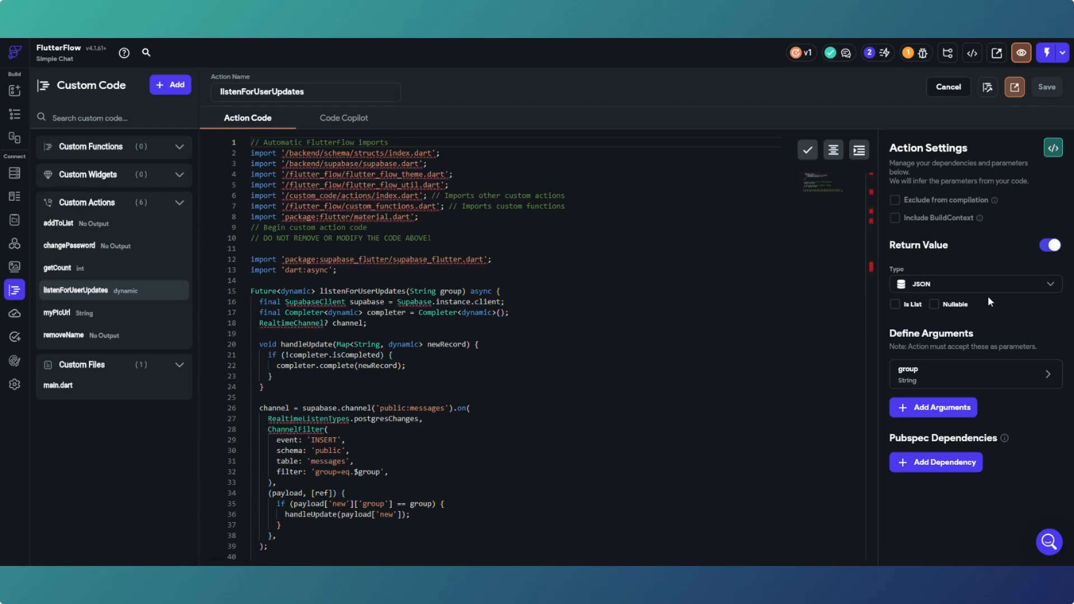
mouse_move(965, 379)
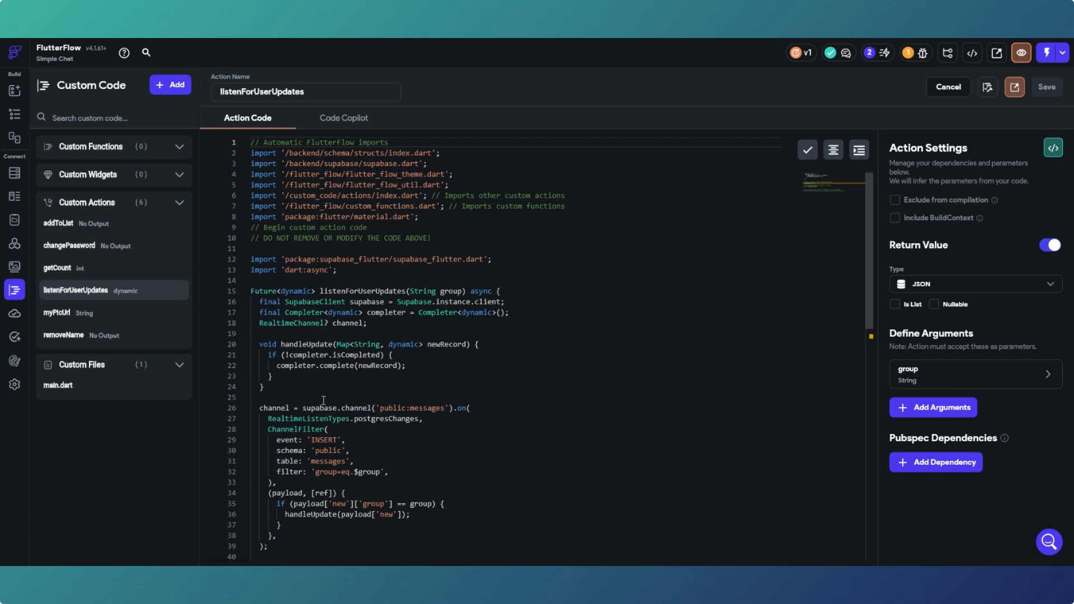
double_click(411, 408)
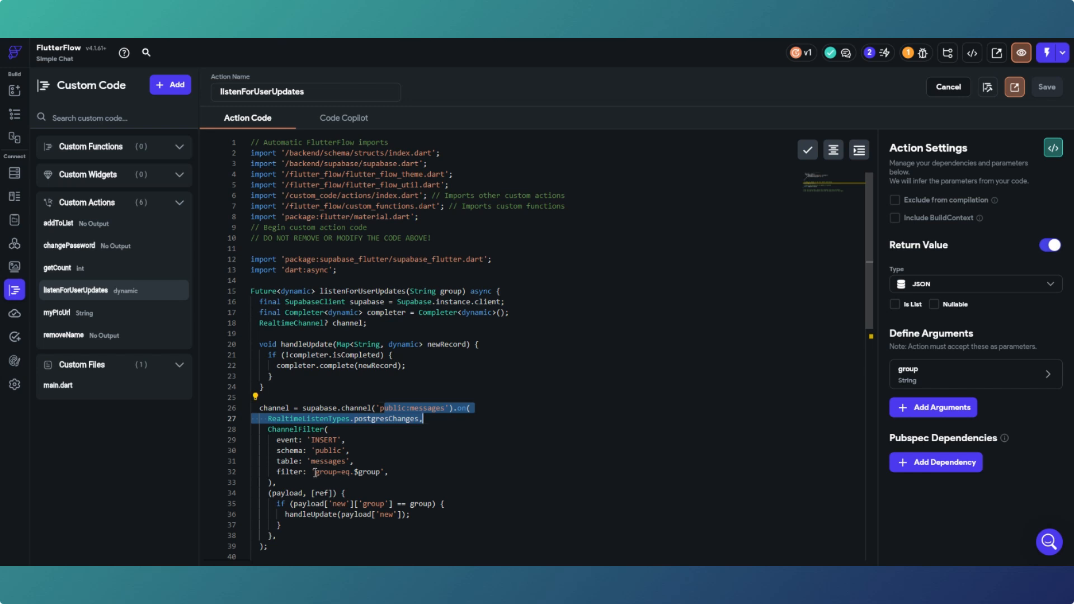
double_click(367, 471)
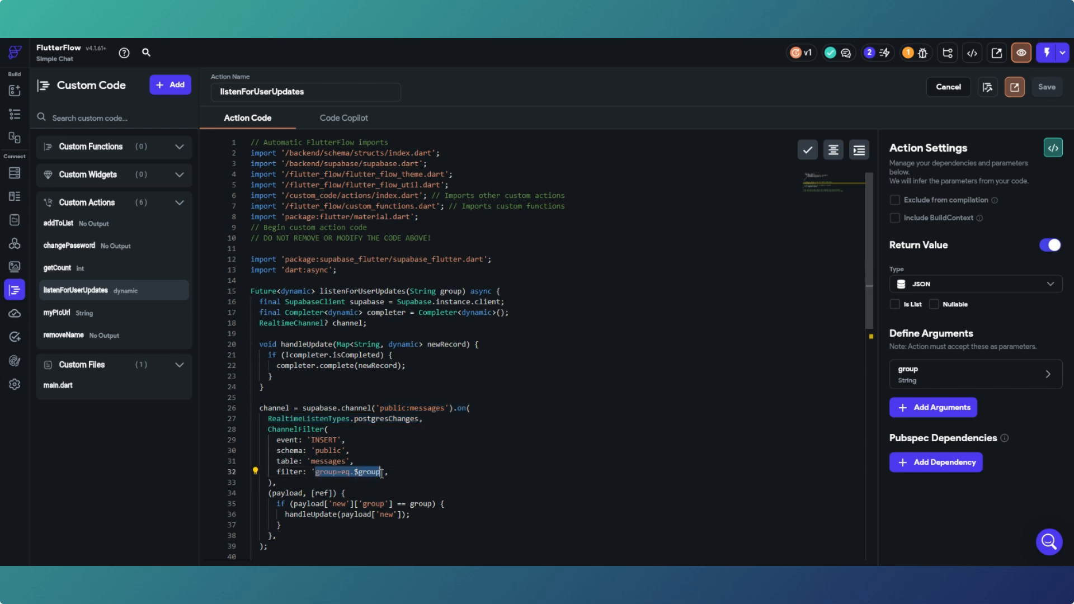
mouse_move(951, 378)
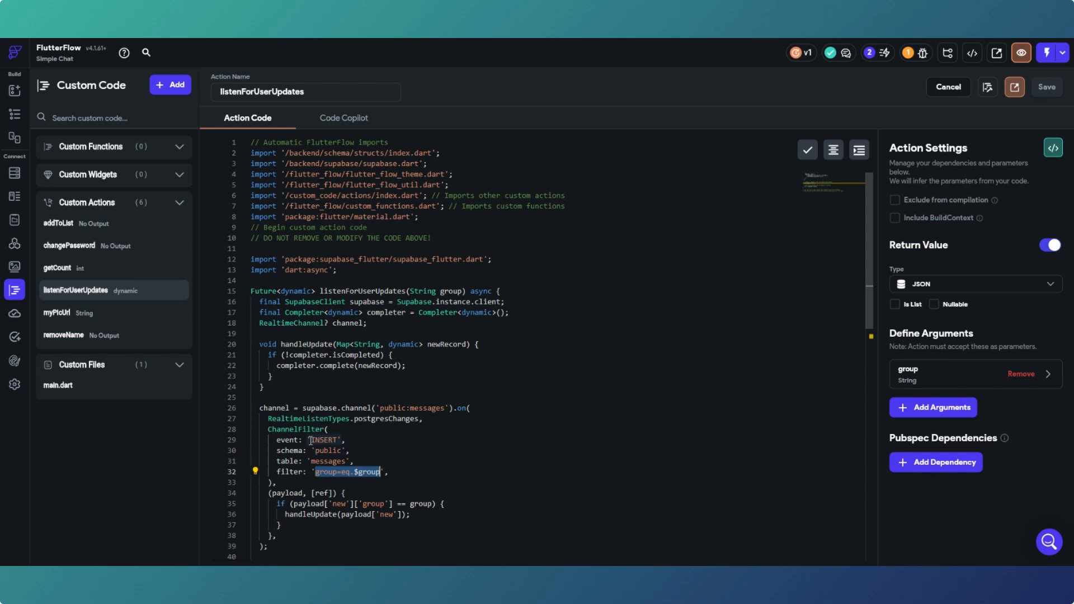
double_click(322, 440)
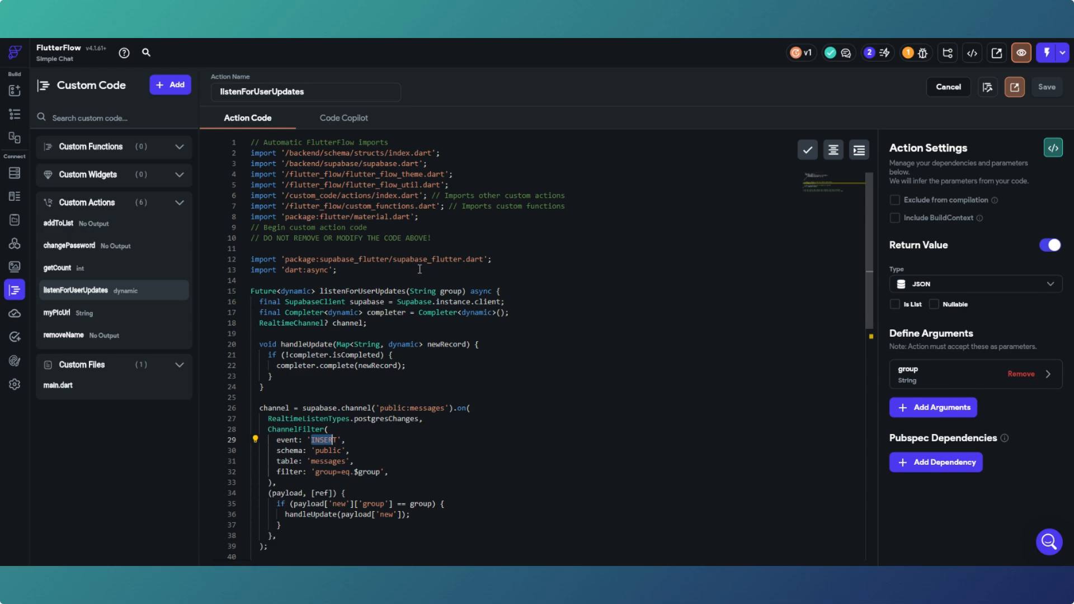
mouse_move(438, 317)
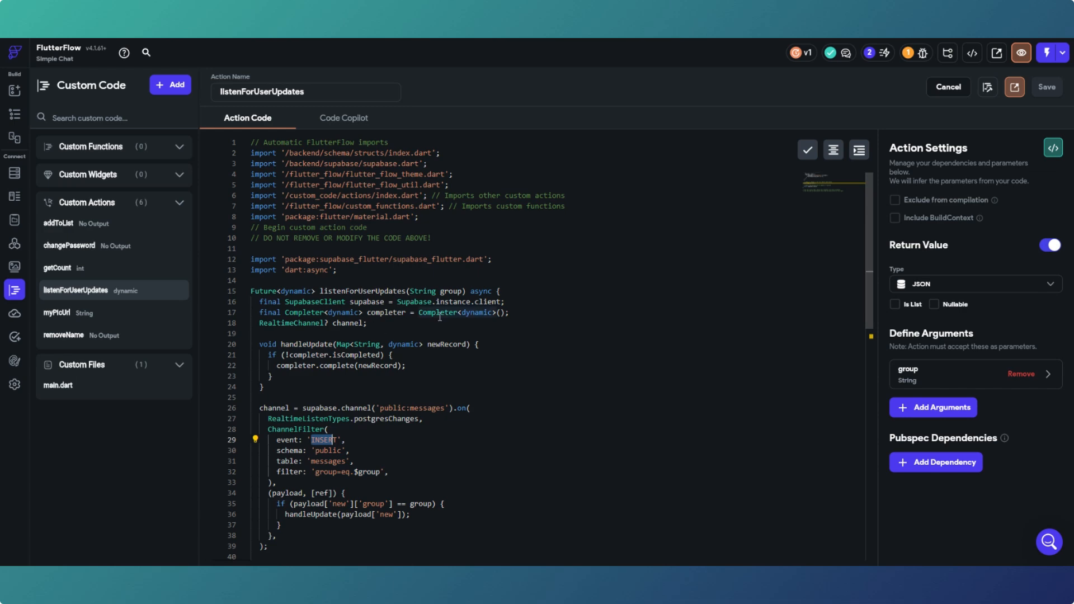
mouse_move(457, 365)
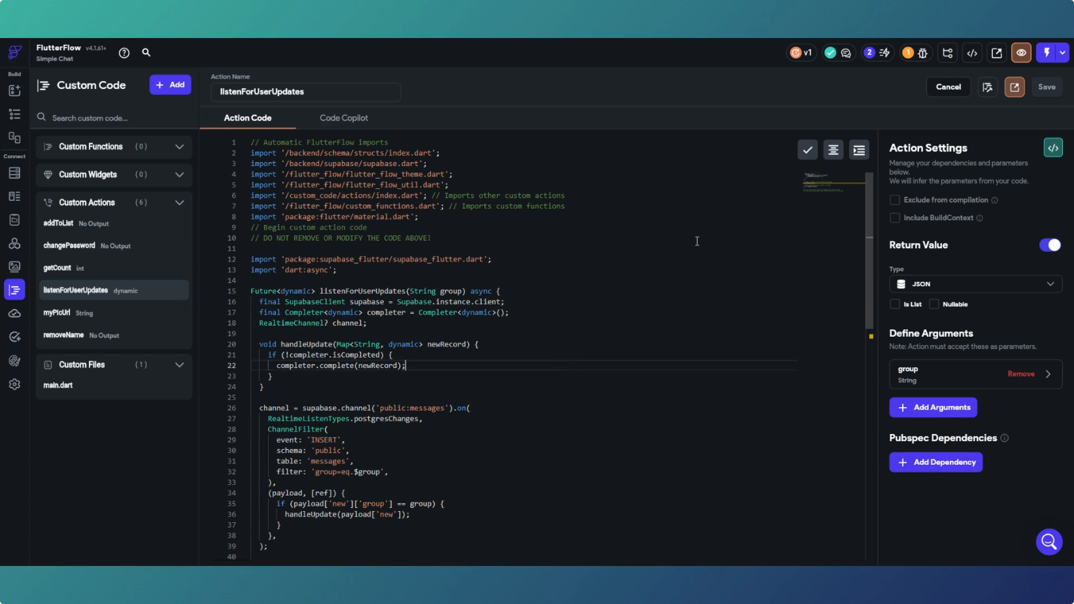
mouse_move(571, 373)
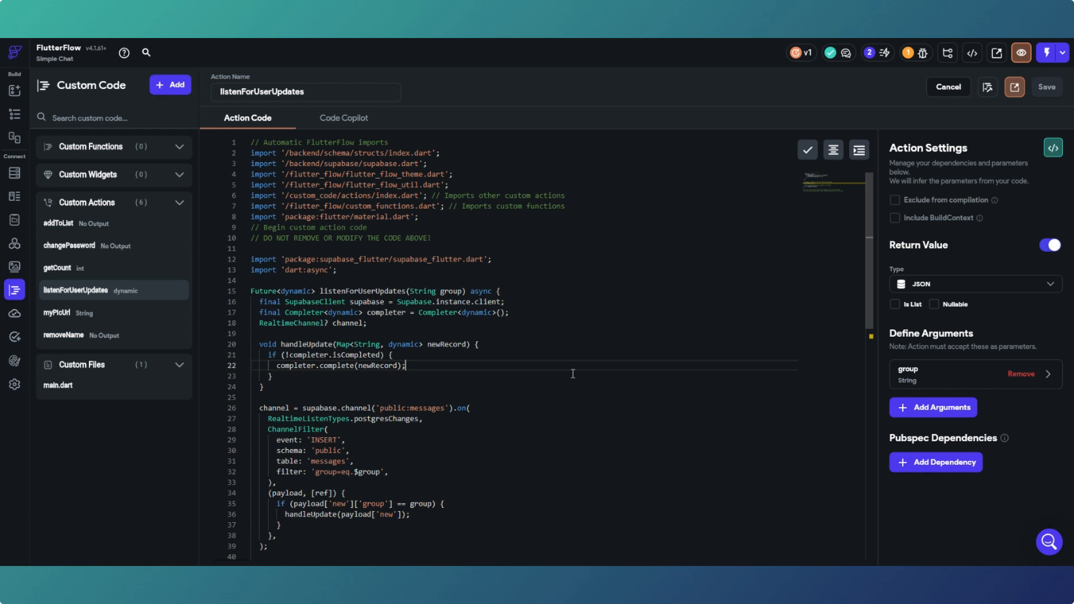
mouse_move(687, 341)
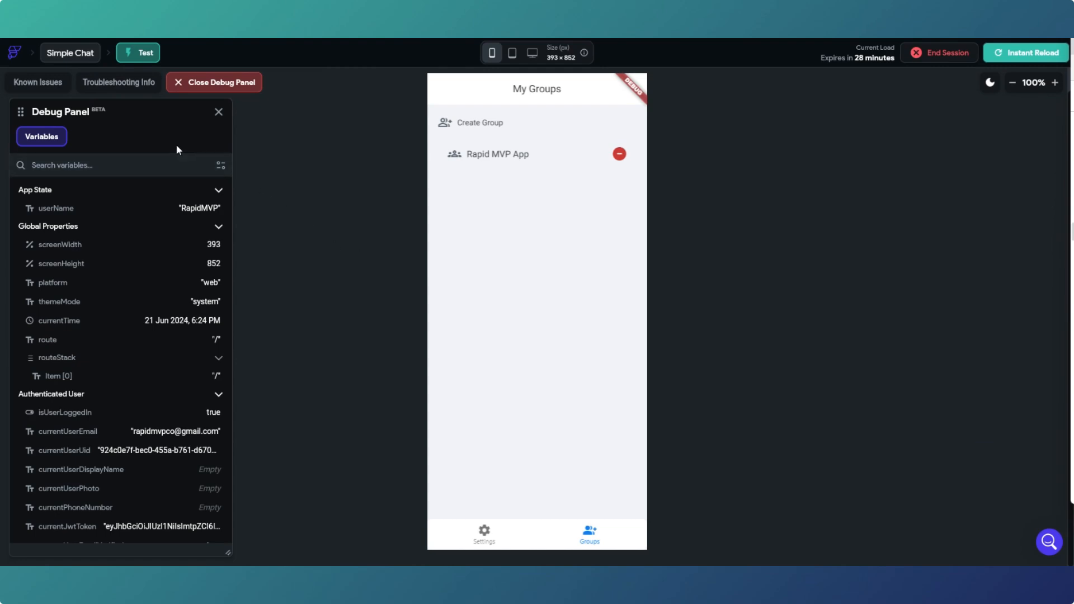
mouse_move(173, 303)
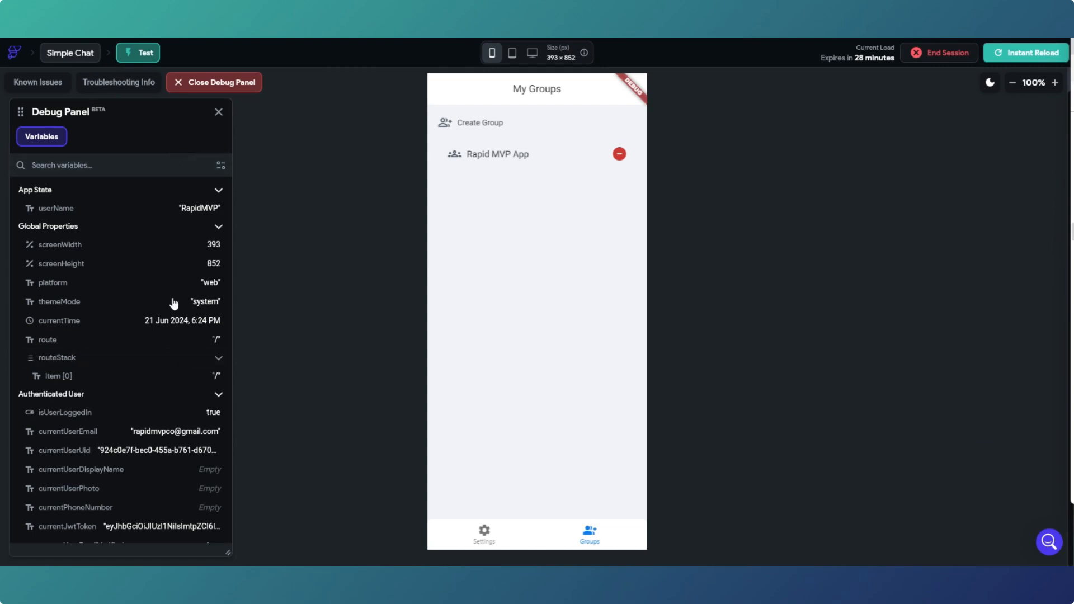
mouse_move(161, 345)
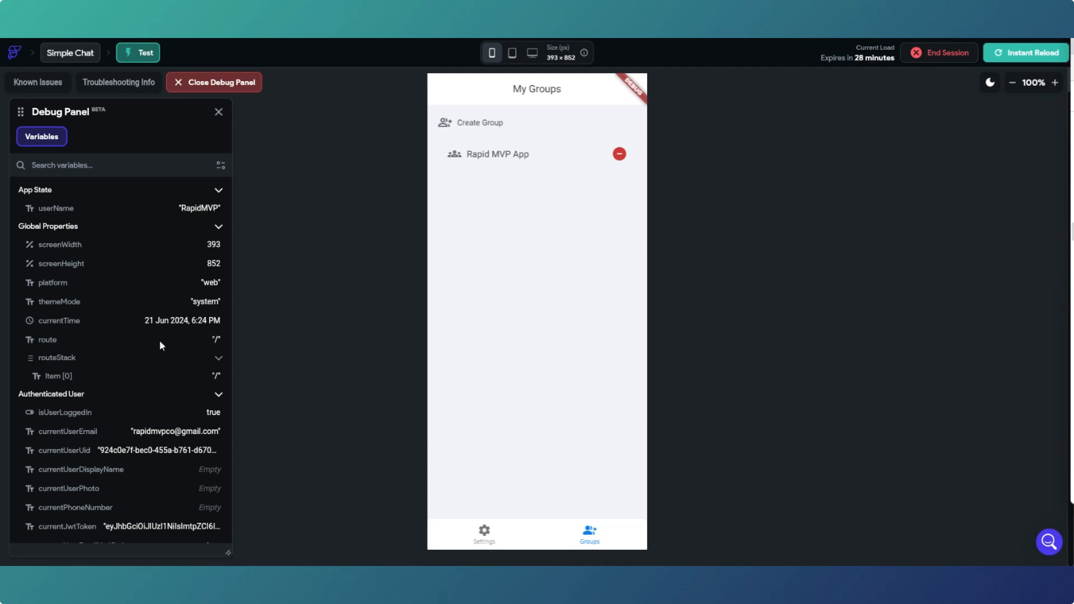
mouse_move(191, 321)
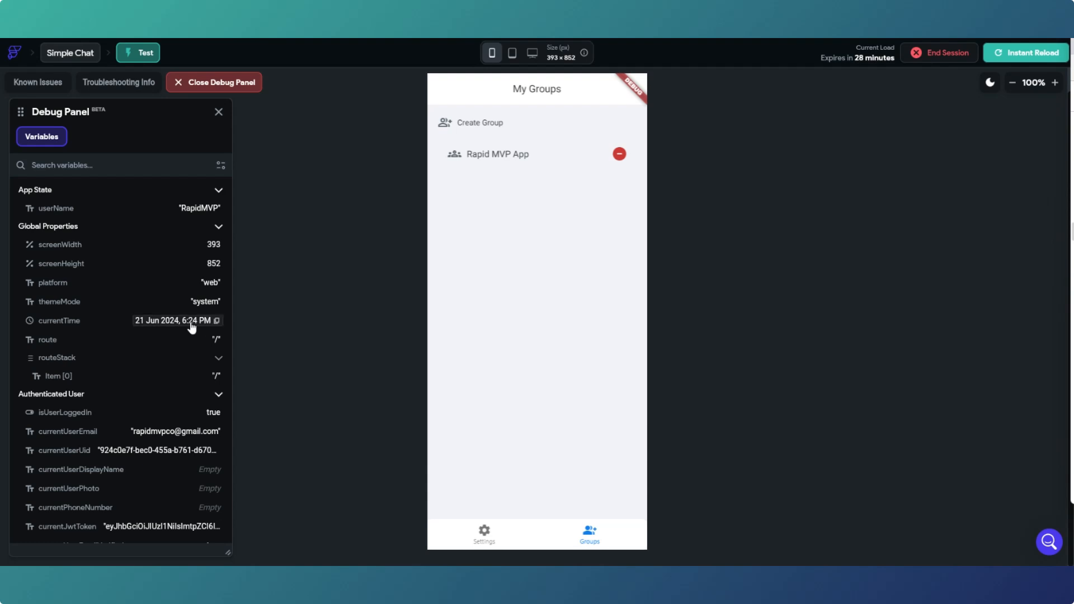
mouse_move(494, 154)
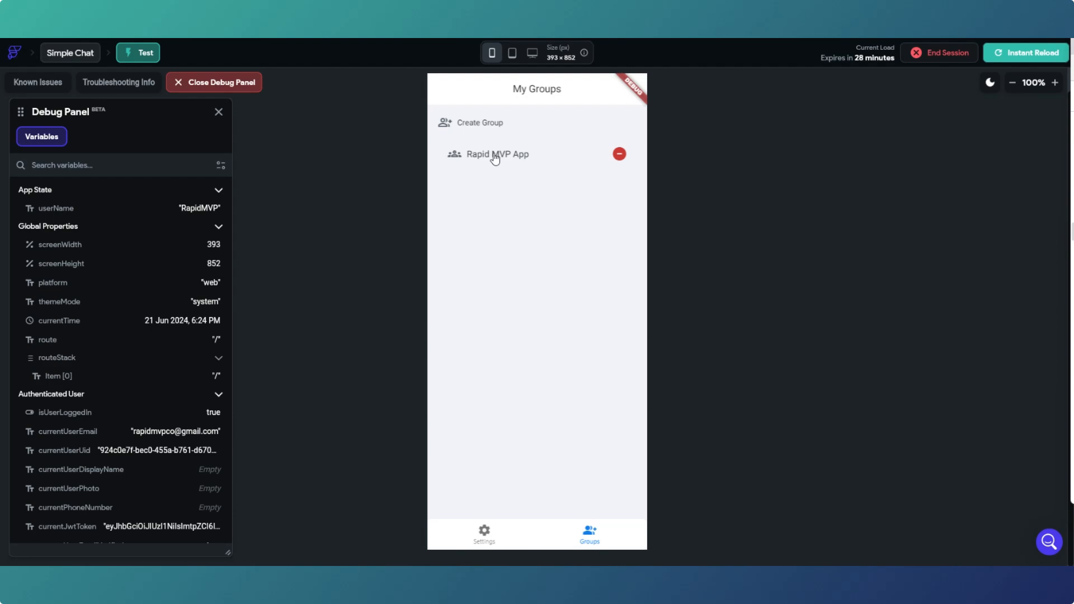
Send the 'showing YouTube how to listen to the database' message in the Rapid MVP App chat.
left_click(497, 154)
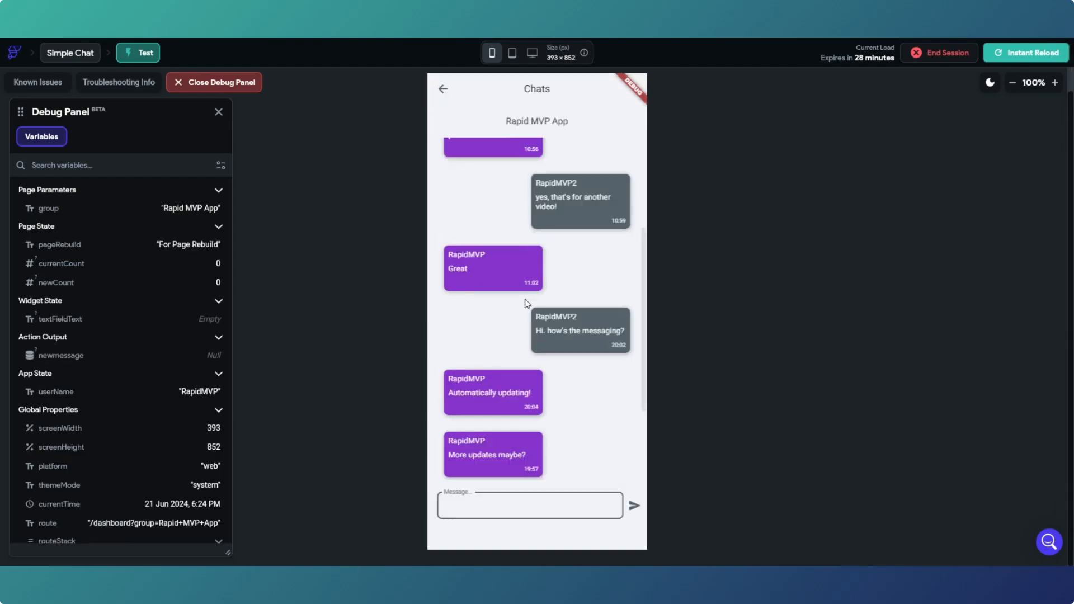
scroll("down", 3)
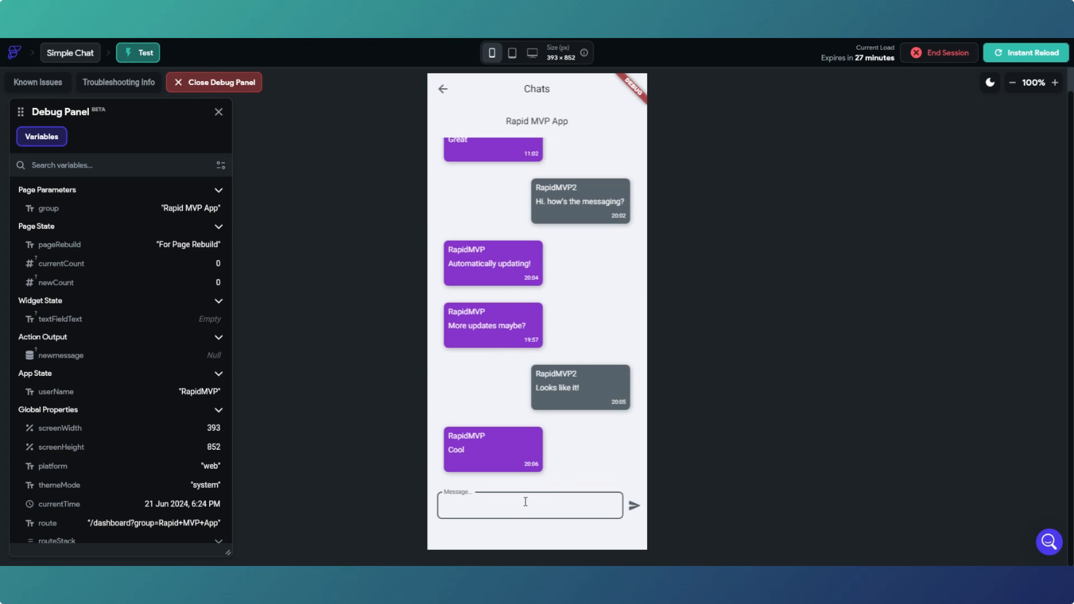
left_click(527, 504)
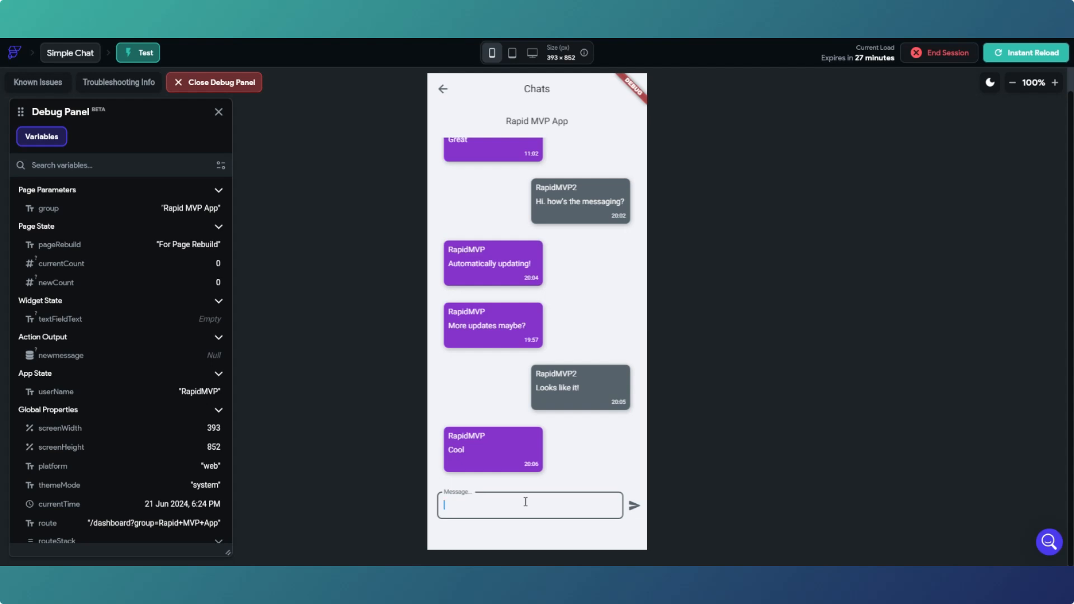
type("We are sw")
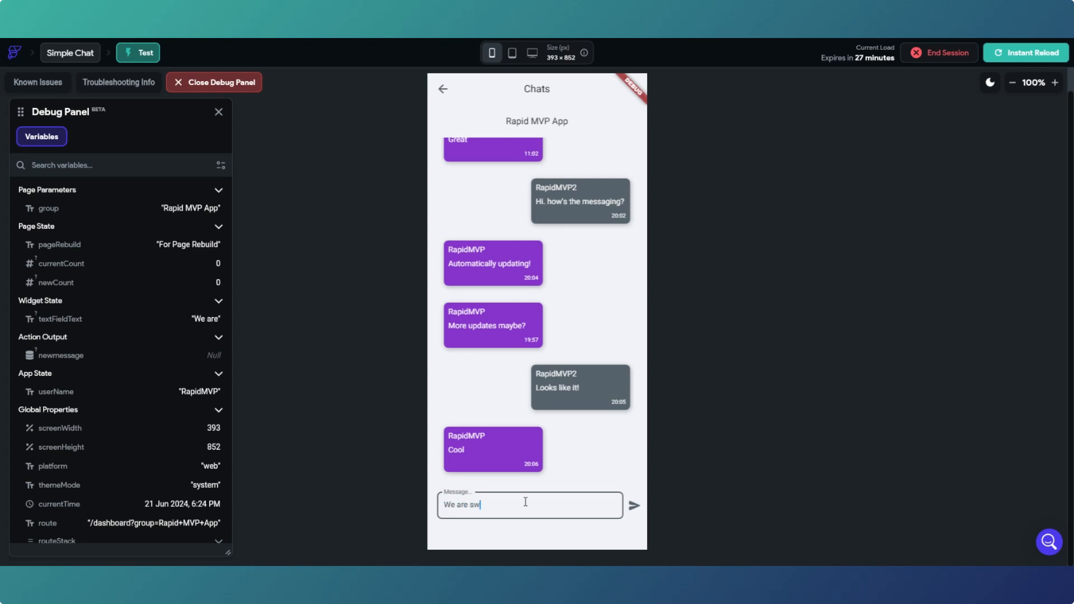
key("Backspace")
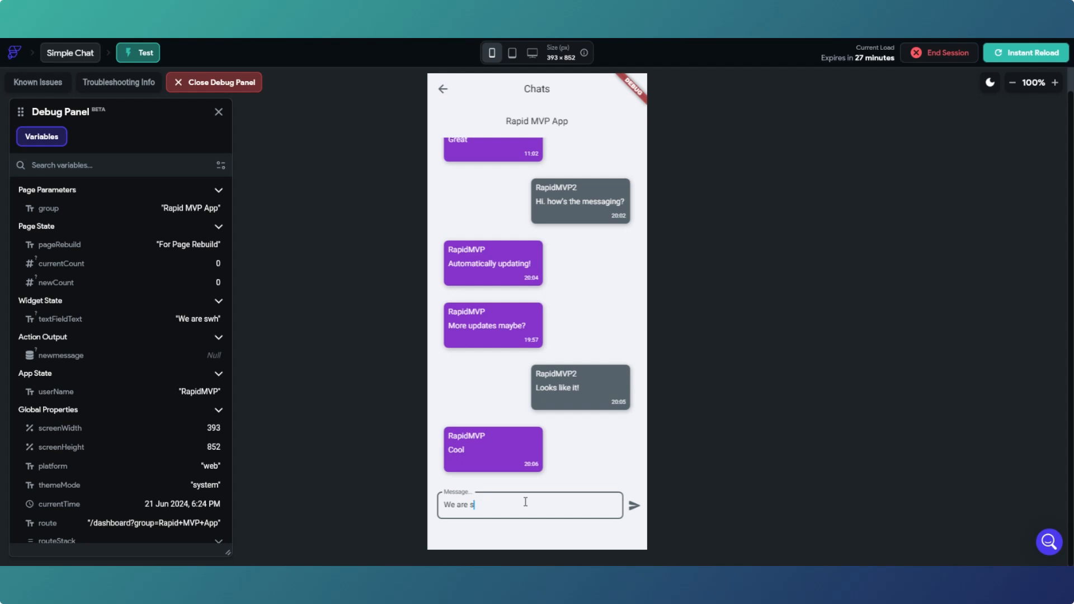
type("howing YouTube")
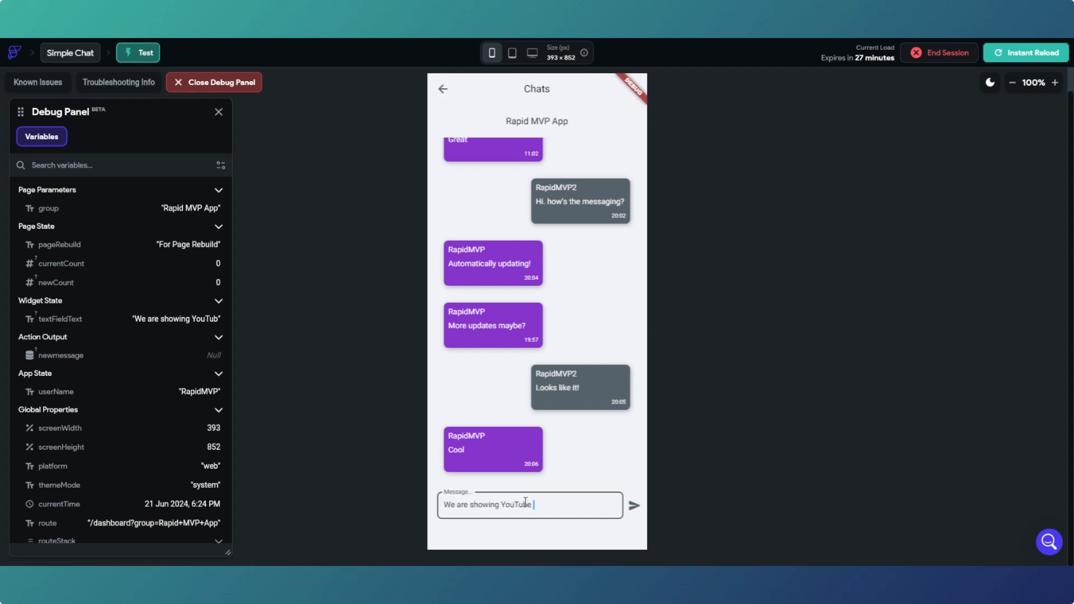
type("hoe")
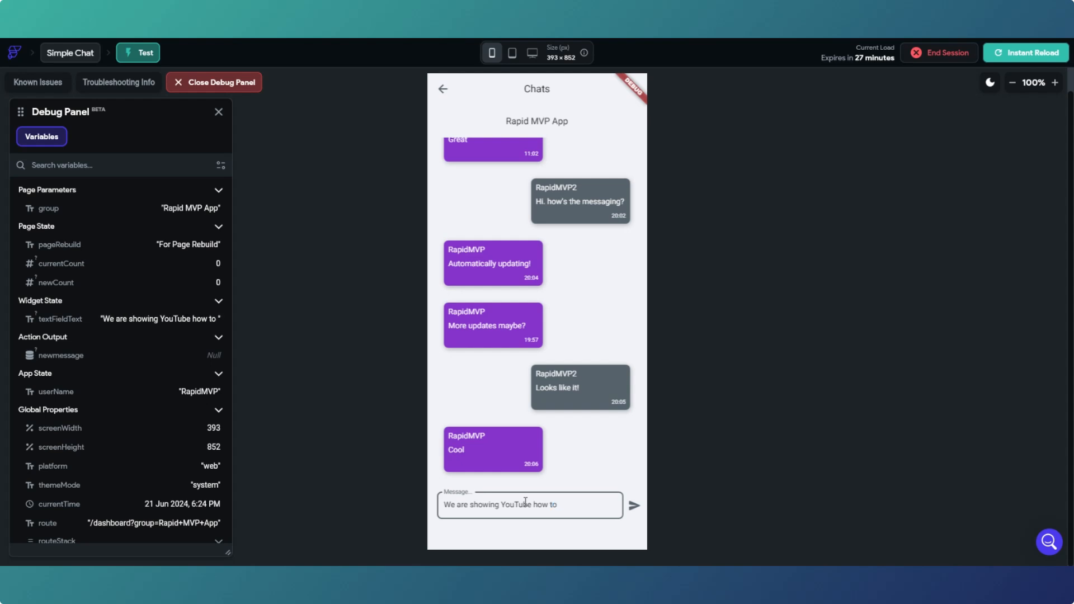
left_click(530, 505)
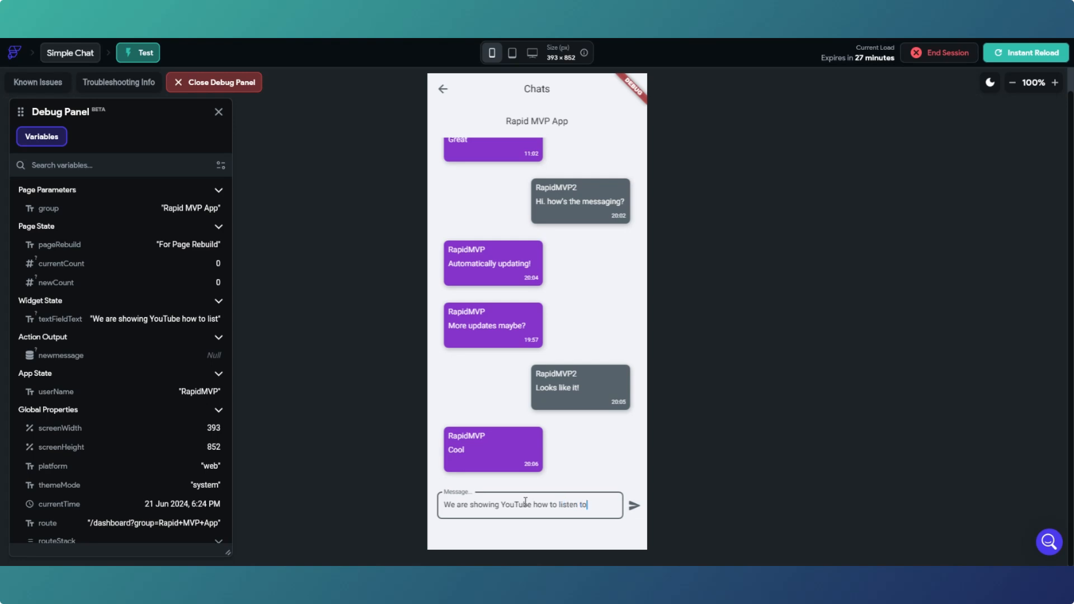
type("the database")
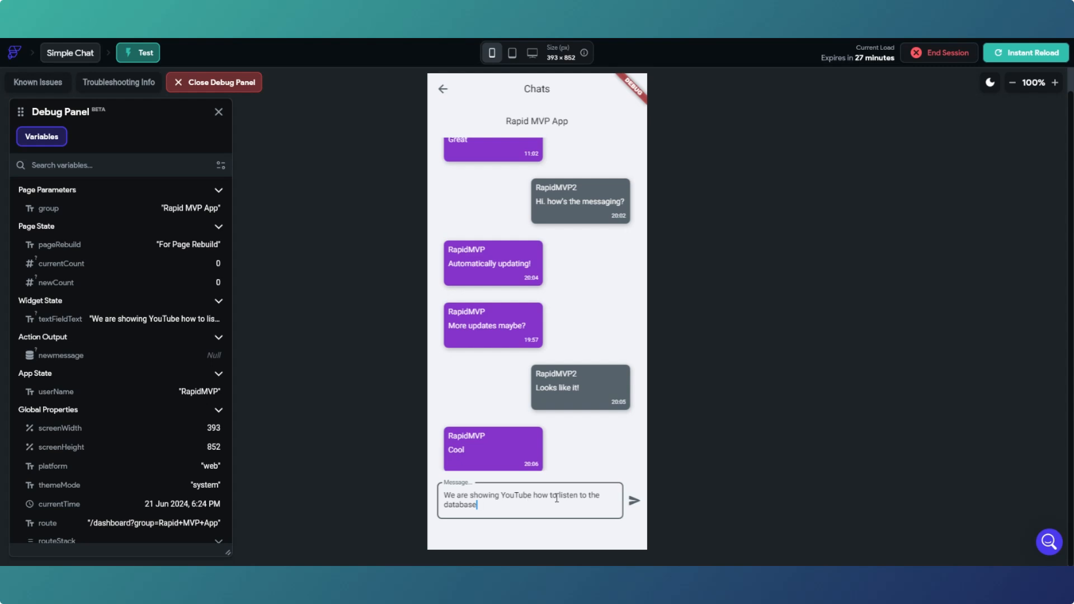
left_click(632, 500)
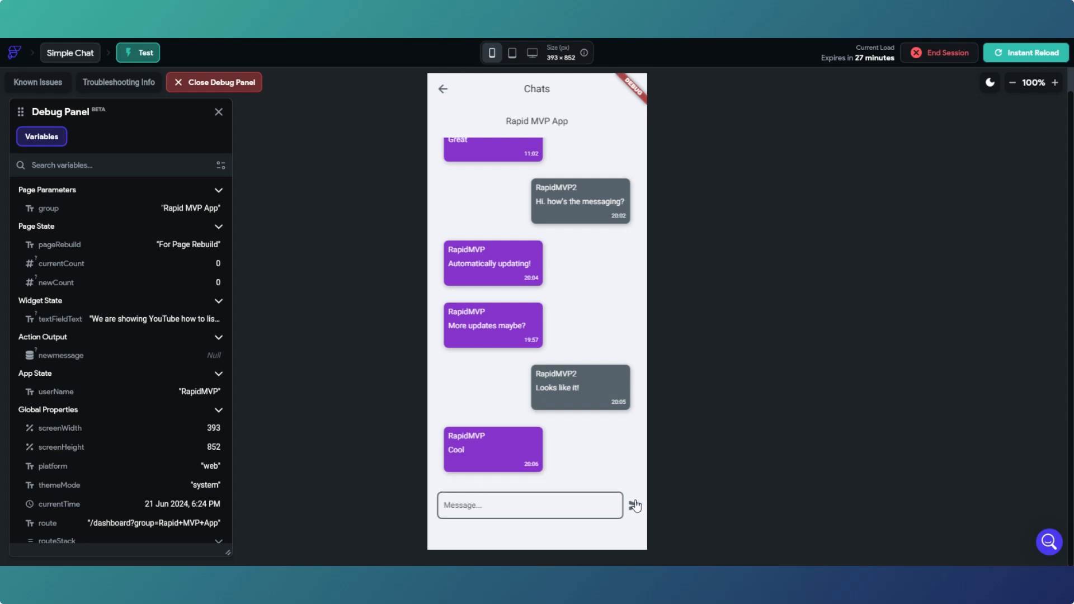
left_click(632, 504)
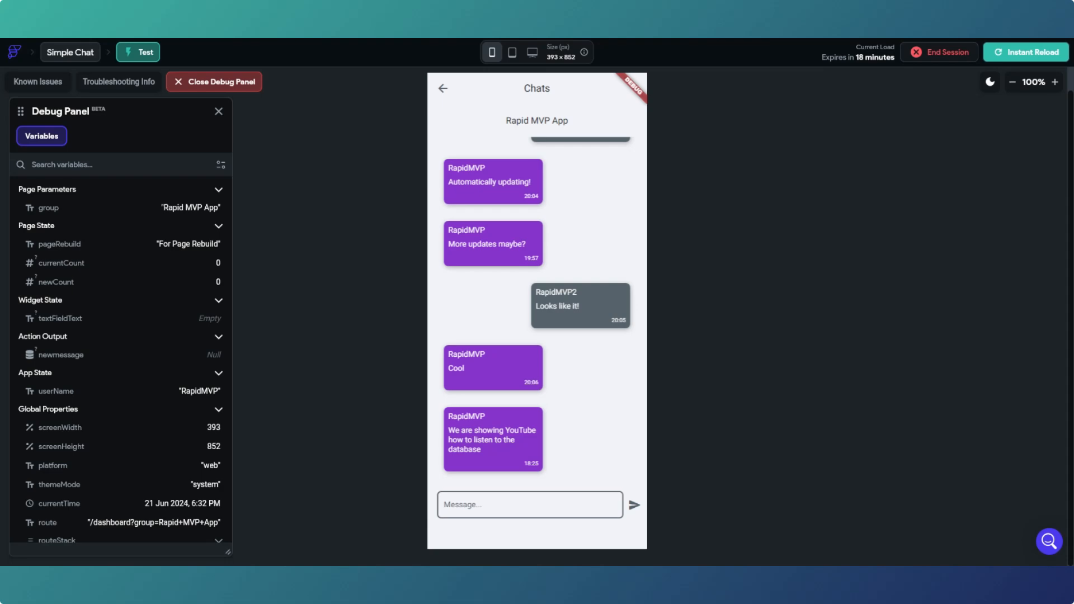
mouse_move(832, 218)
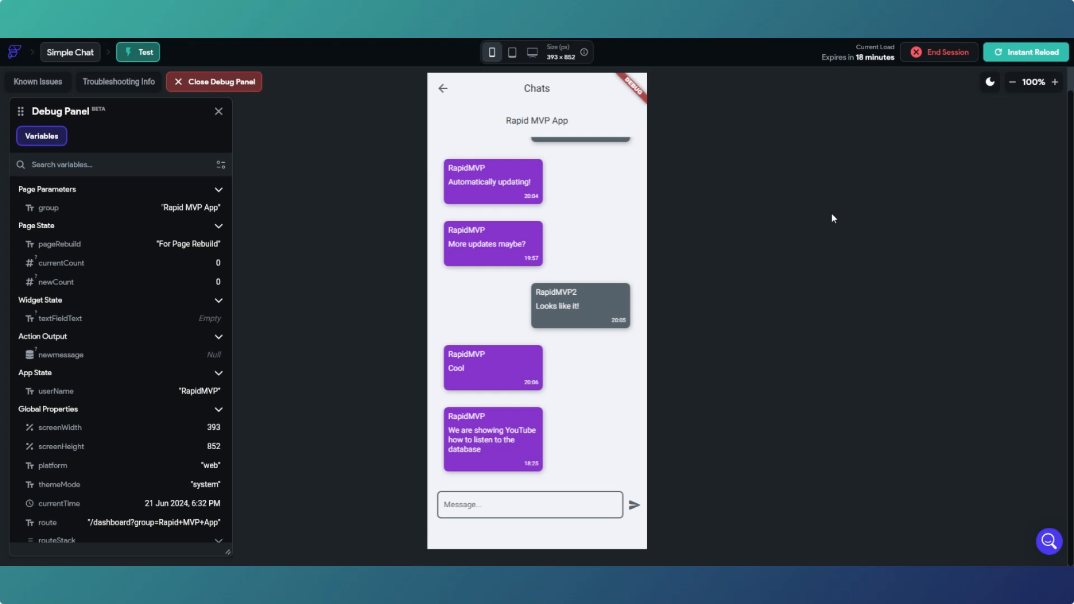
Scroll the test chat to see RapidMVP2's like-and-subscribe reply appear live.
scroll("down", 3)
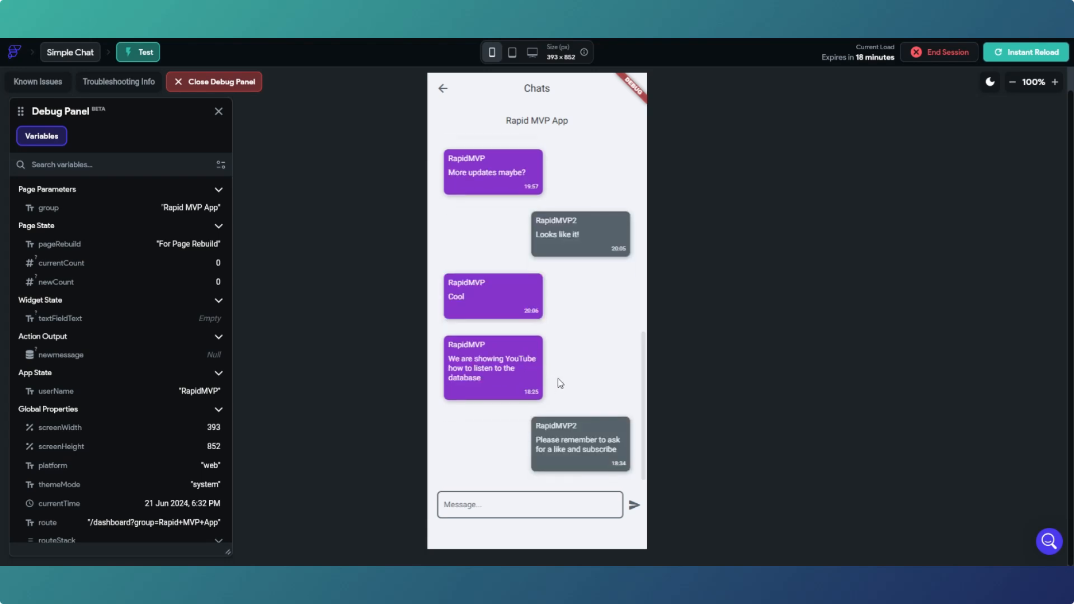
mouse_move(601, 437)
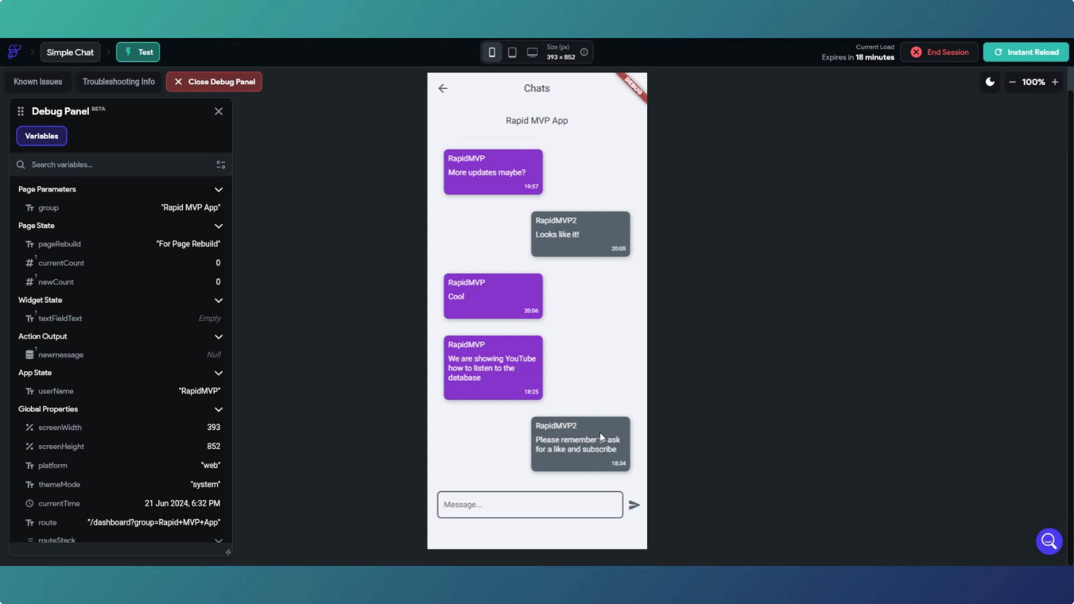
mouse_move(629, 404)
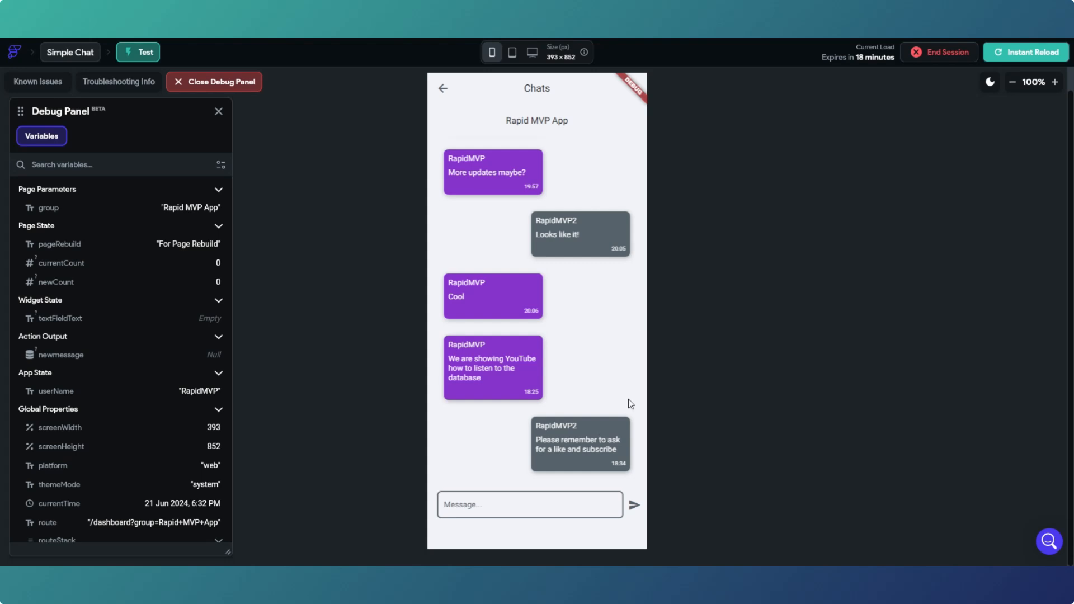
mouse_move(586, 358)
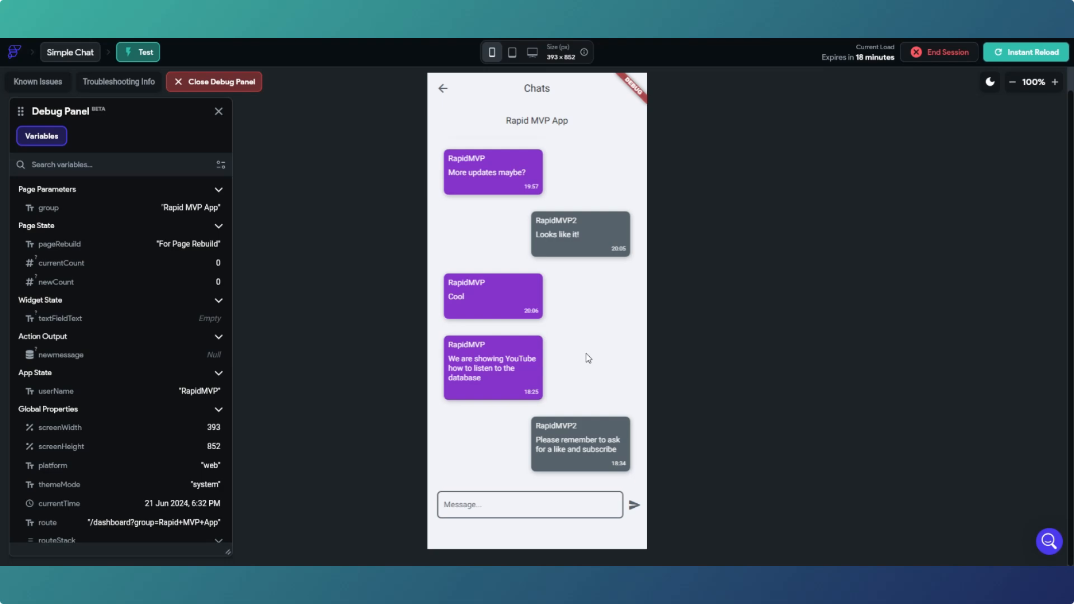
mouse_move(389, 350)
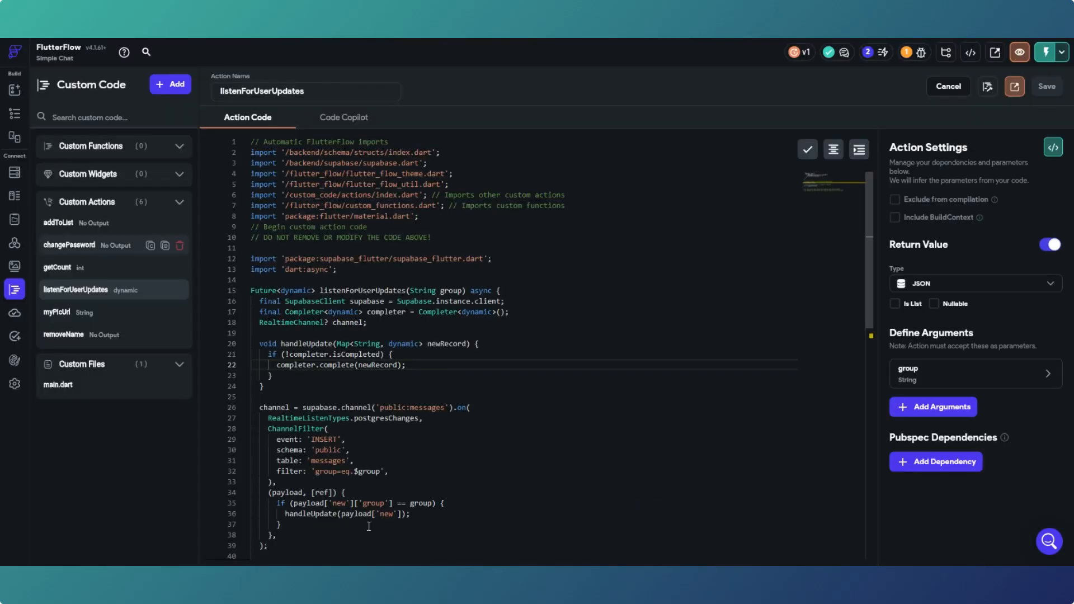
mouse_move(373, 502)
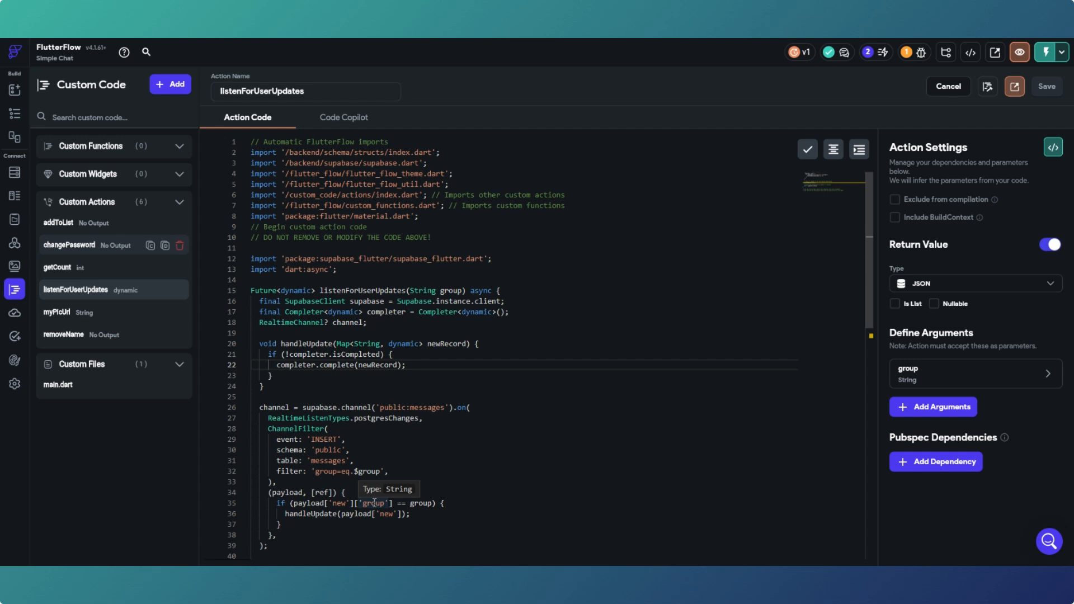
Inspect the payload group type check in the listenForUserUpdates custom action code.
left_click(137, 51)
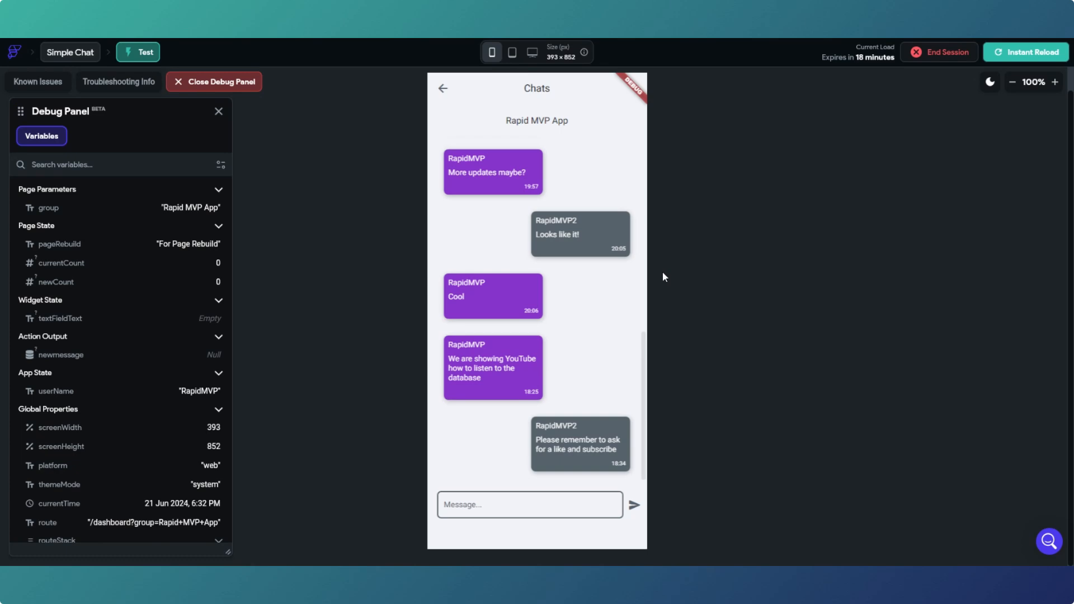
mouse_move(531, 201)
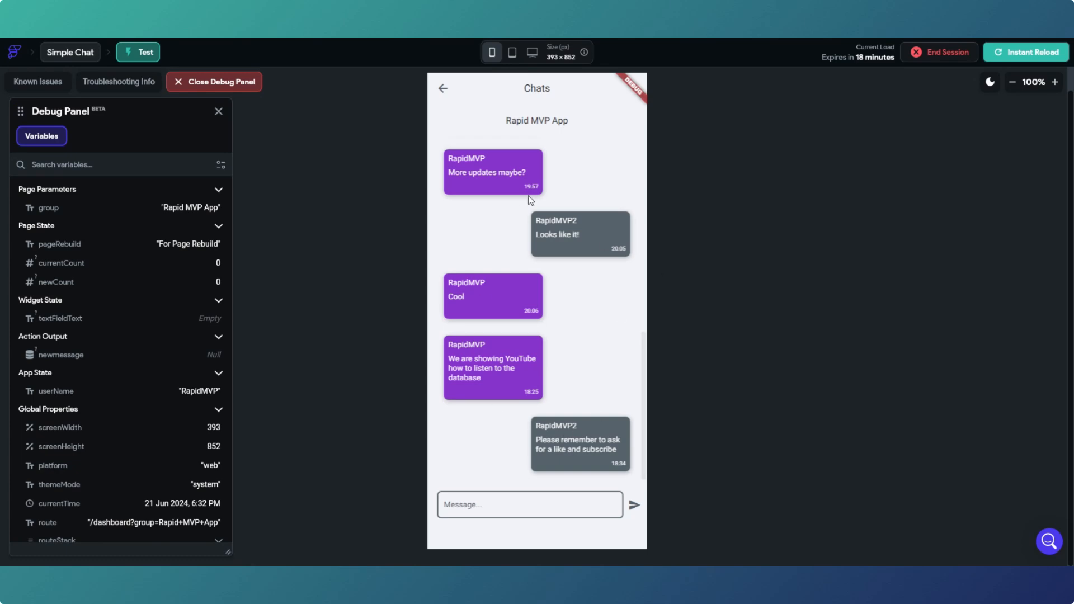